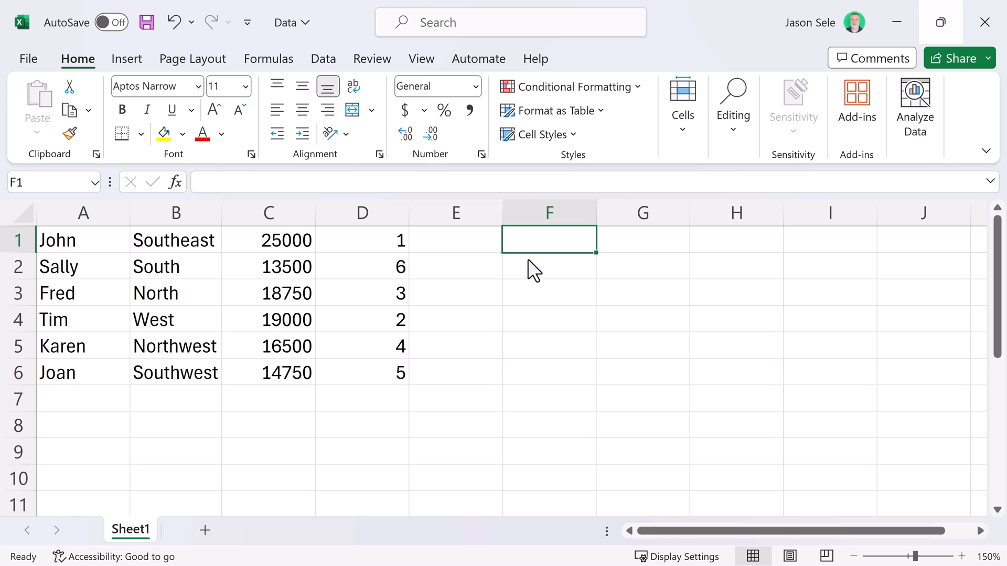
Enter =CHOOSECOLS(A1:D6,1) in F1 to spill the names John through Joan.
{"action": "type", "text": "="}
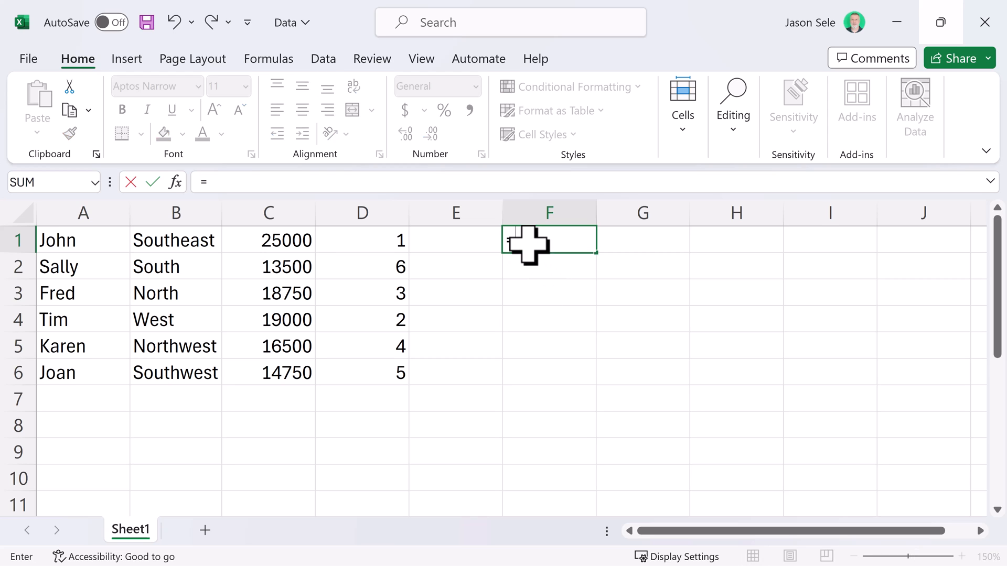
{"action": "type", "text": "CHOOSECOLS("}
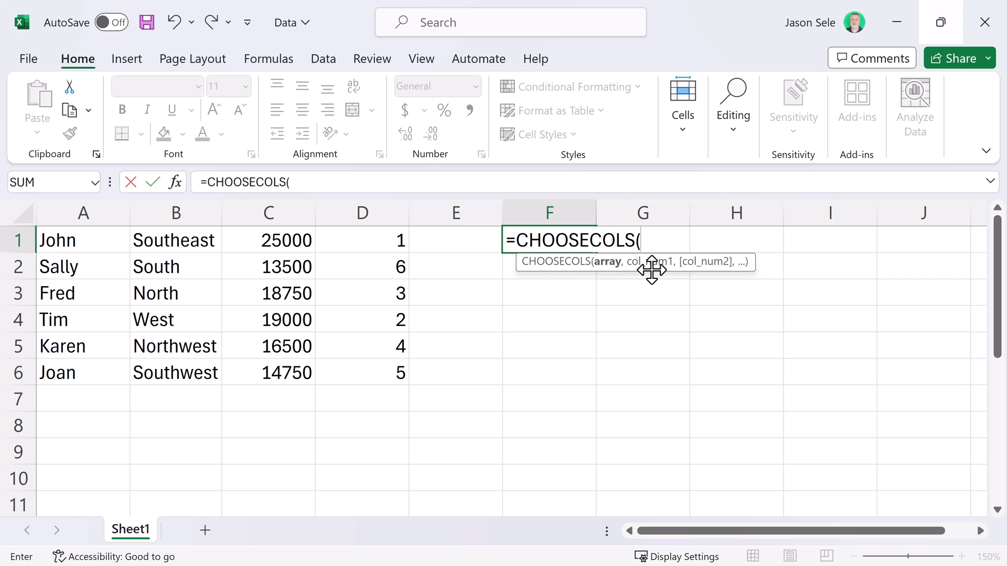
{"action": "left_click", "coordinate": [82, 241]}
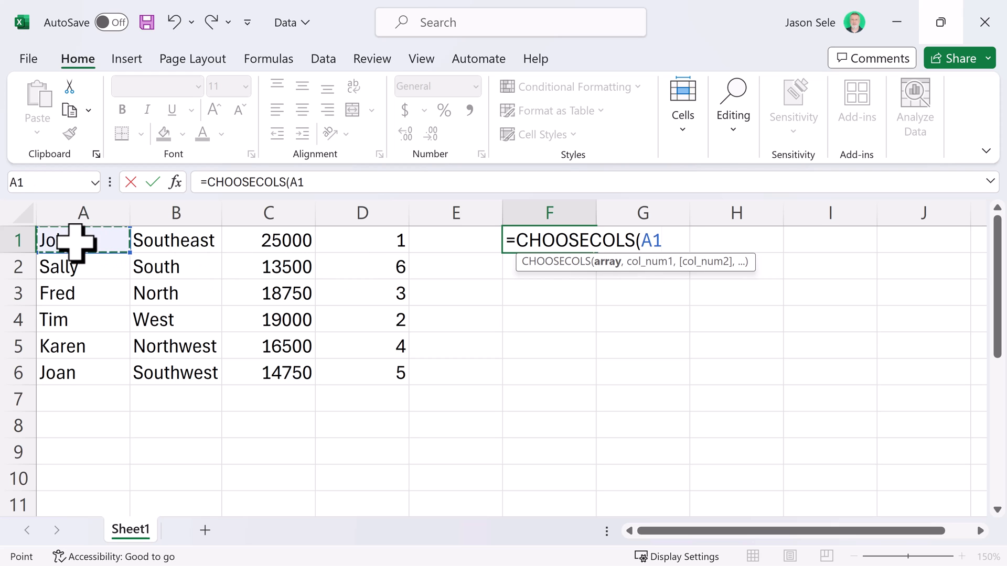
{"action": "left_click_drag", "start_coordinate": [84, 240], "coordinate": [361, 372]}
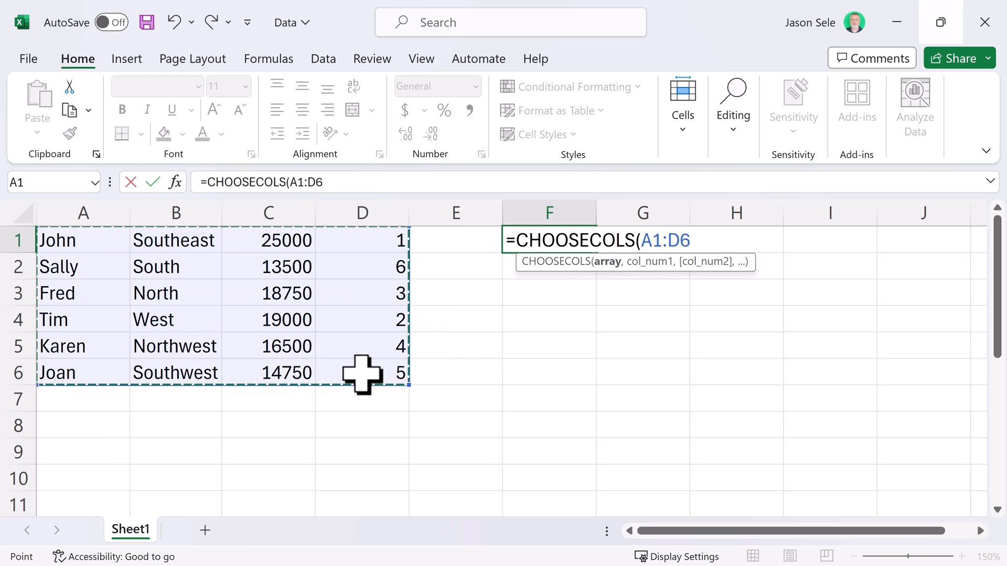
{"action": "type", "text": ",1)"}
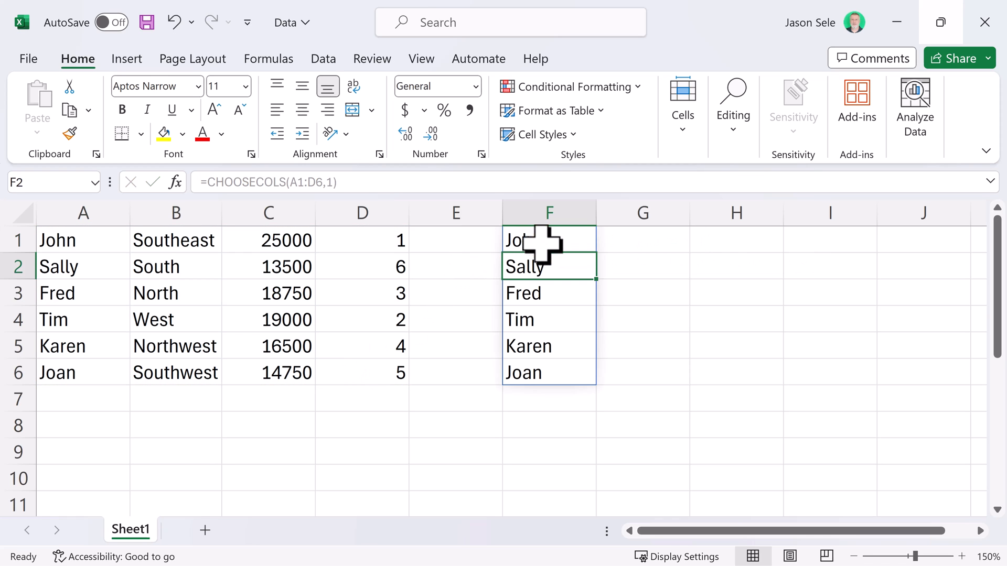
{"action": "mouse_move", "coordinate": [105, 371]}
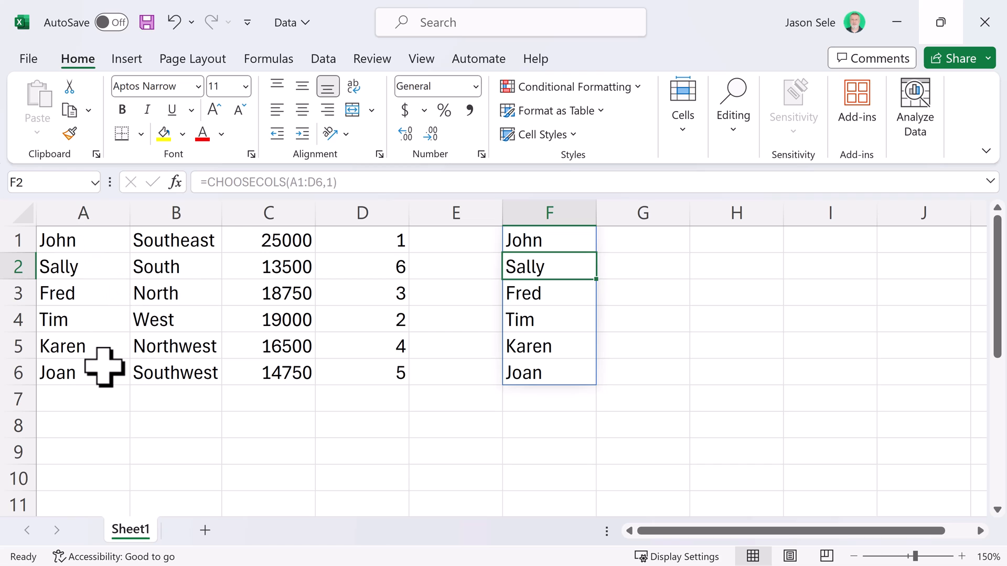
Change the F1 CHOOSECOLS formula to return columns 1 and 4.
{"action": "left_click", "coordinate": [548, 240]}
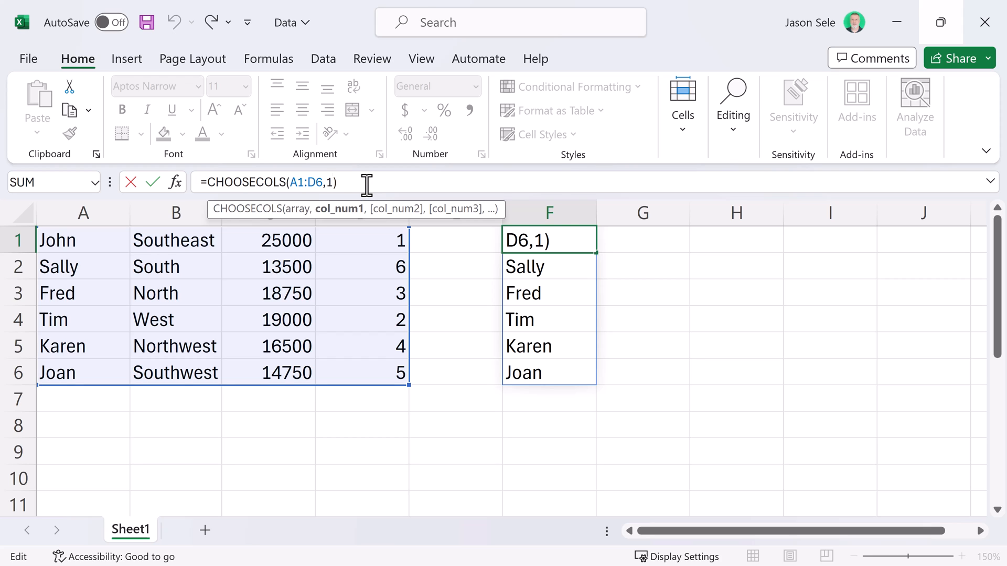
{"action": "type", "text": ",4"}
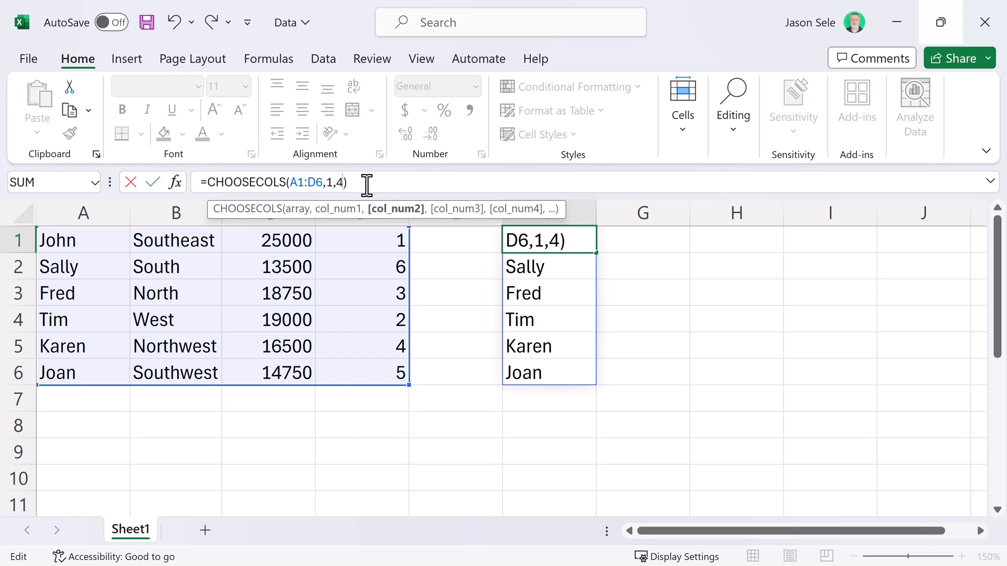
{"action": "key", "text": "Enter"}
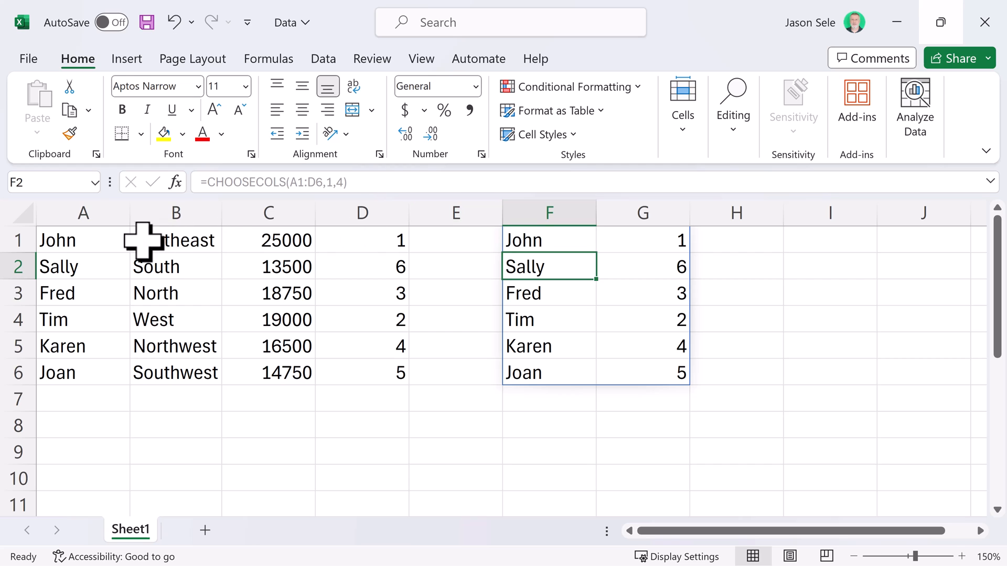
{"action": "mouse_move", "coordinate": [620, 253]}
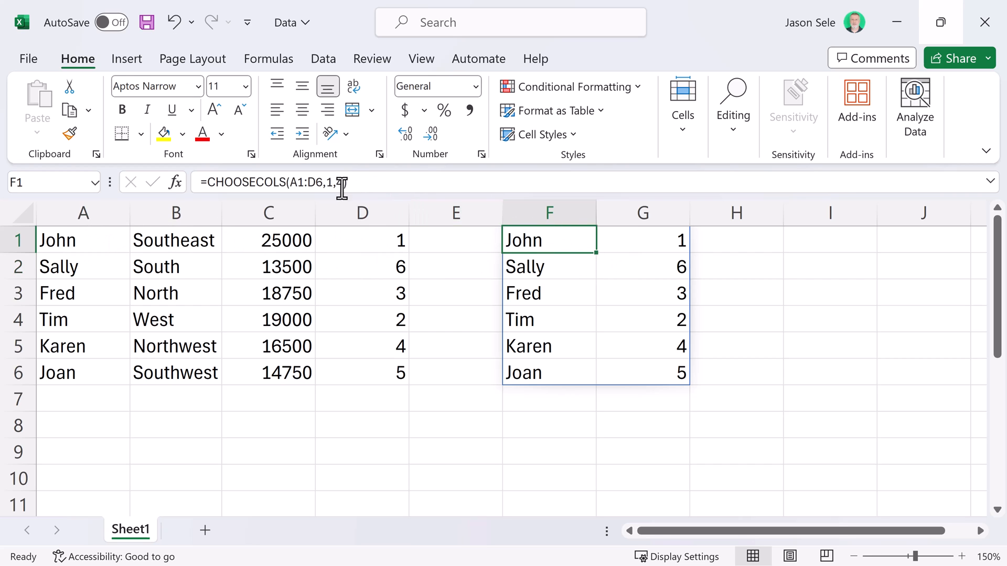
Switch the CHOOSECOLS column argument to -1, returning the last column's numbers.
{"action": "type", "text": "4)"}
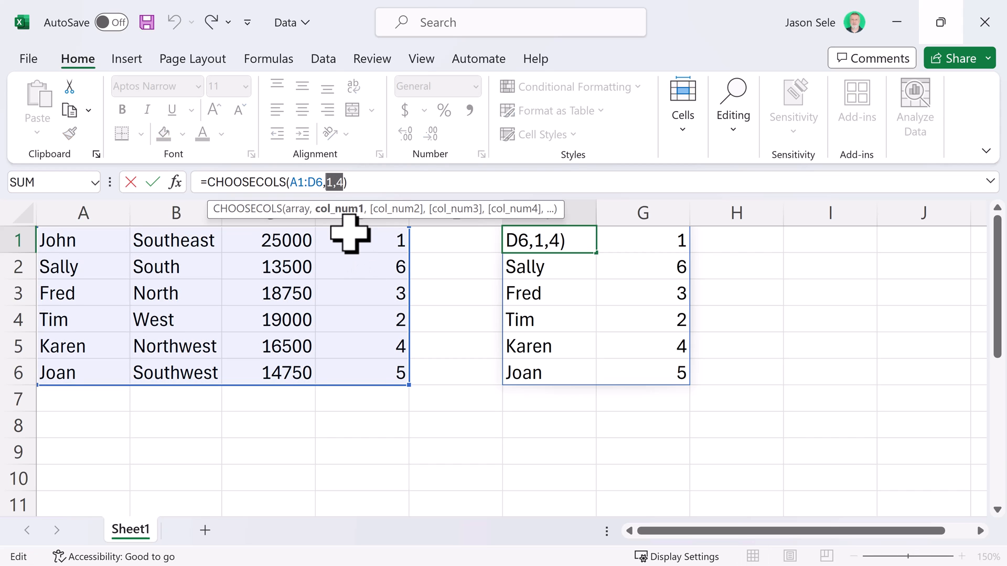
{"action": "type", "text": "-1"}
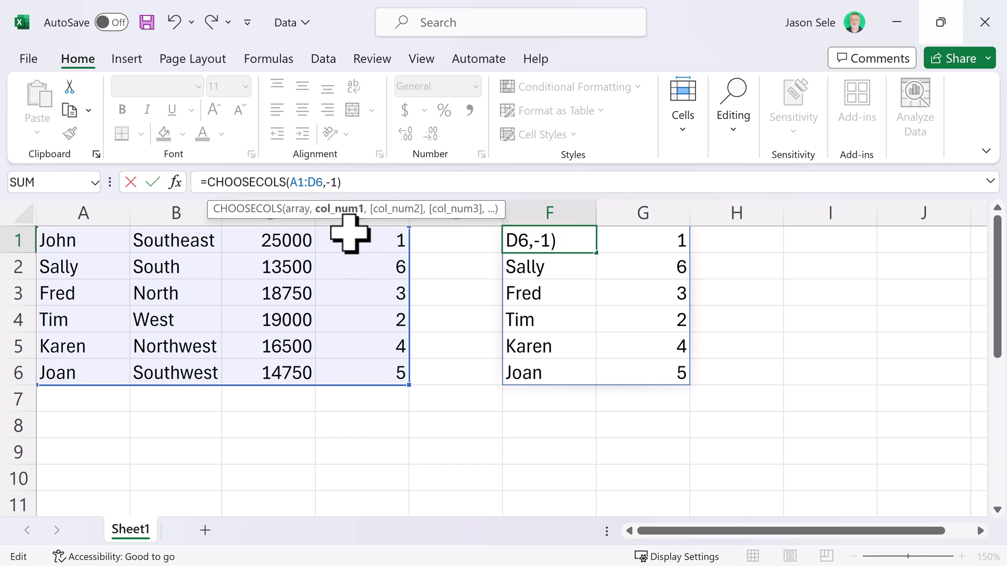
{"action": "key", "text": "Enter"}
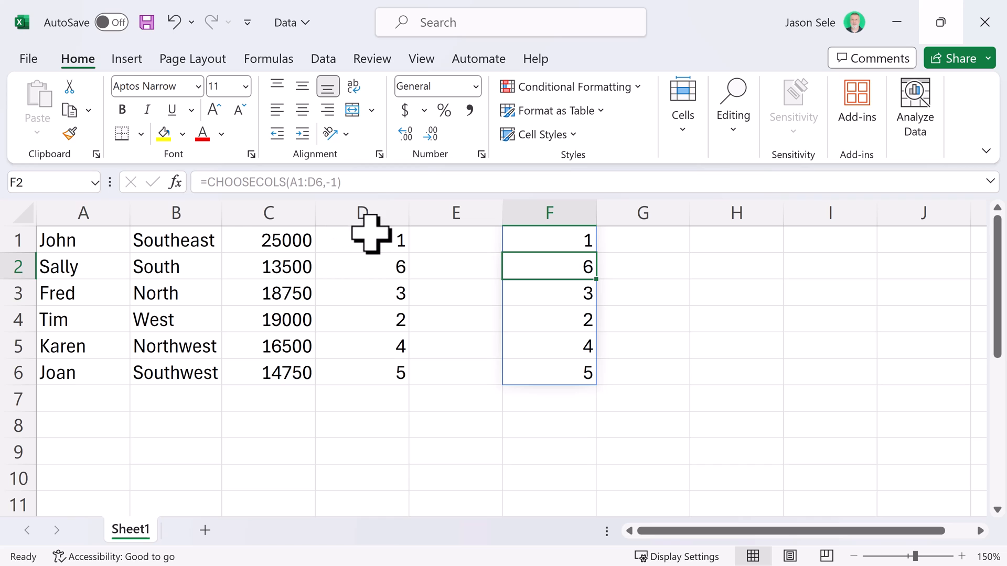
{"action": "mouse_move", "coordinate": [397, 359]}
{"action": "type", "text": "3"}
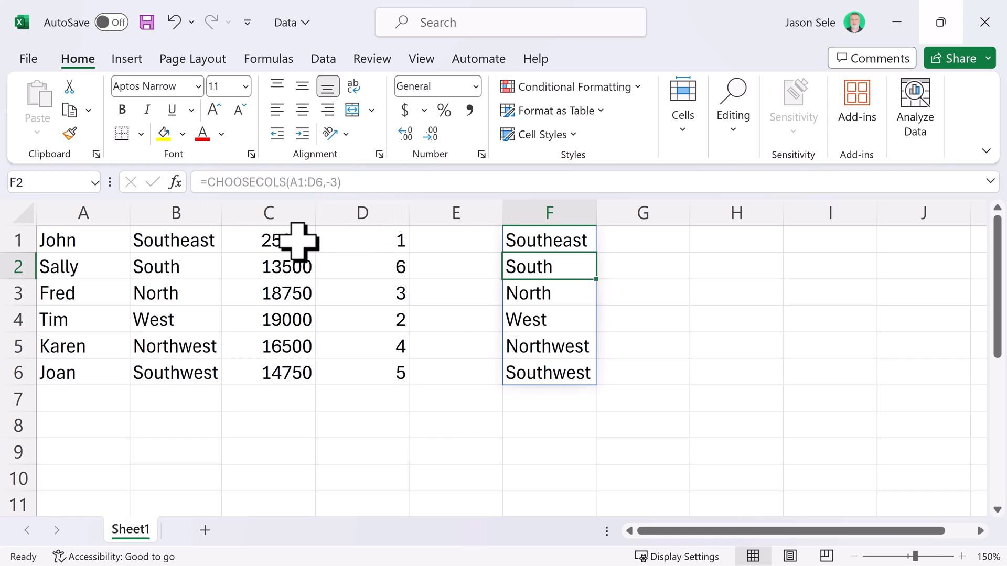
{"action": "mouse_move", "coordinate": [181, 352]}
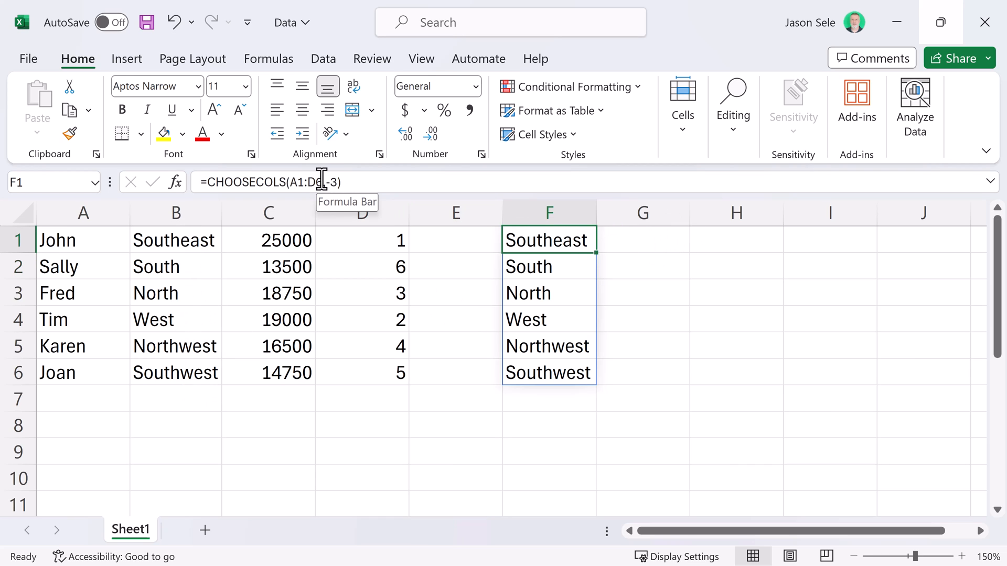
Name A1:D6 Array1 and use that name in the F1 CHOOSECOLS formula.
{"action": "left_click_drag", "start_coordinate": [57, 240], "coordinate": [400, 373]}
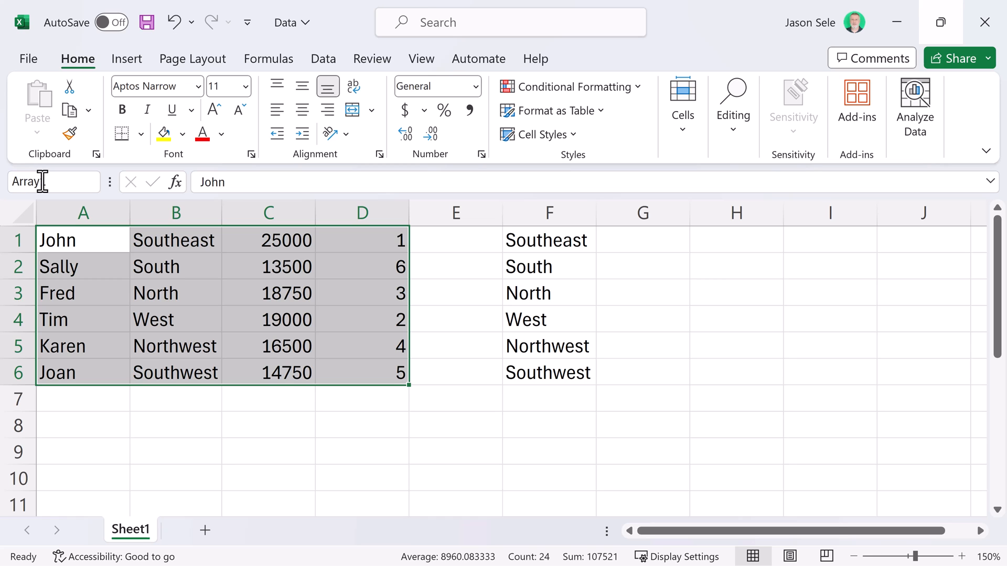
{"action": "left_click", "coordinate": [549, 239]}
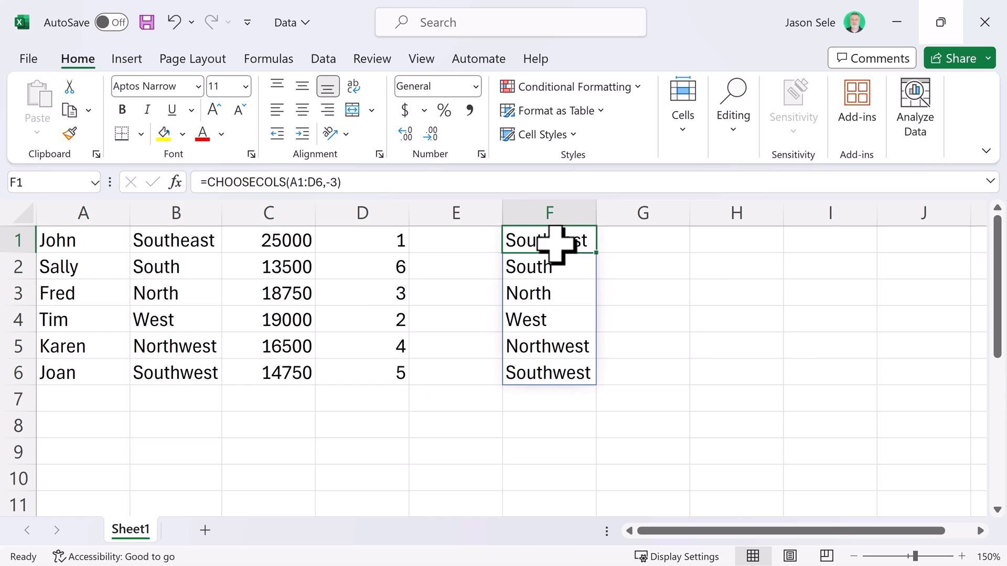
{"action": "double_click", "coordinate": [549, 240]}
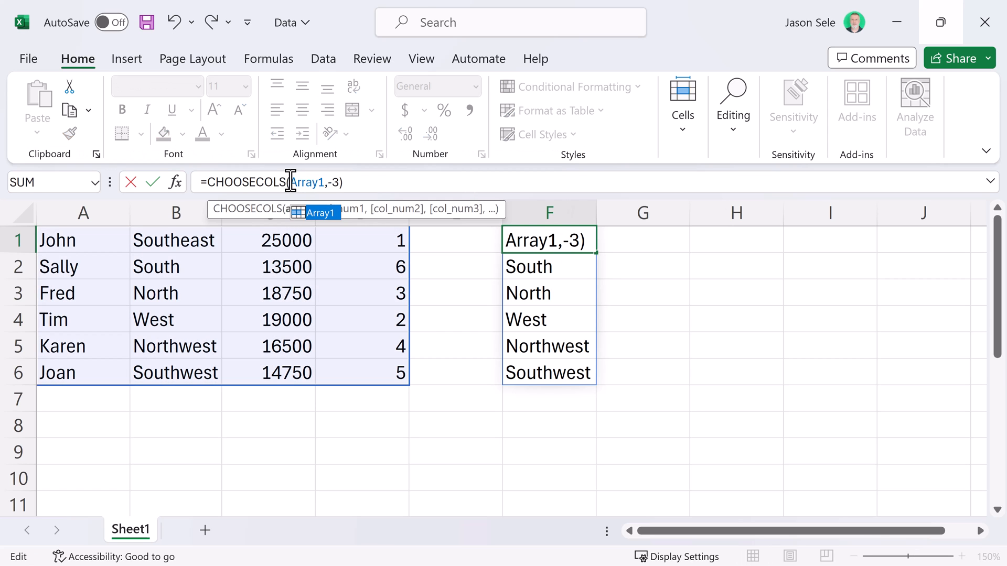
{"action": "key", "text": "Enter"}
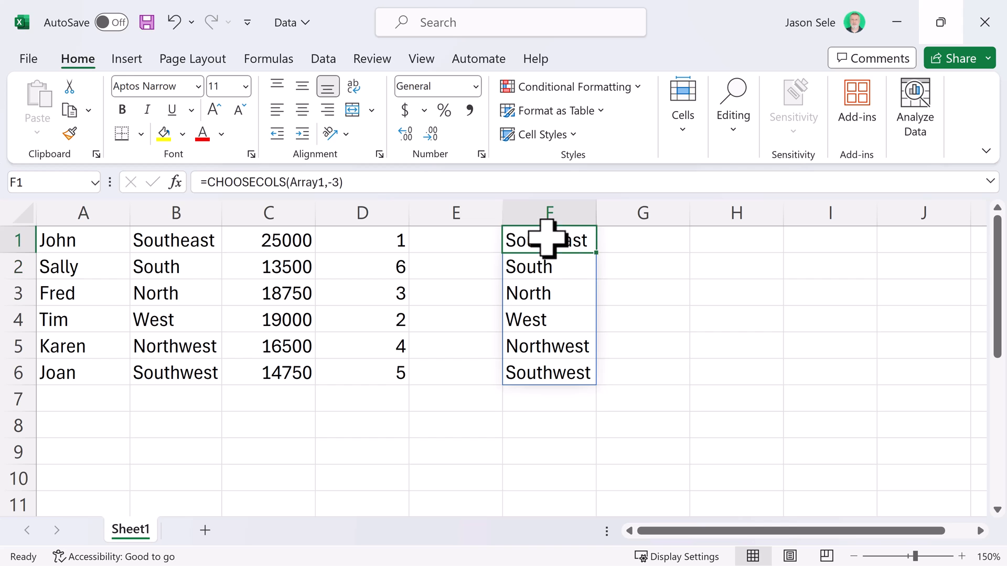
Check the Array1 name in the Formulas tab's Name Manager, then close it.
{"action": "left_click", "coordinate": [268, 58]}
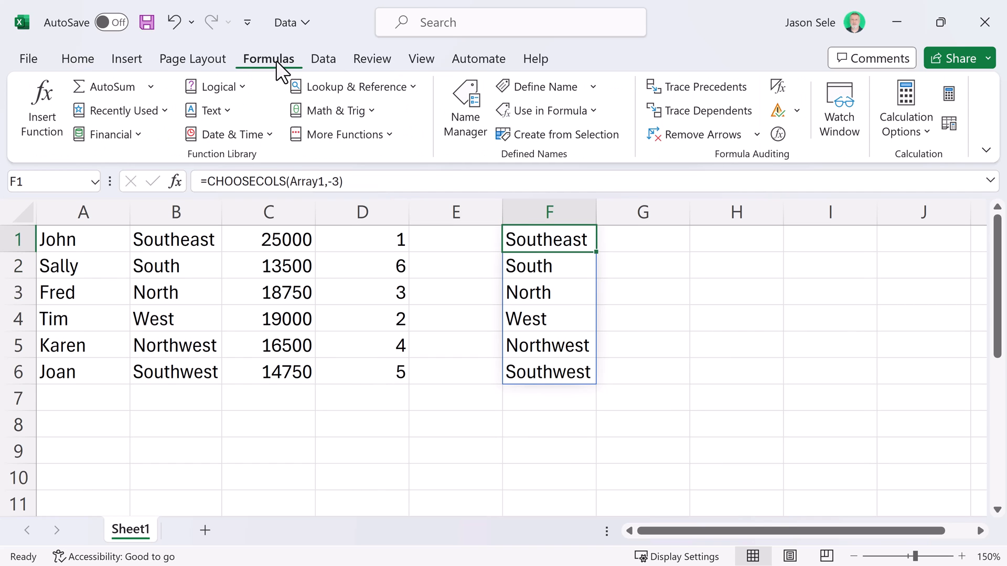
{"action": "left_click", "coordinate": [464, 108]}
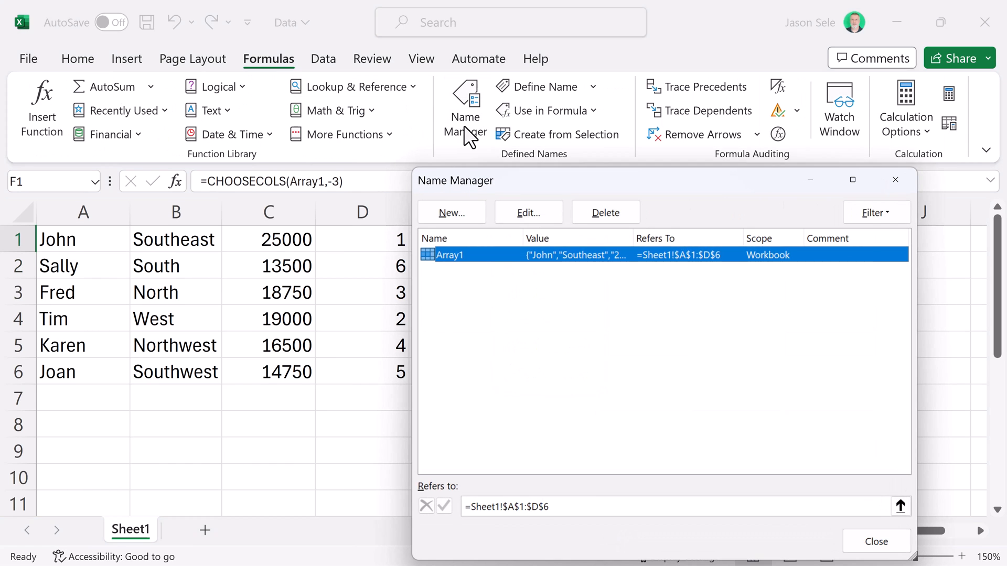
{"action": "mouse_move", "coordinate": [527, 353]}
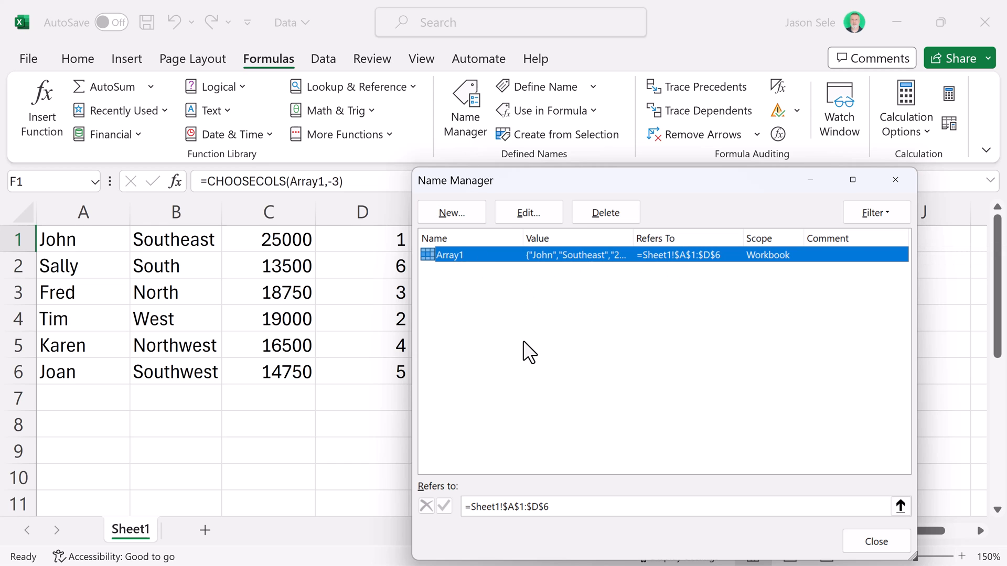
{"action": "left_click", "coordinate": [874, 542]}
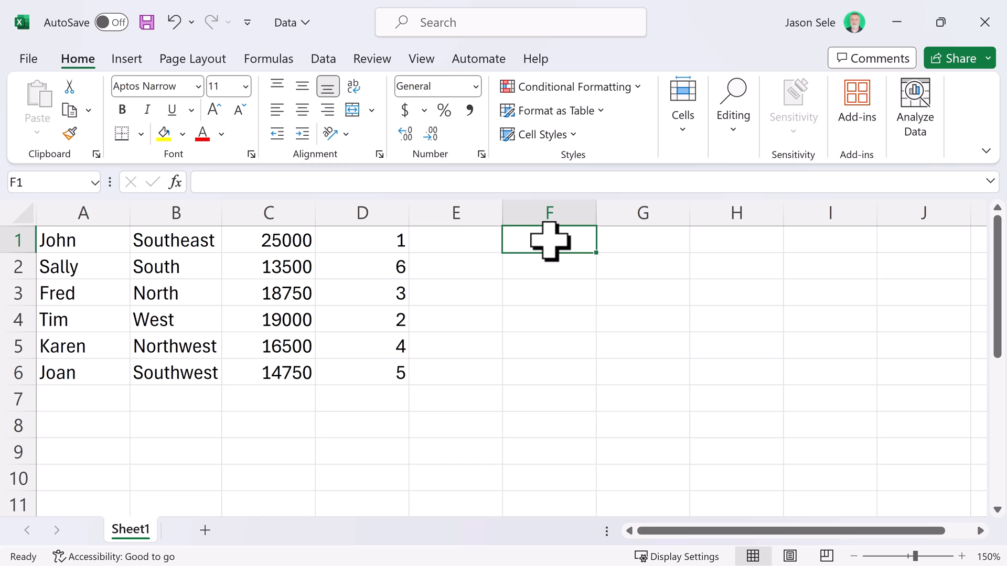
Enter a CHOOSEROWS formula on Array1 in F1 picking rows 2, 4 and 5.
{"action": "type", "text": "=CHOOSEROWS("}
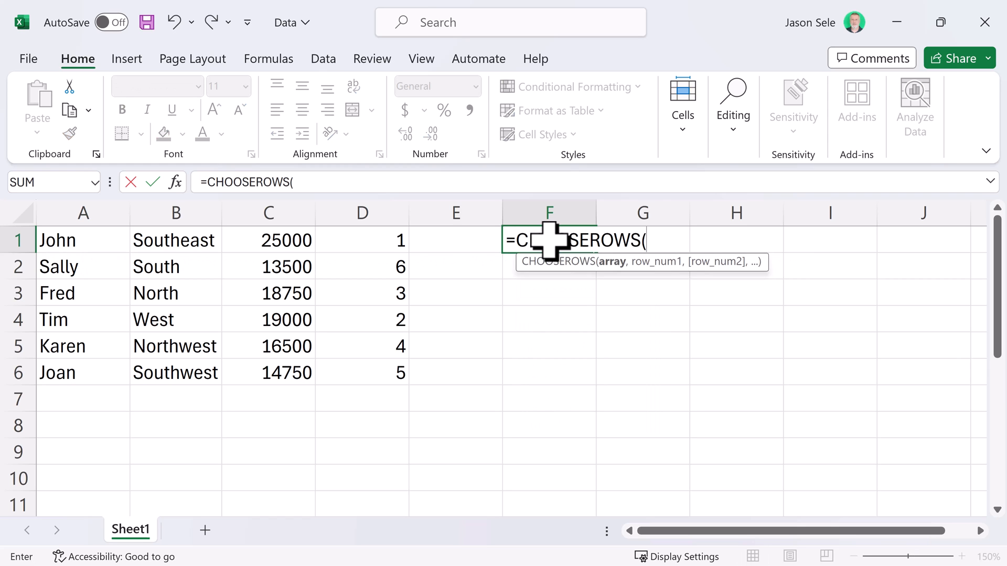
{"action": "mouse_move", "coordinate": [70, 264]}
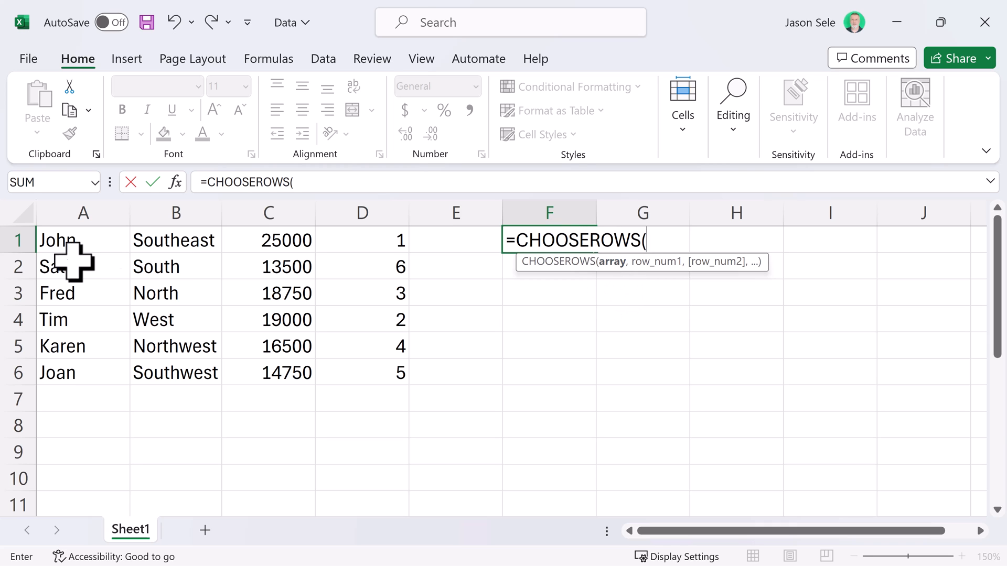
{"action": "left_click_drag", "start_coordinate": [58, 240], "coordinate": [357, 373]}
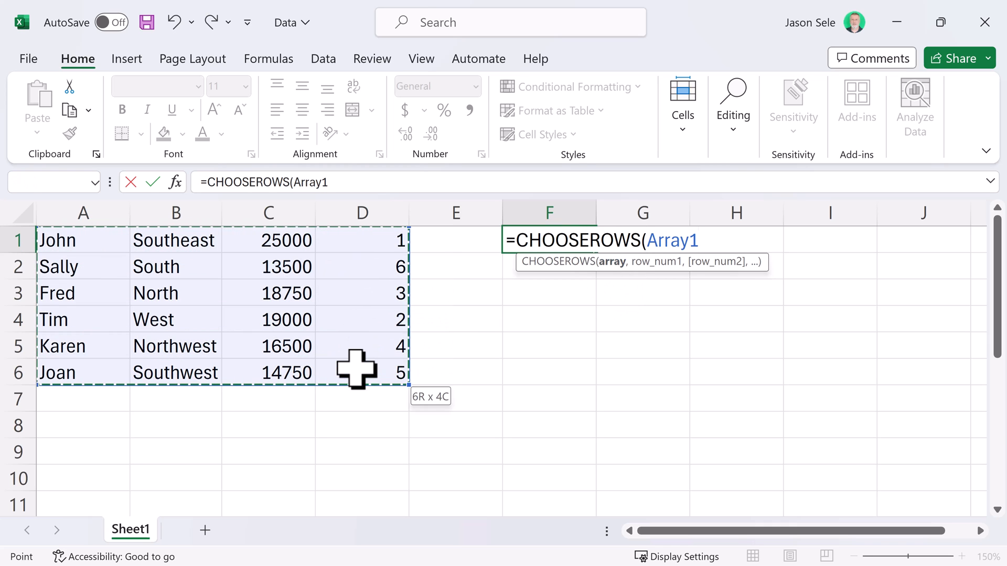
{"action": "type", "text": ","}
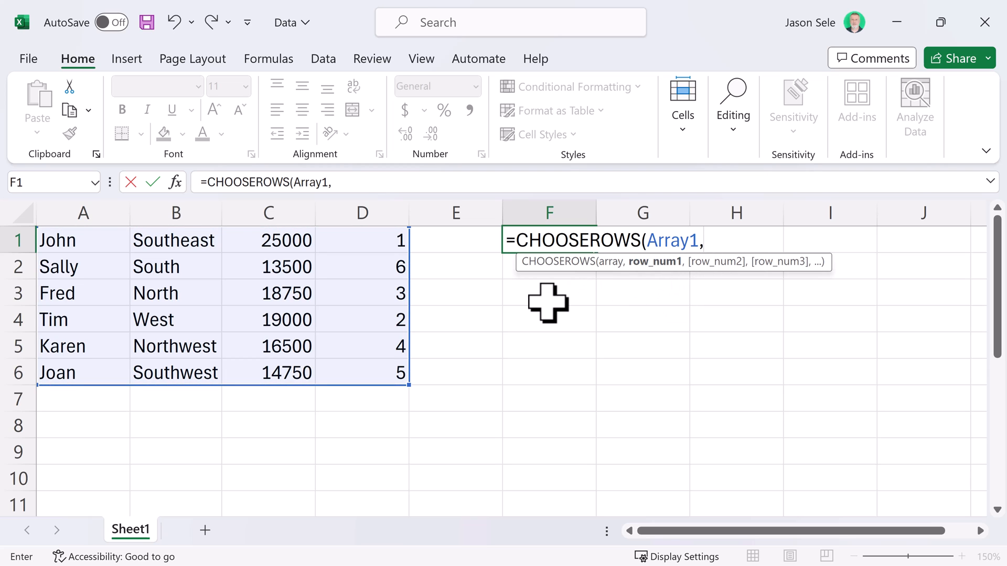
{"action": "type", "text": "2,4"}
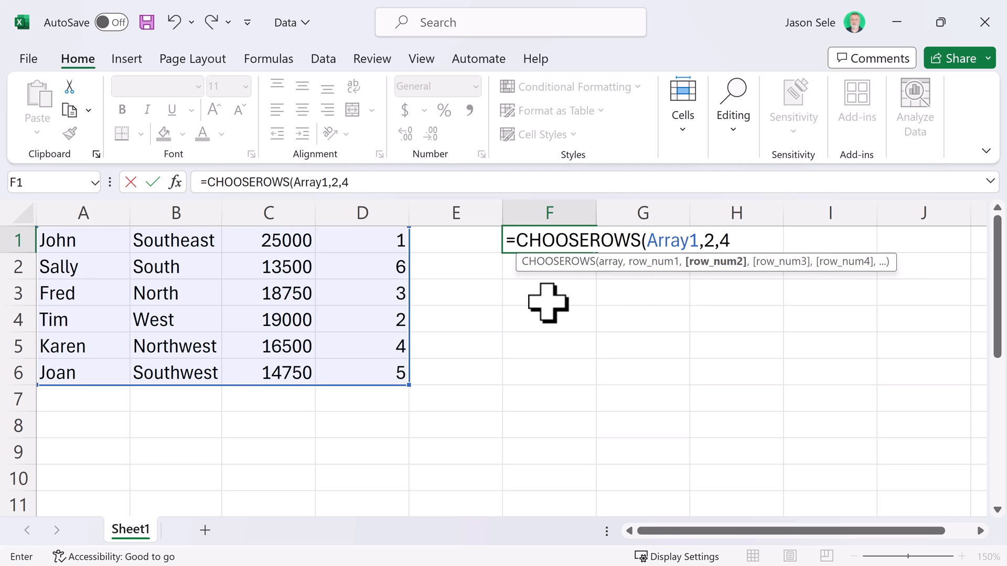
{"action": "type", "text": ",5)"}
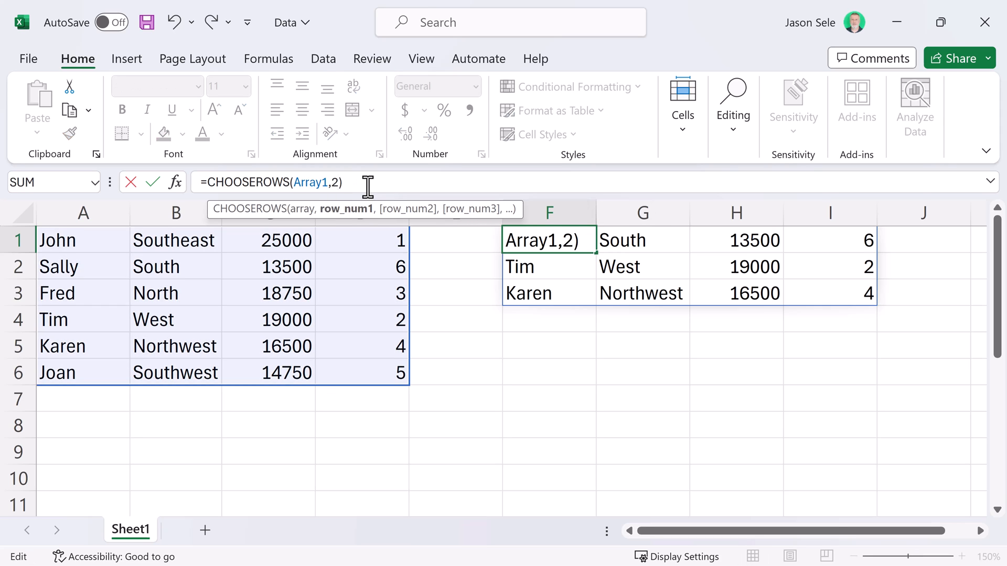
Change the CHOOSEROWS rows to -1 and -3 to return Joan and Tim.
{"action": "type", "text": "-1"}
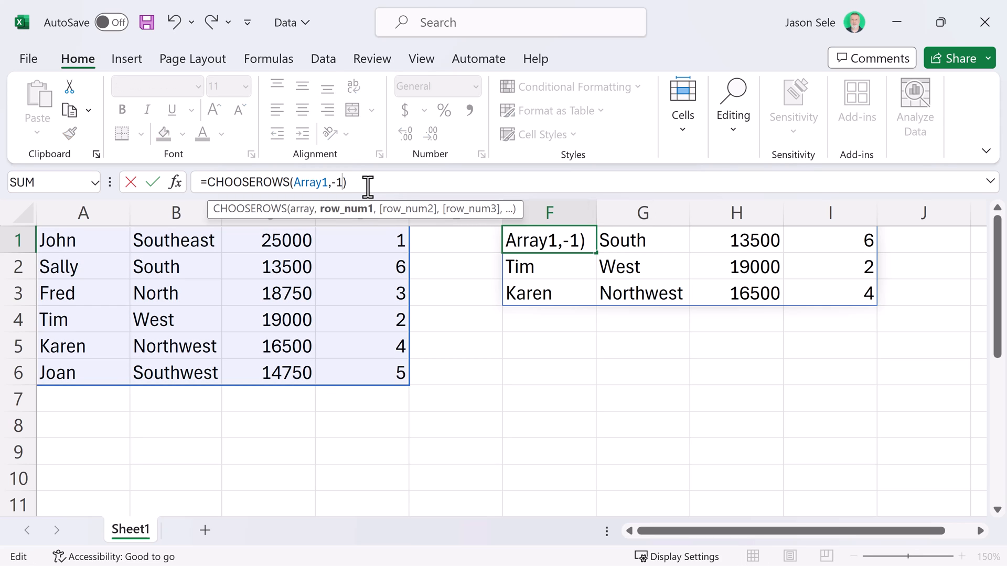
{"action": "type", "text": ",-3"}
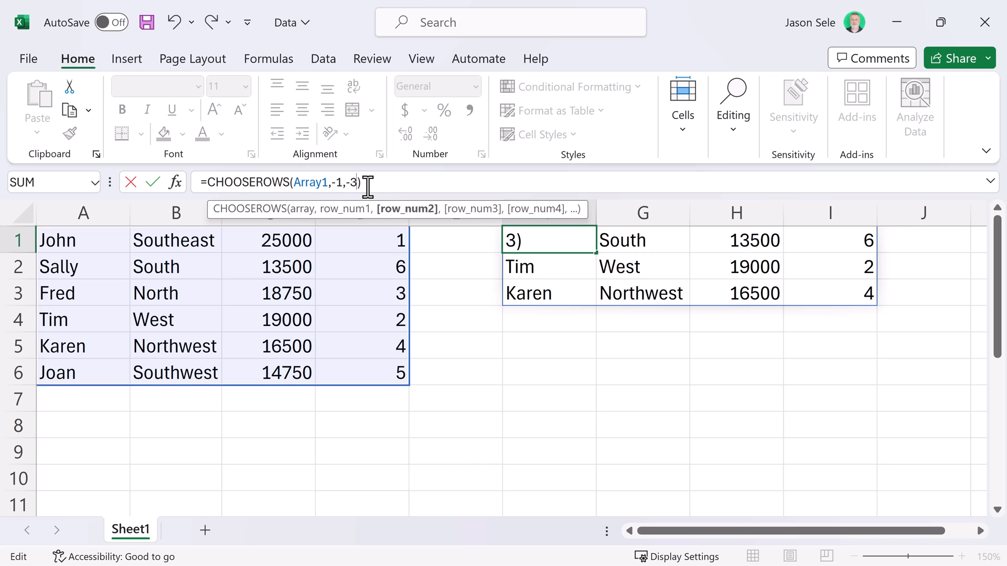
{"action": "key", "text": "Enter"}
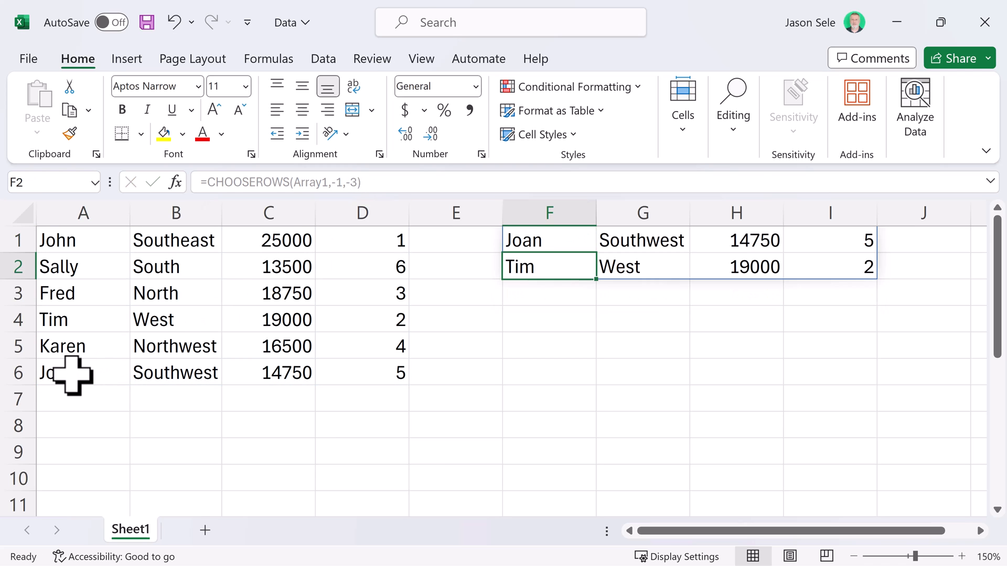
{"action": "mouse_move", "coordinate": [61, 320]}
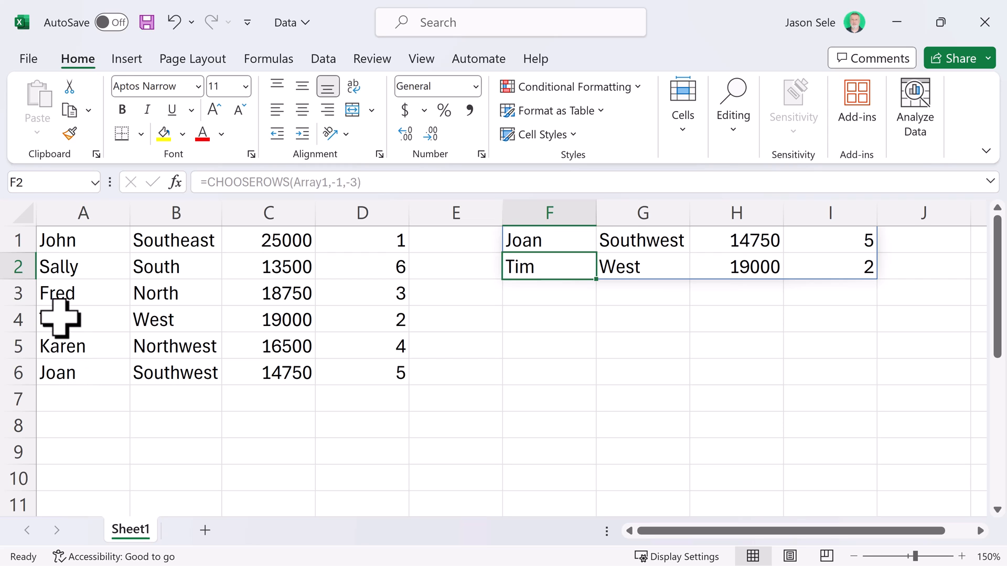
Reference spilled value I1 from J1, then delete the CHOOSEROWS formula in F1.
{"action": "left_click", "coordinate": [548, 240]}
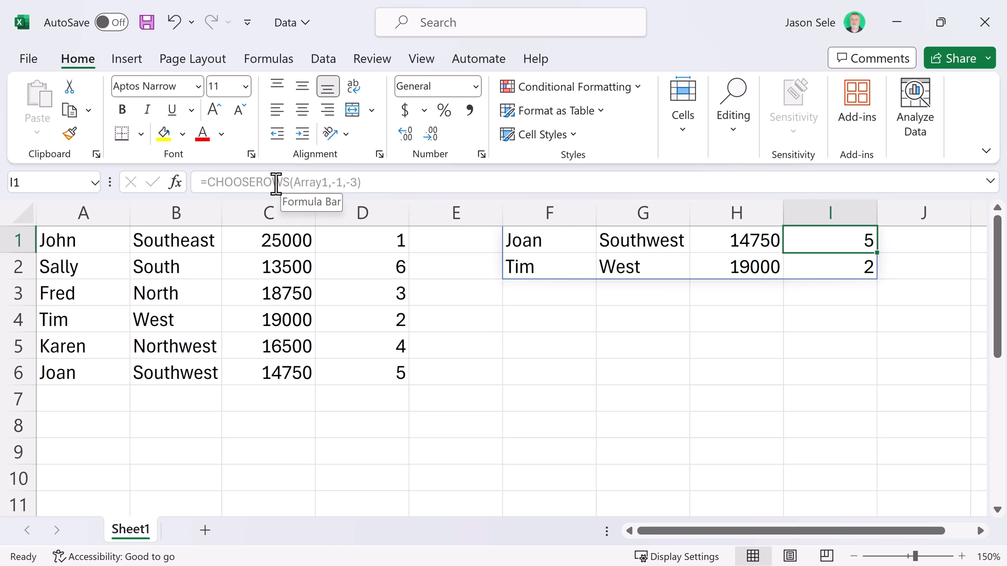
{"action": "mouse_move", "coordinate": [652, 275]}
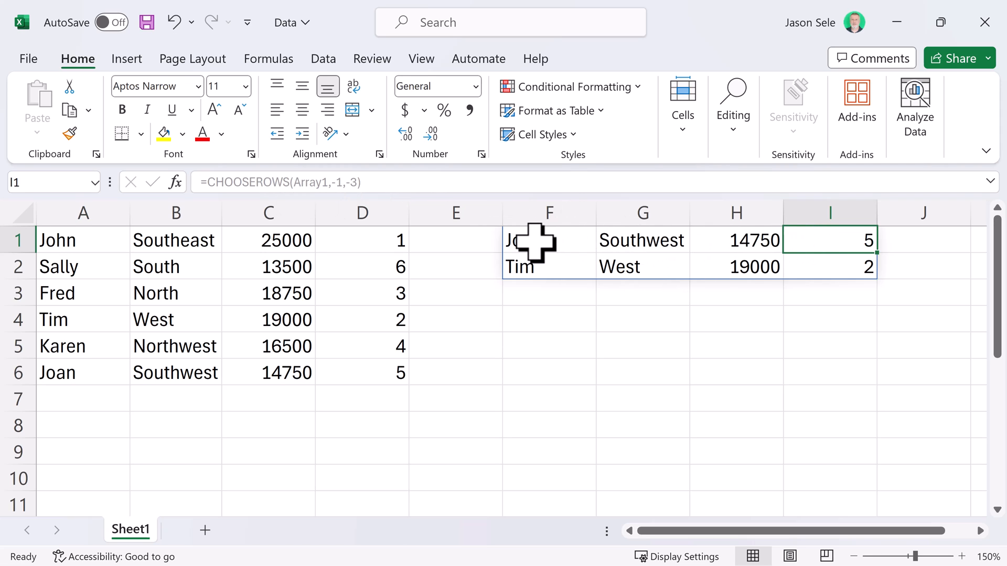
{"action": "left_click", "coordinate": [547, 239]}
{"action": "type", "text": "=I1"}
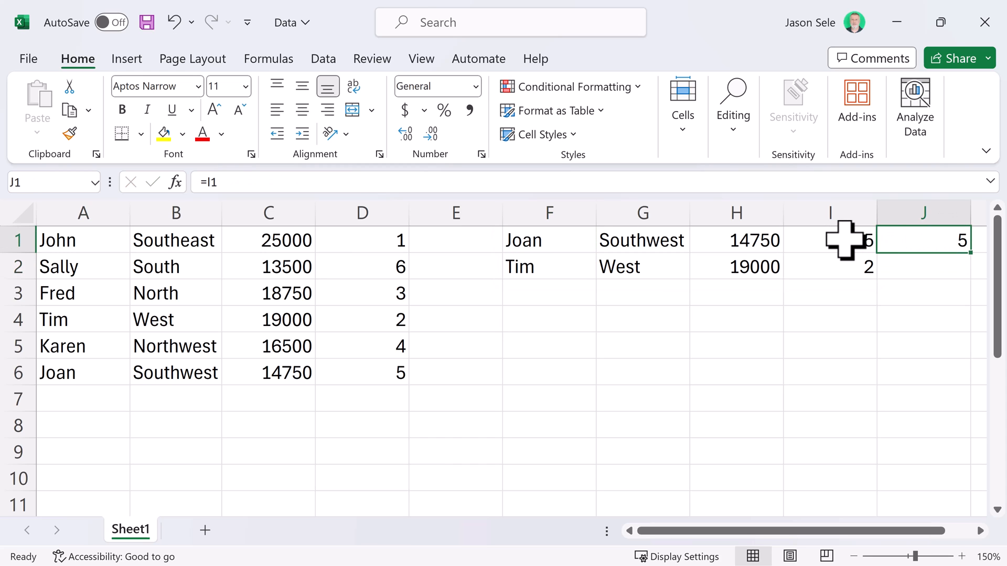
{"action": "left_click", "coordinate": [550, 240]}
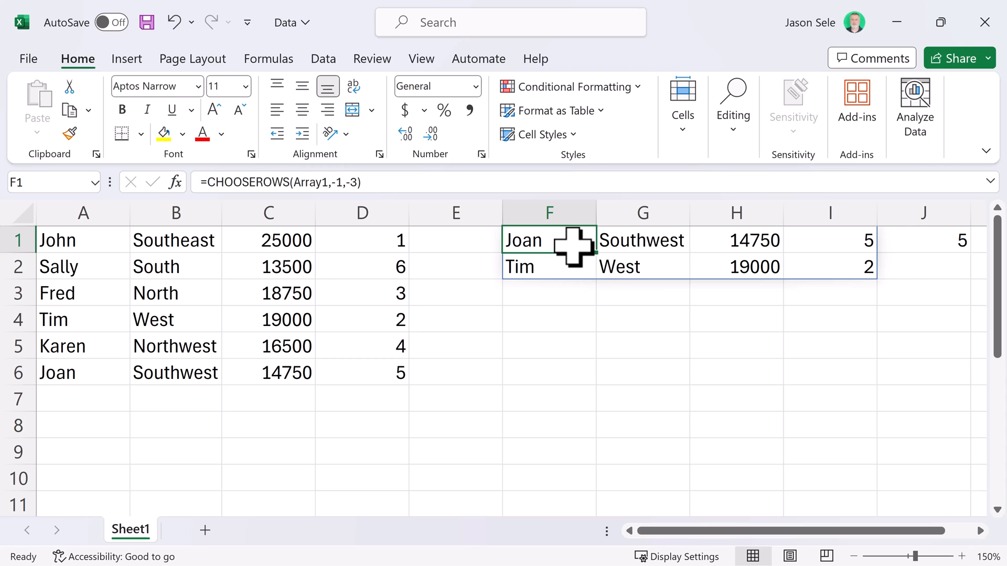
{"action": "key", "text": "Delete"}
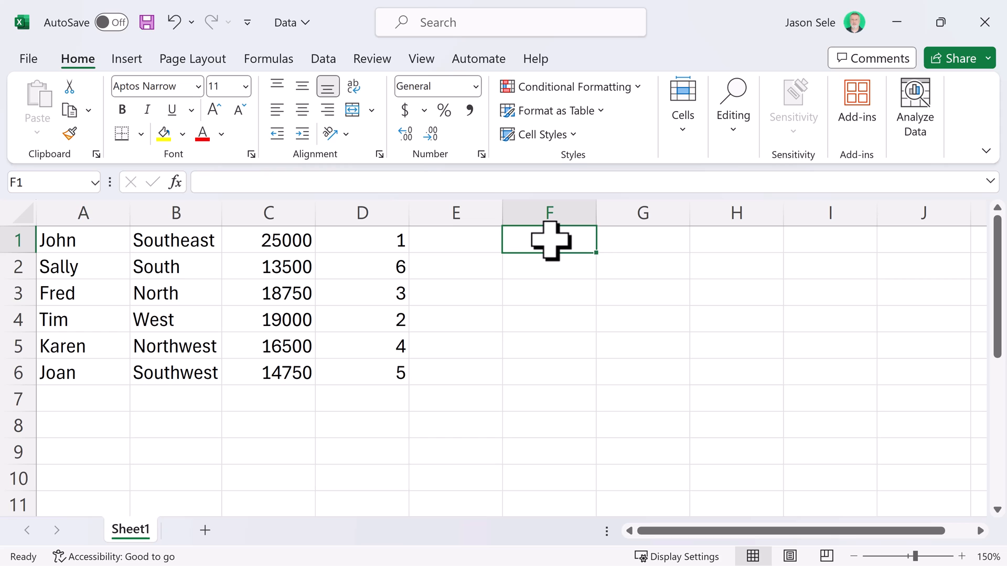
Enter =DROP(Array1,2) in F1 and compare it with source rows A3:D6.
{"action": "type", "text": "=DROP"}
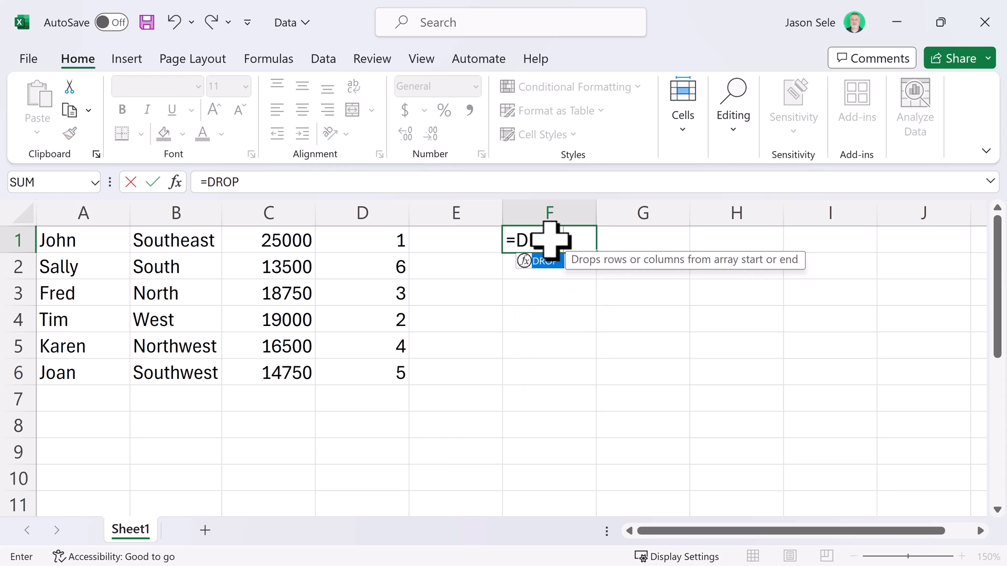
{"action": "type", "text": "(Array1"}
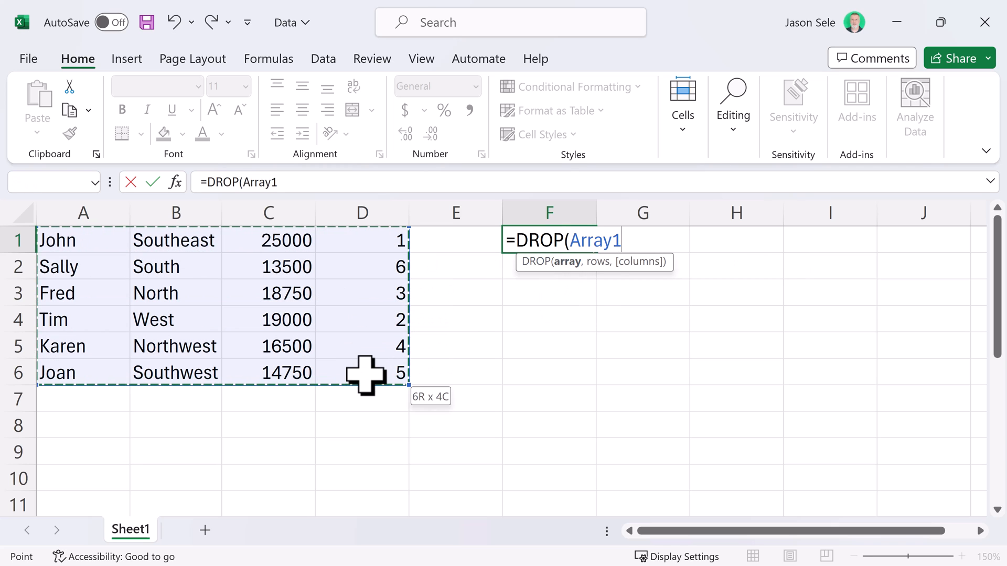
{"action": "type", "text": ","}
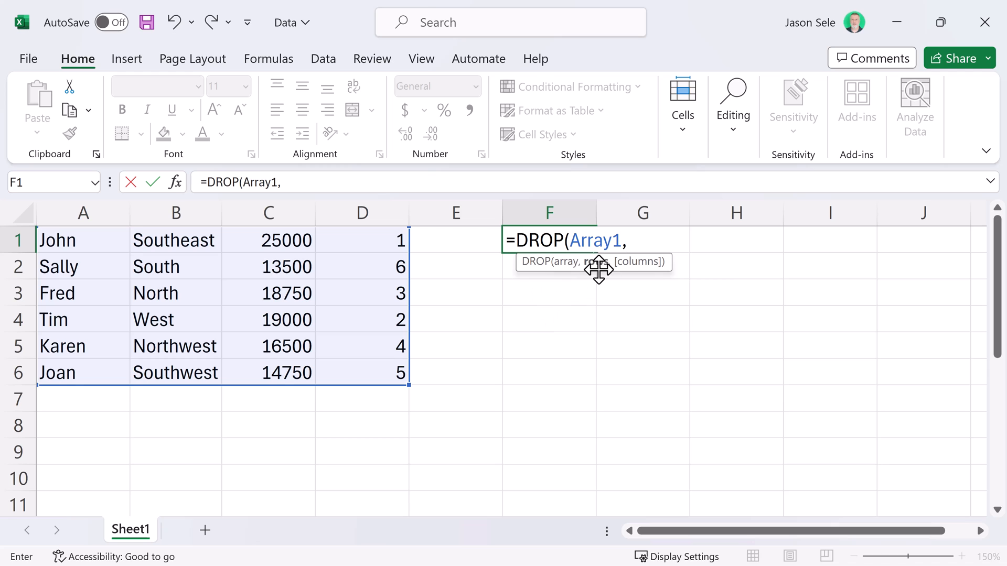
{"action": "type", "text": "2"}
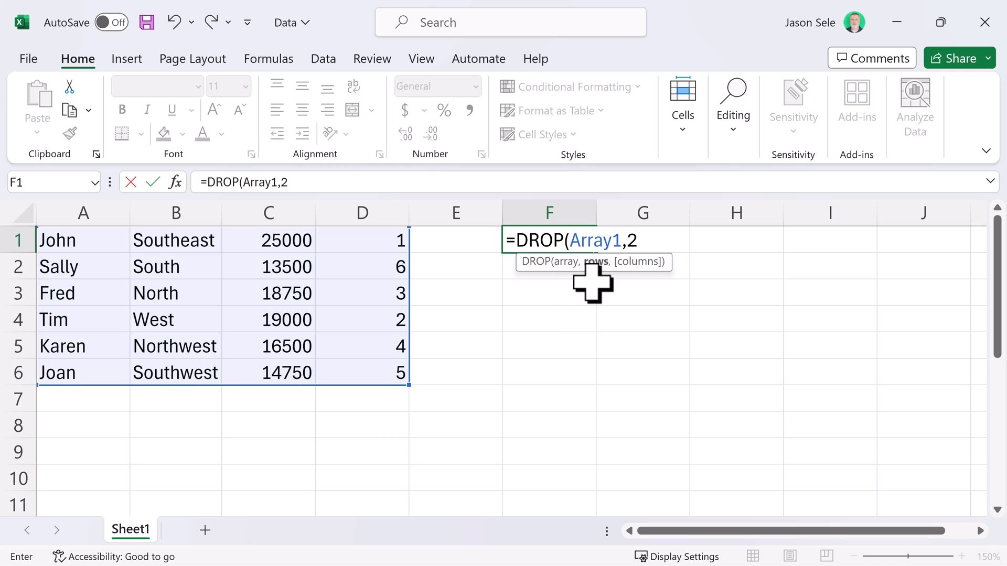
{"action": "key", "text": "Enter"}
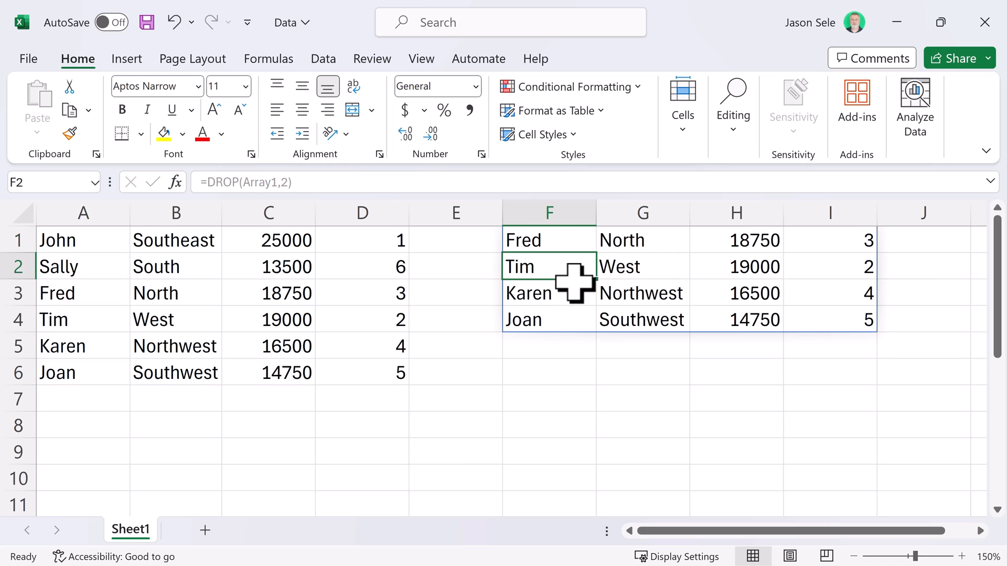
{"action": "left_click", "coordinate": [83, 293]}
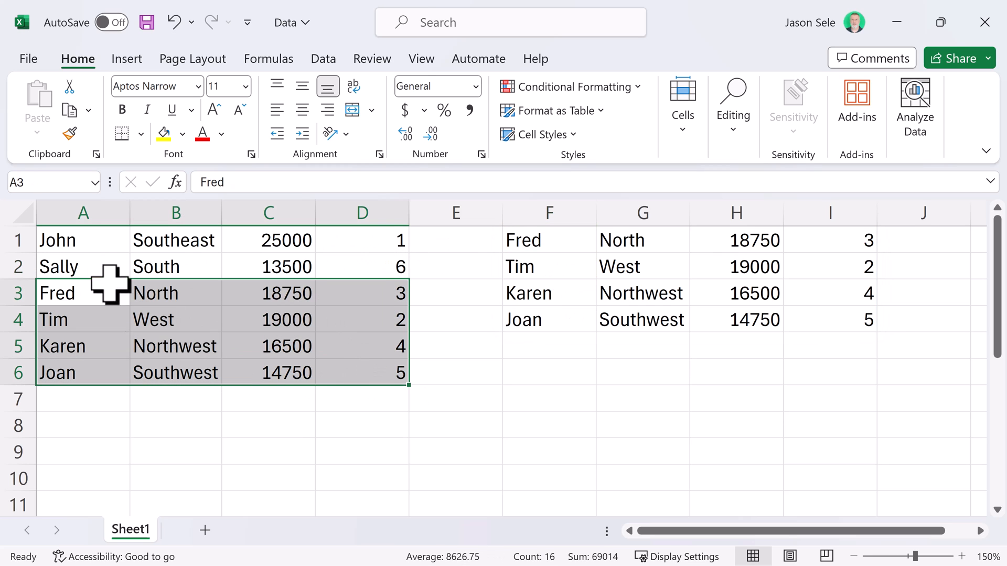
{"action": "mouse_move", "coordinate": [549, 241]}
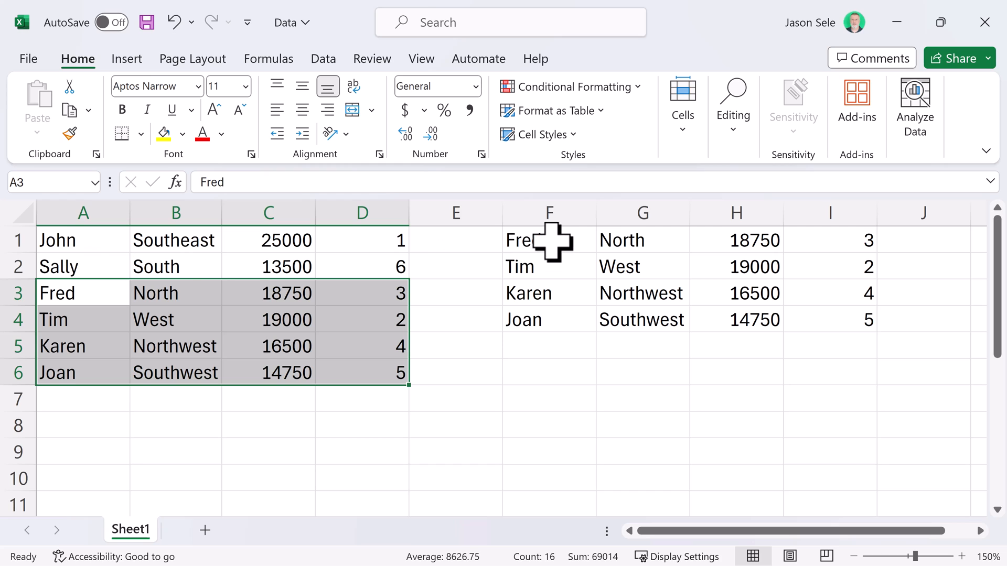
{"action": "left_click", "coordinate": [550, 240]}
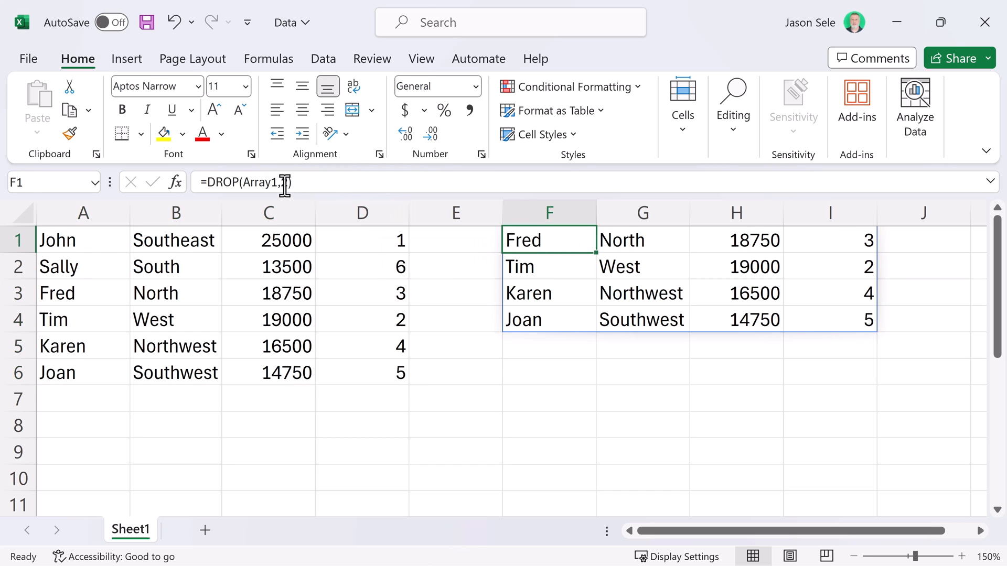
Add column arguments to the F1 DROP formula, ending at =DROP(Array1,2,1).
{"action": "type", "text": ","}
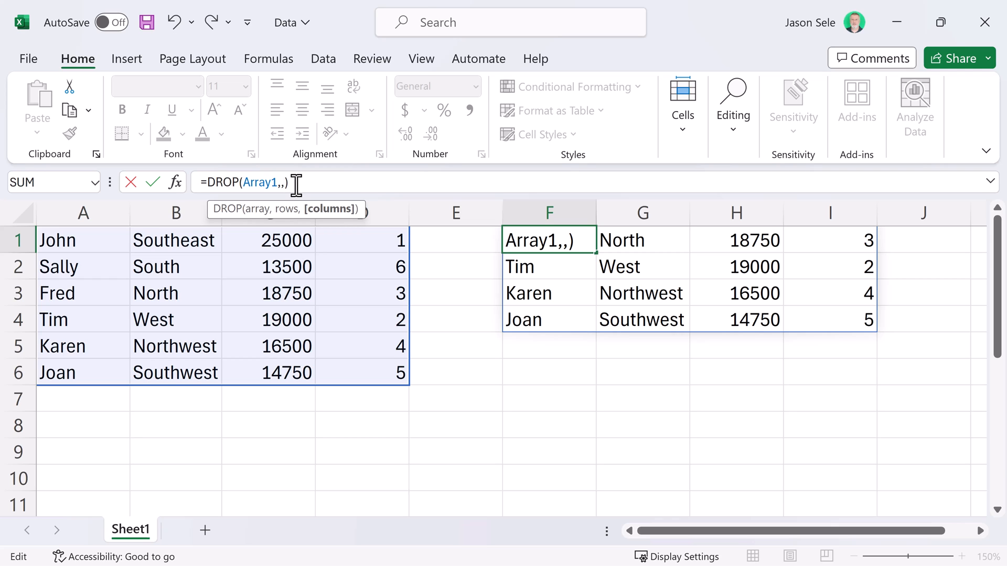
{"action": "type", "text": "2"}
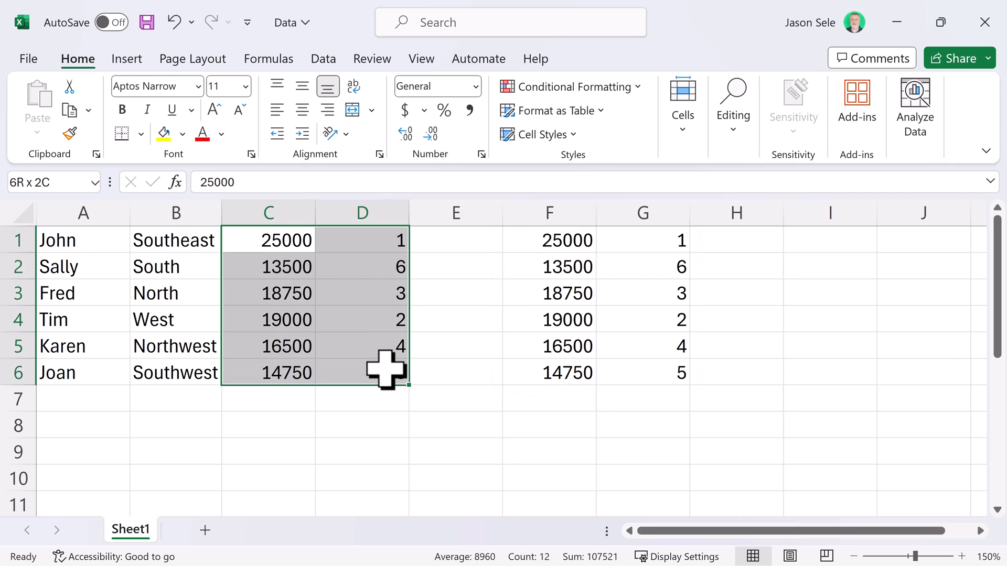
{"action": "left_click", "coordinate": [549, 240]}
{"action": "type", "text": "=DROP(Array1,2,1)"}
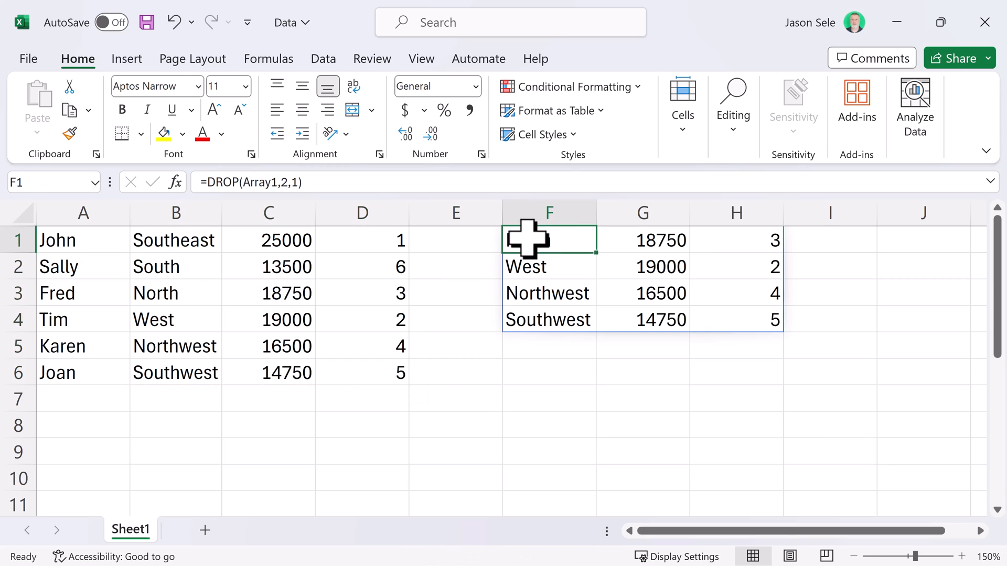
Revise DROP with negative arguments to leave out Joan's row and both numeric columns.
{"action": "double_click", "coordinate": [548, 240]}
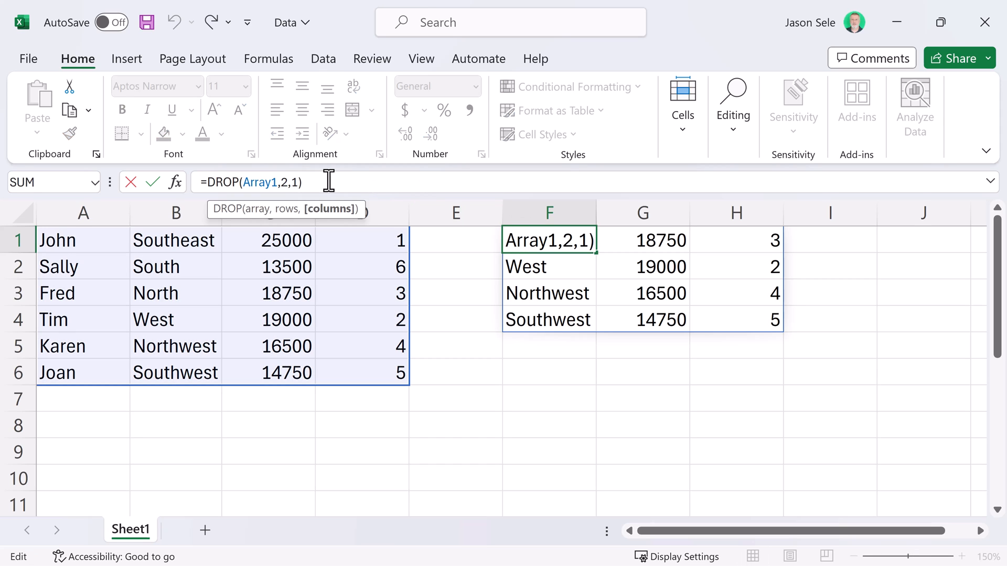
{"action": "key", "text": "Backspace"}
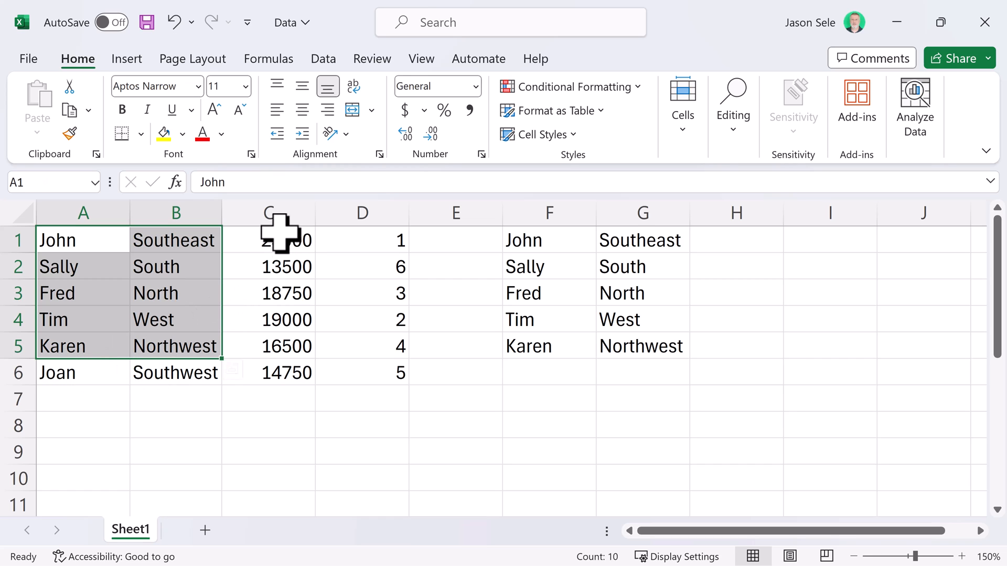
{"action": "mouse_move", "coordinate": [347, 241]}
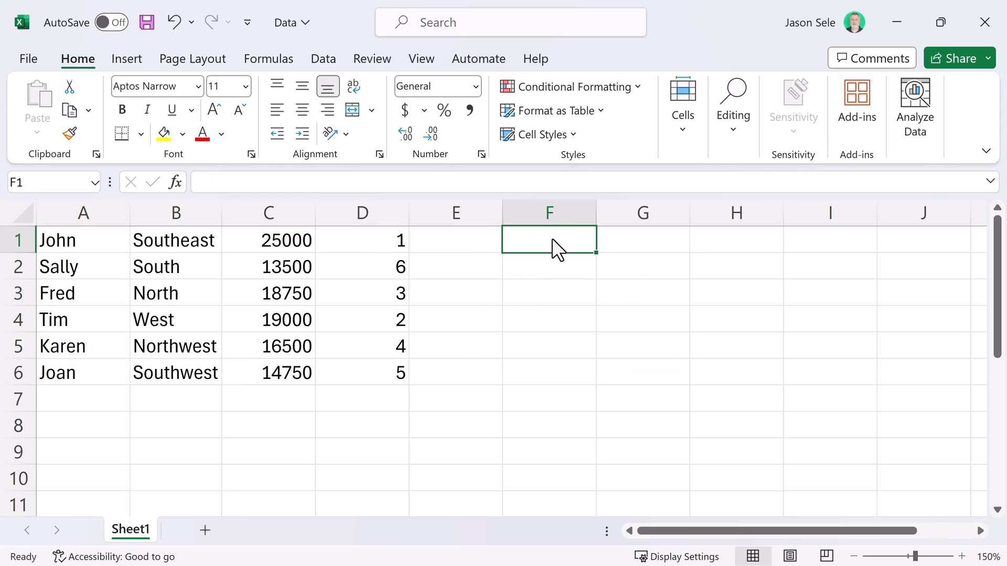
Enter =EXPAND(Array1,8,5) in F1, filling F1:J8 with #N/A padding.
{"action": "type", "text": "=EXPAND"}
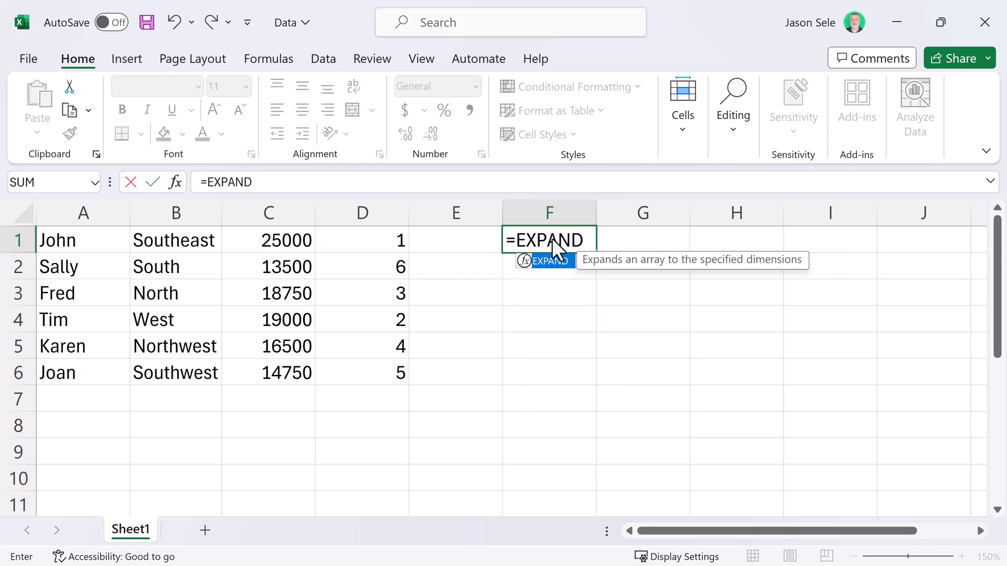
{"action": "left_click", "coordinate": [82, 240]}
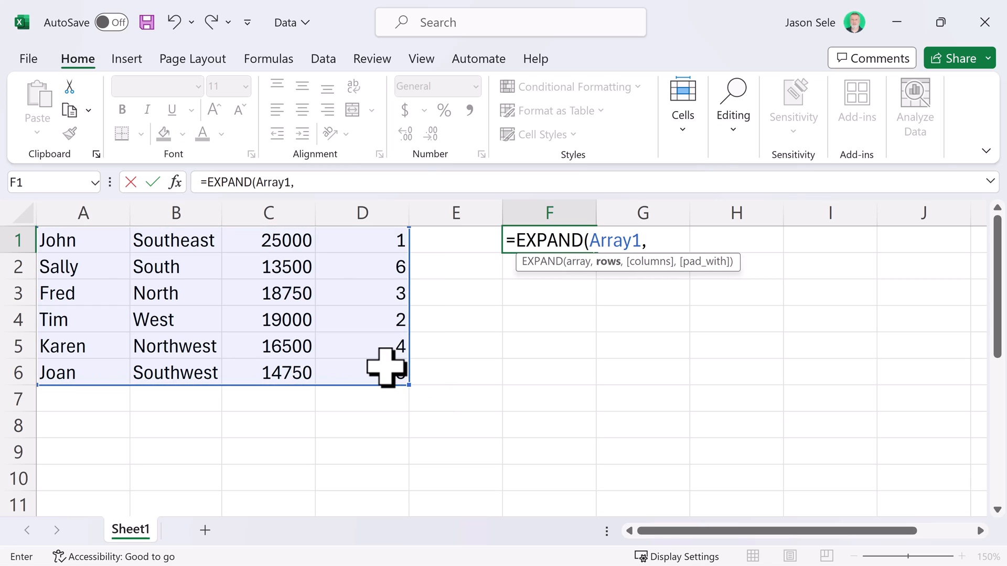
{"action": "type", "text": "8,"}
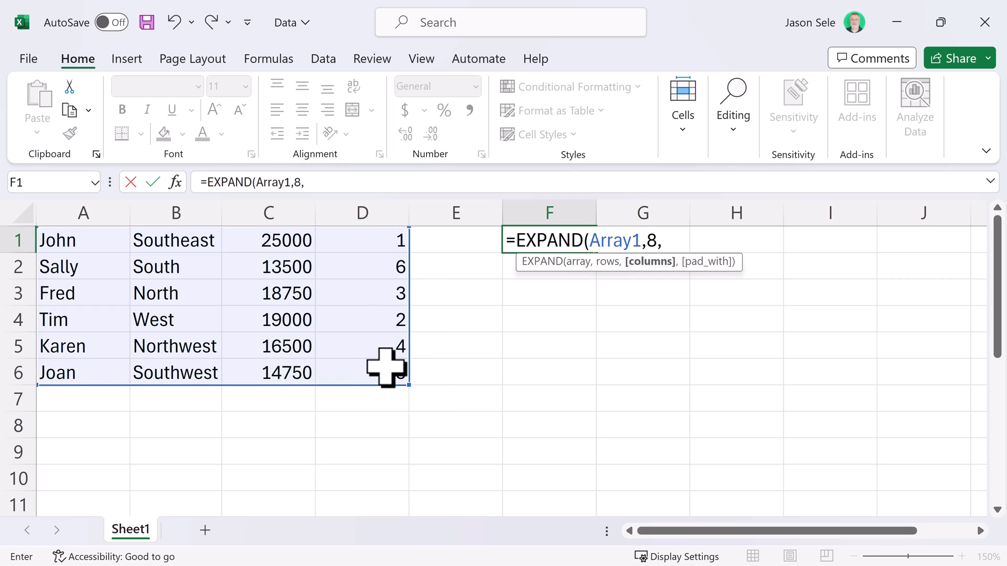
{"action": "type", "text": "5)"}
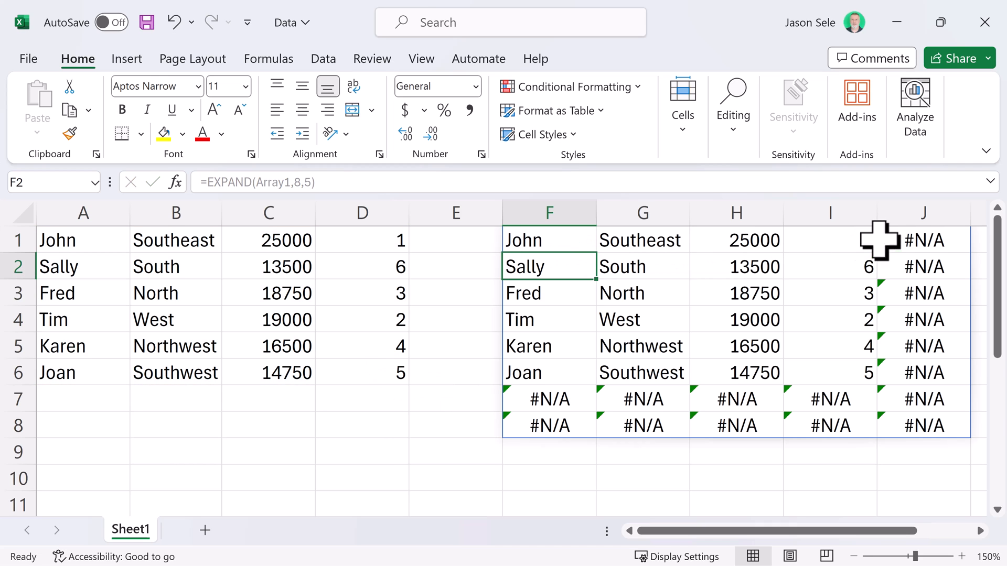
{"action": "mouse_move", "coordinate": [603, 416]}
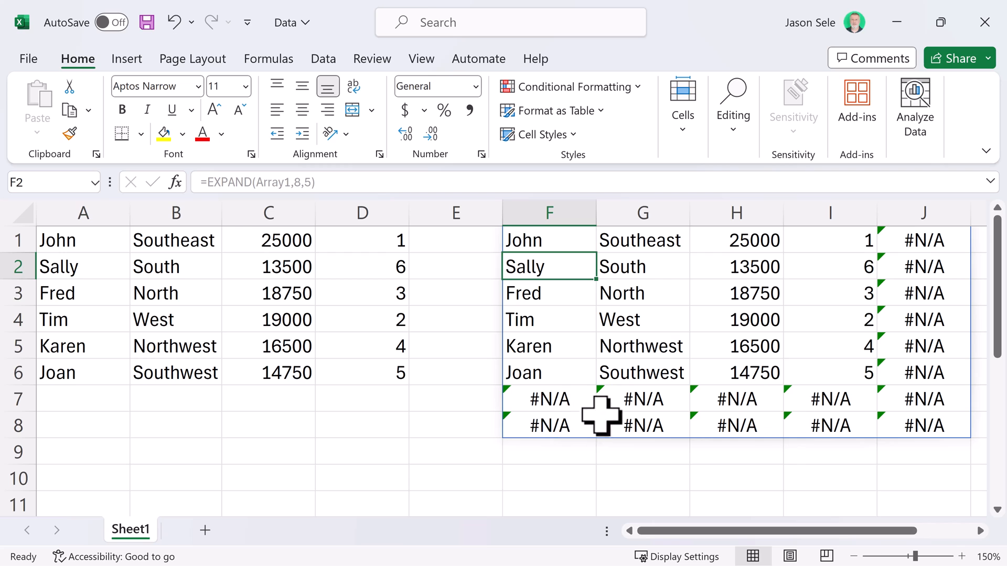
{"action": "mouse_move", "coordinate": [642, 251]}
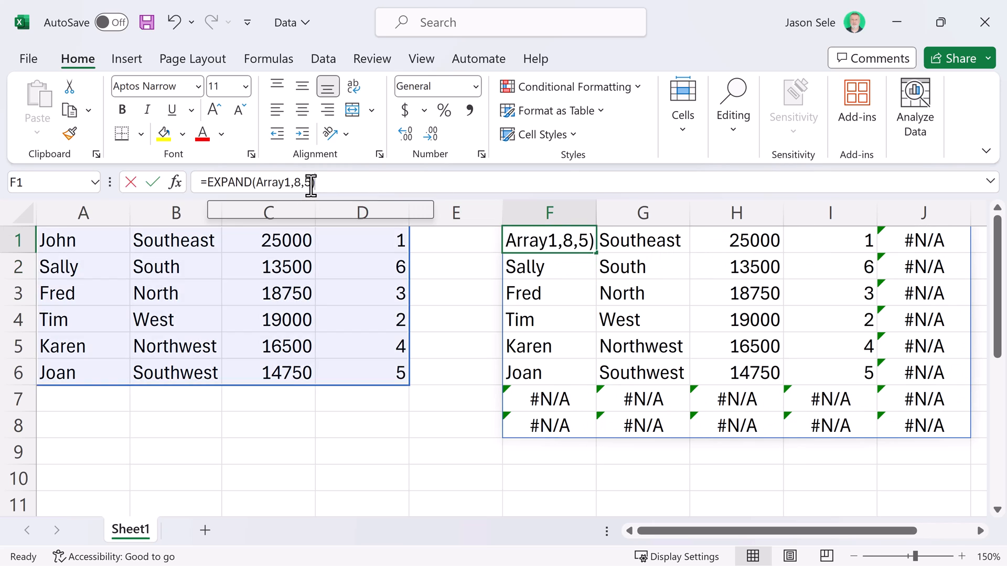
Pad the EXPAND result with dashes instead of #N/A, then select F1 to clear it.
{"action": "type", "text": ","}
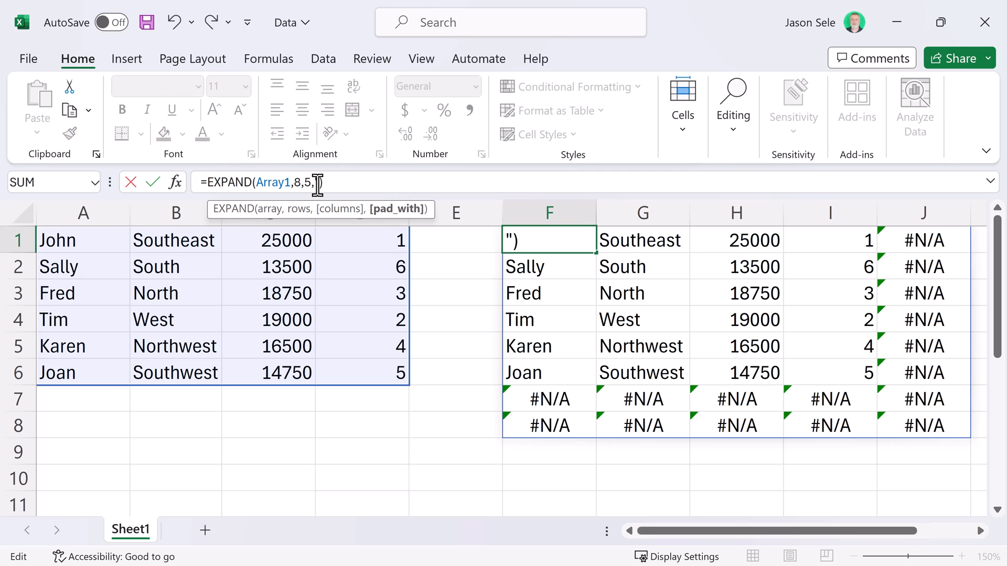
{"action": "type", "text": "-\")"}
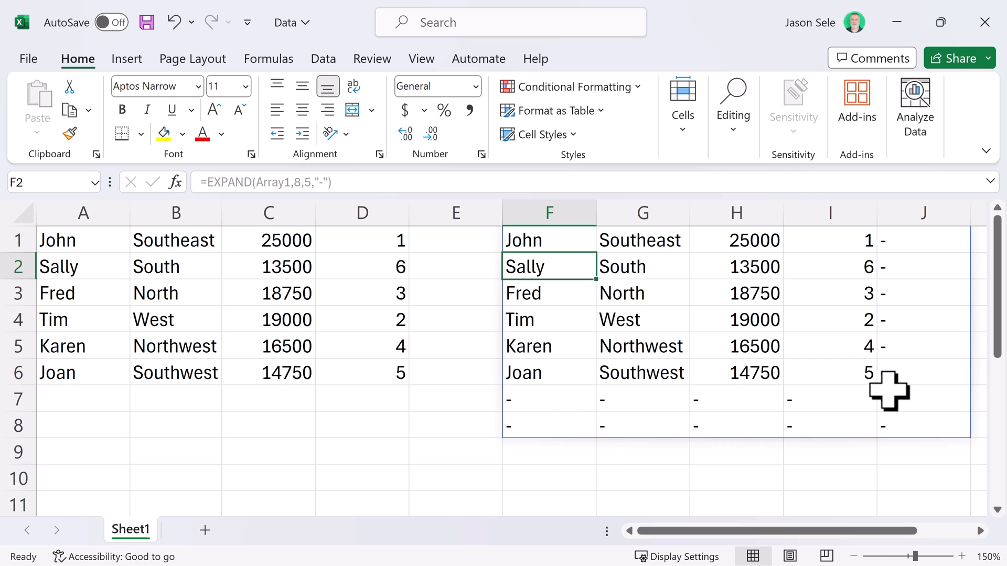
{"action": "mouse_move", "coordinate": [873, 393]}
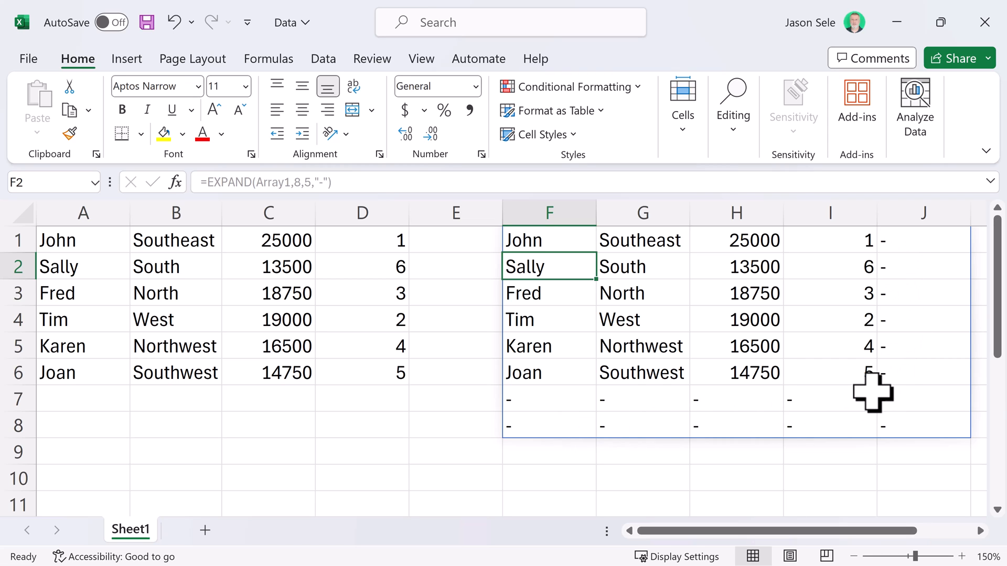
{"action": "left_click", "coordinate": [548, 240]}
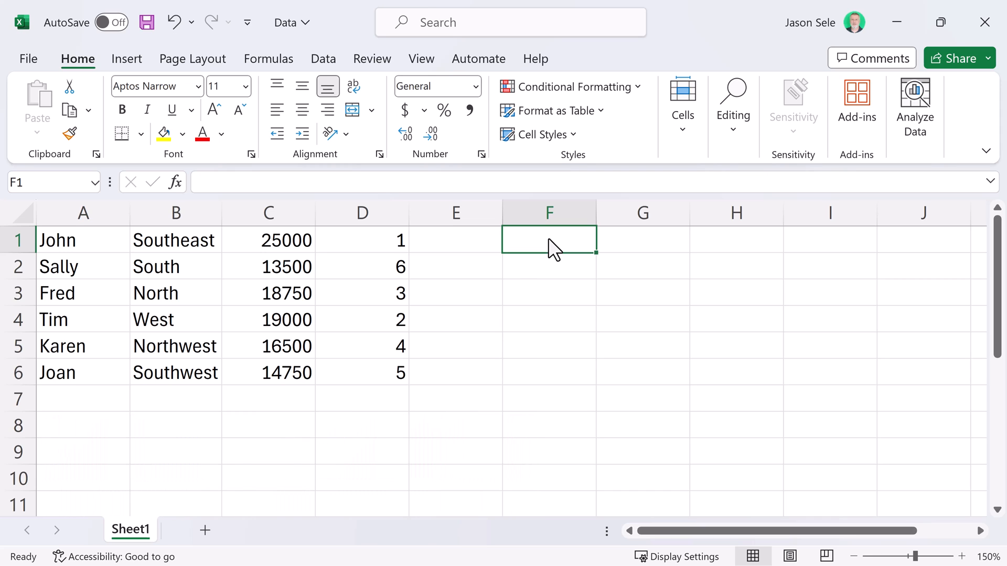
Enter =TAKE(Array1,3) in F1 to list the first three rows, John through Fred.
{"action": "type", "text": "="}
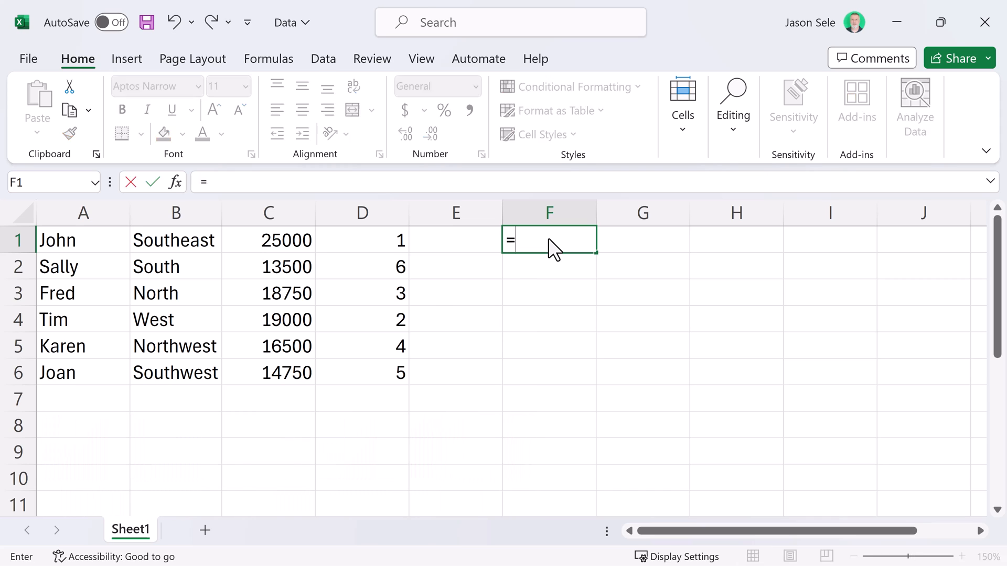
{"action": "type", "text": "TAKE("}
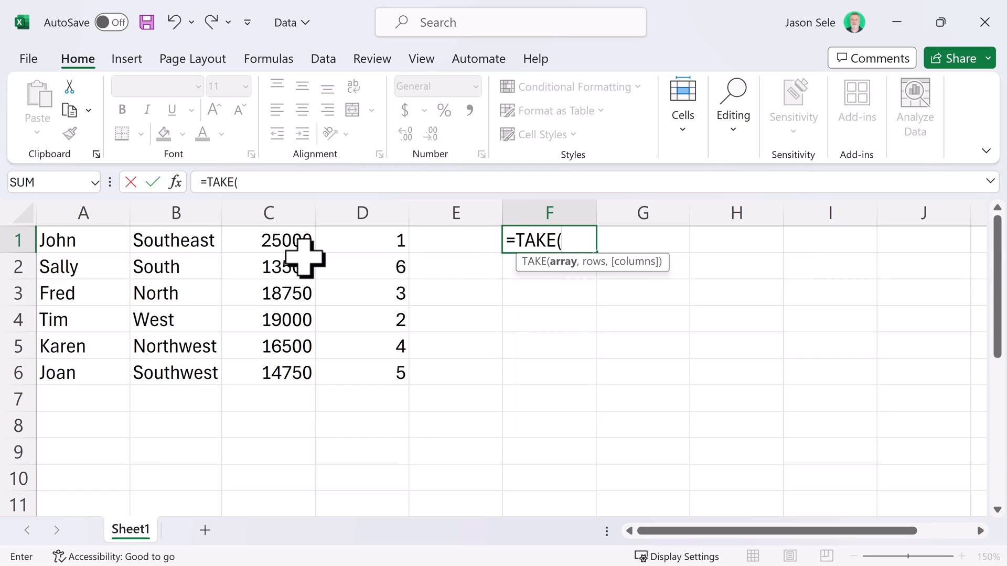
{"action": "left_click_drag", "start_coordinate": [82, 240], "coordinate": [379, 373]}
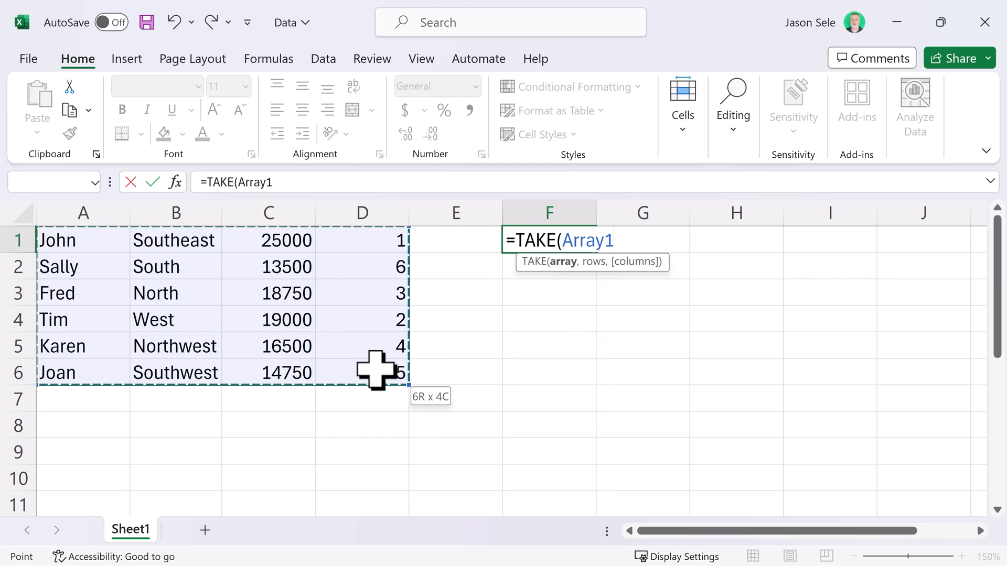
{"action": "type", "text": ",3)"}
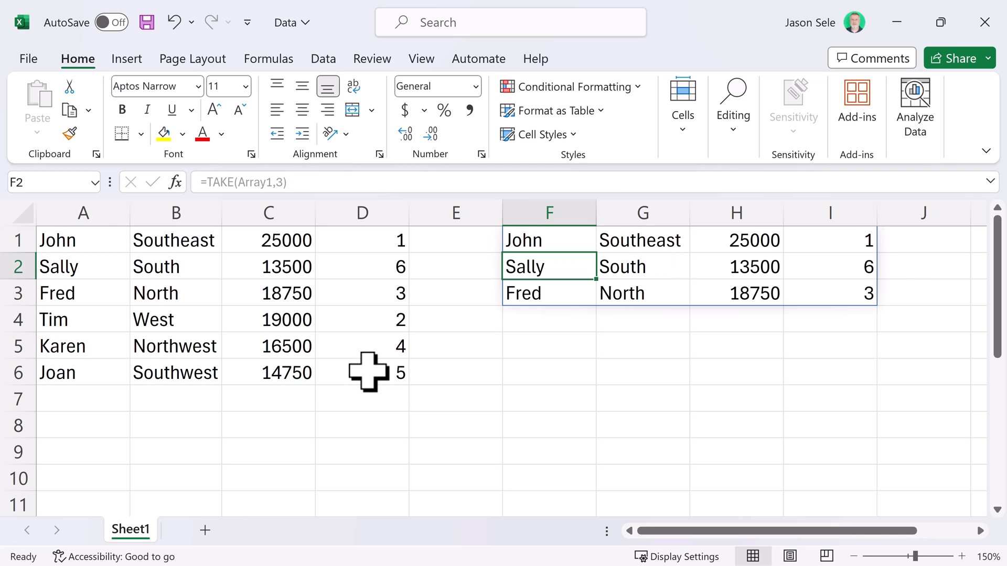
{"action": "mouse_move", "coordinate": [549, 286]}
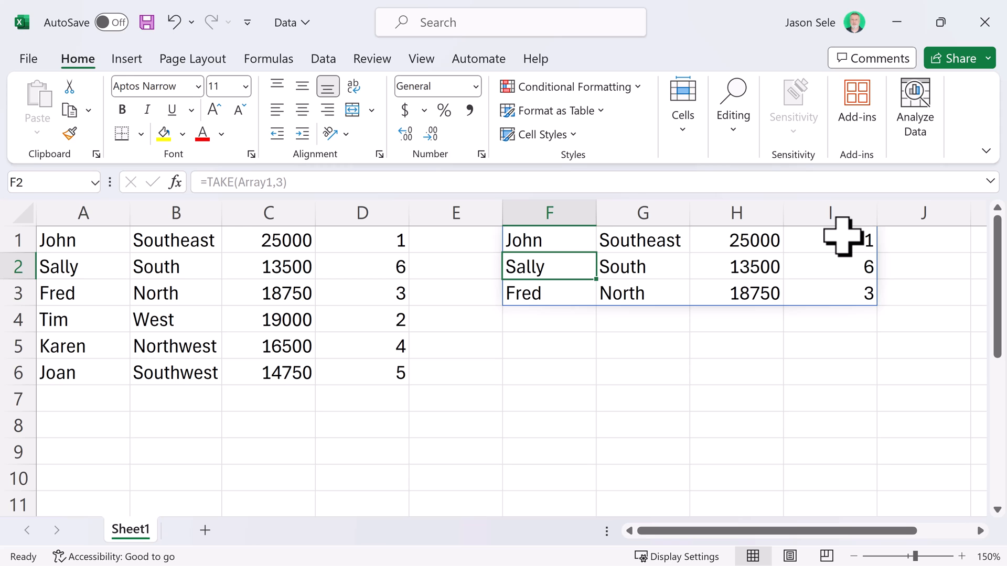
{"action": "left_click", "coordinate": [549, 240]}
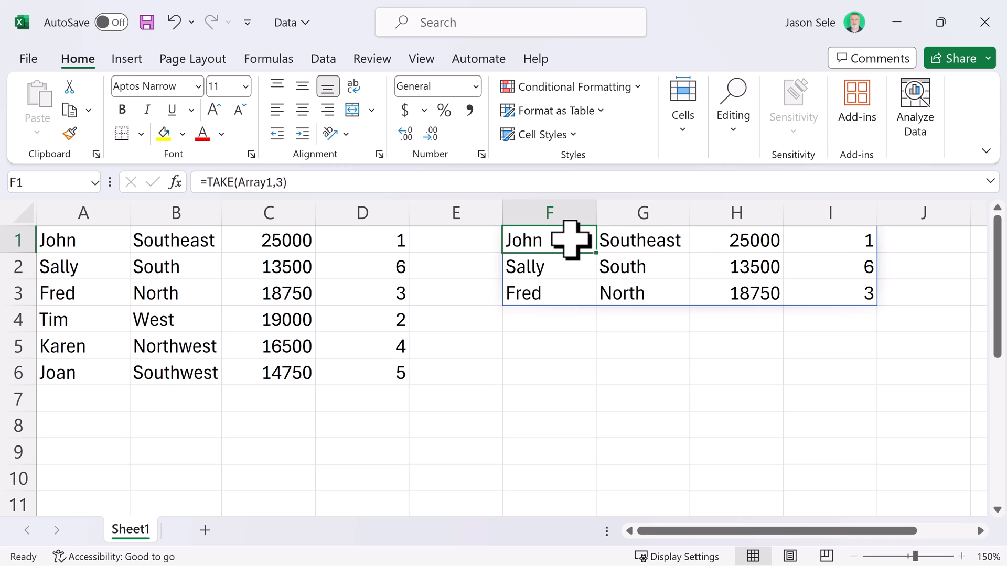
Edit the TAKE formula to =TAKE(Array1,3,2), then to =TAKE(Array1,-1) for Joan's row.
{"action": "left_click", "coordinate": [277, 182]}
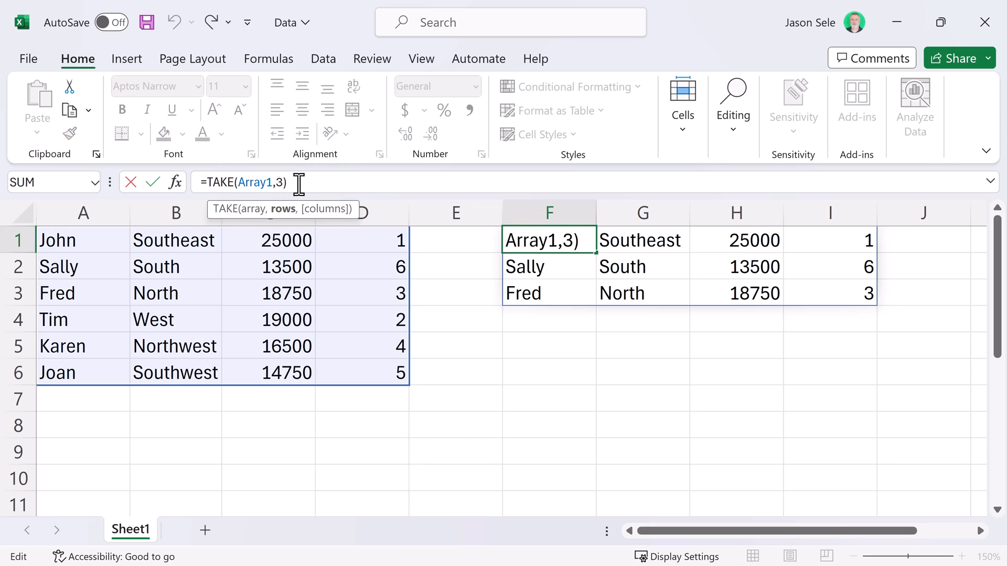
{"action": "type", "text": ",2"}
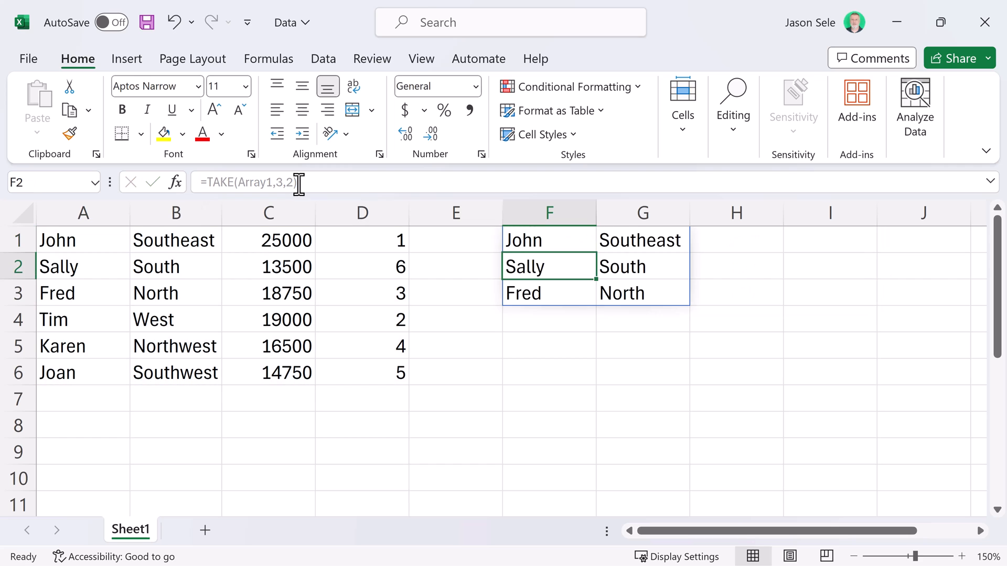
{"action": "left_click_drag", "start_coordinate": [82, 240], "coordinate": [177, 266]}
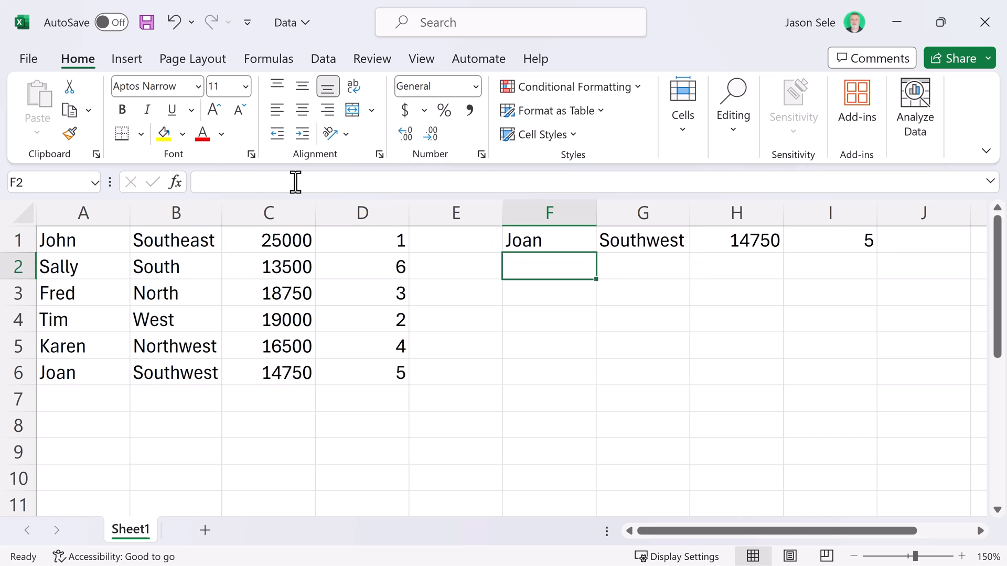
{"action": "mouse_move", "coordinate": [88, 375]}
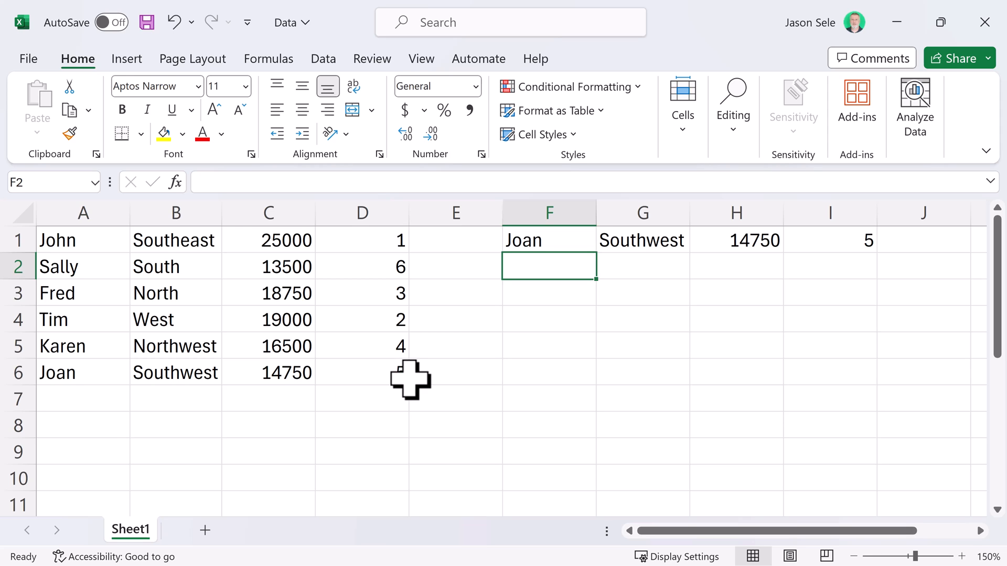
Change the formula to =TAKE(Array1,10) to show all six rows, then clear F1.
{"action": "left_click", "coordinate": [549, 241]}
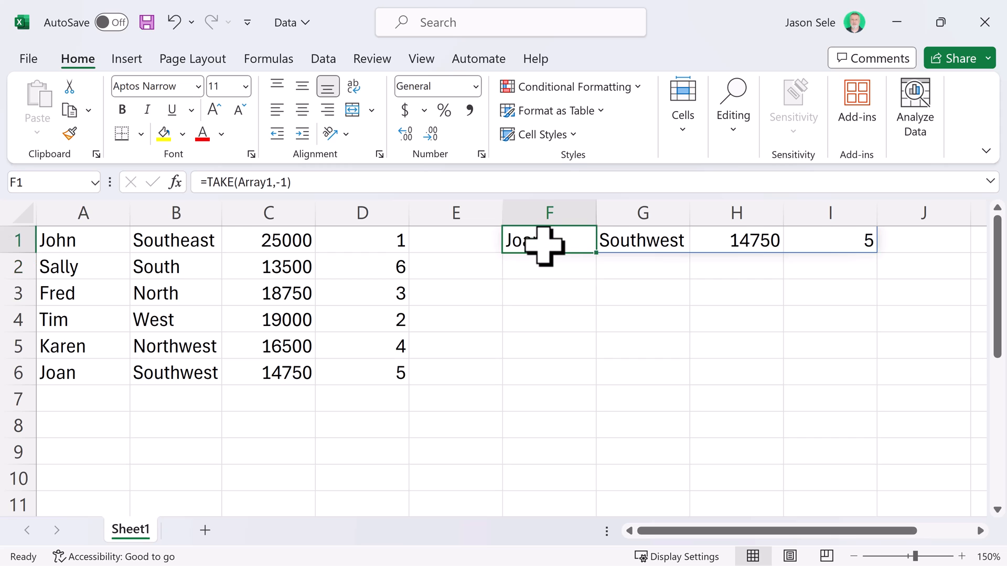
{"action": "double_click", "coordinate": [548, 240]}
{"action": "type", "text": "0"}
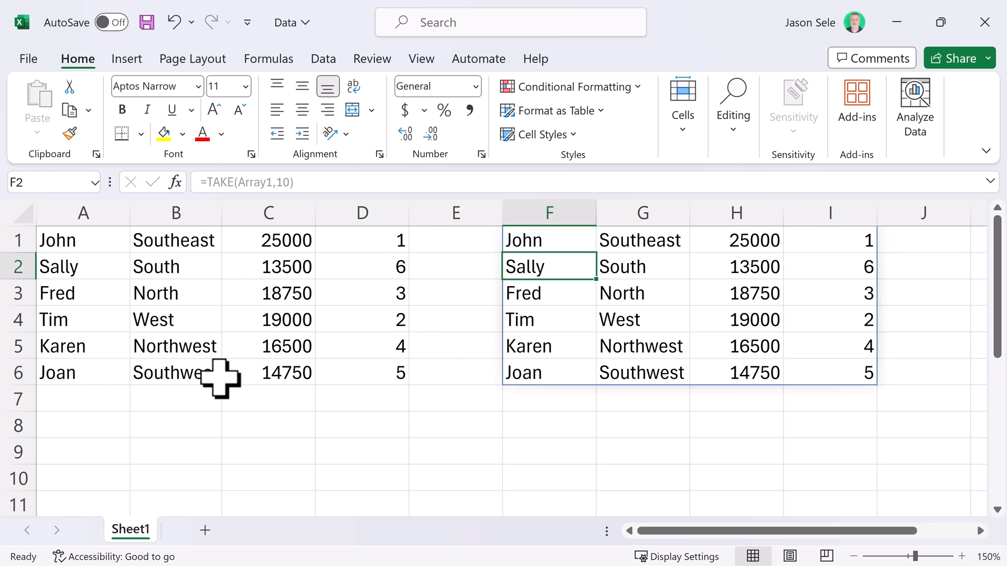
{"action": "mouse_move", "coordinate": [97, 384]}
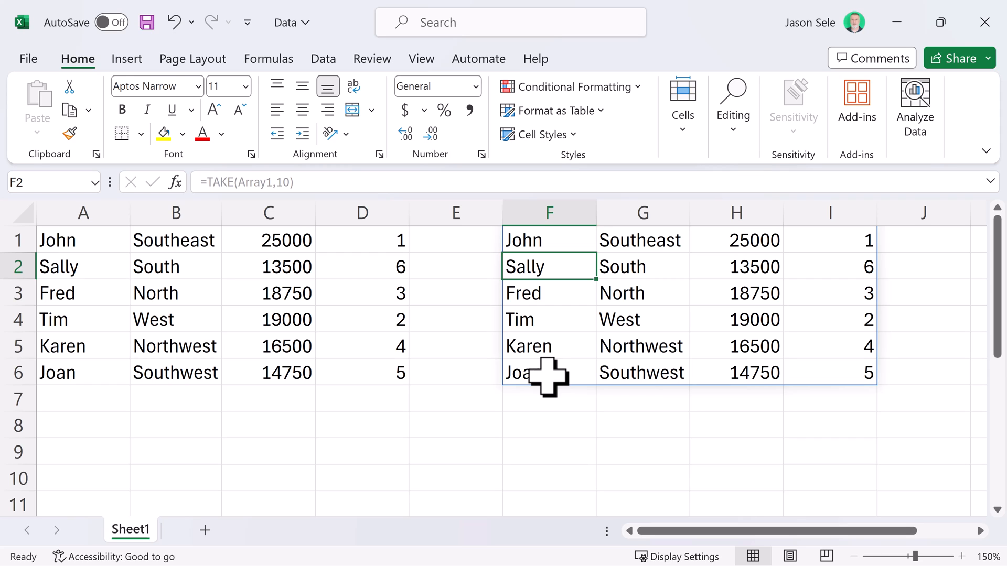
{"action": "left_click", "coordinate": [549, 240]}
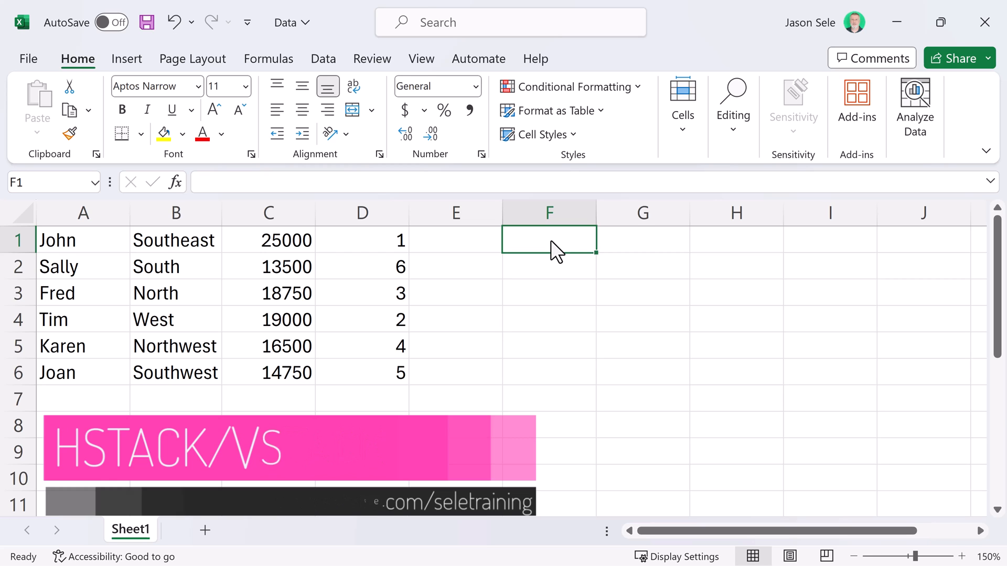
Enter =HSTACK(A1,B2,C4,D5) in F1, showing John, South, 19000 and 4.
{"action": "type", "text": "=HSTACK("}
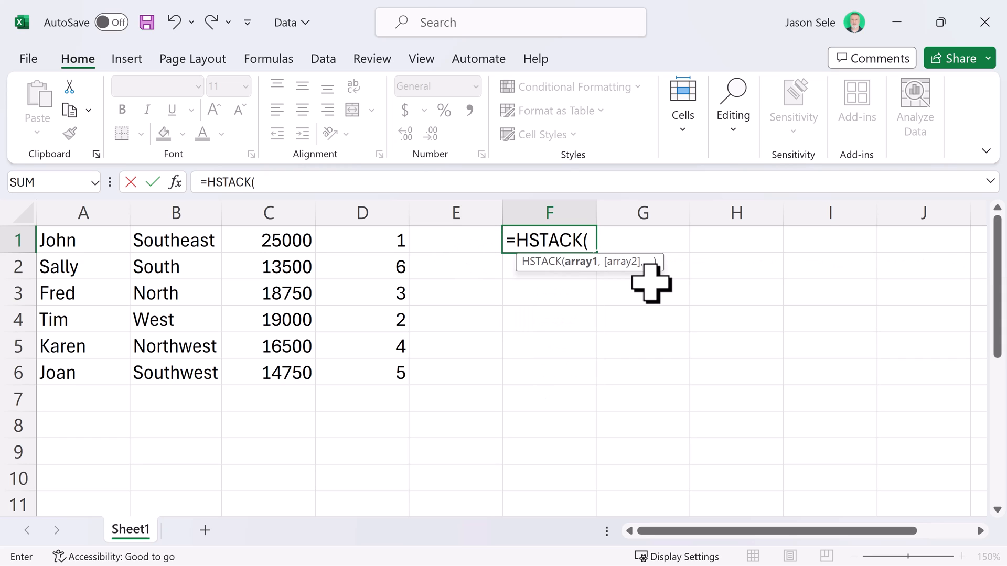
{"action": "left_click", "coordinate": [83, 240]}
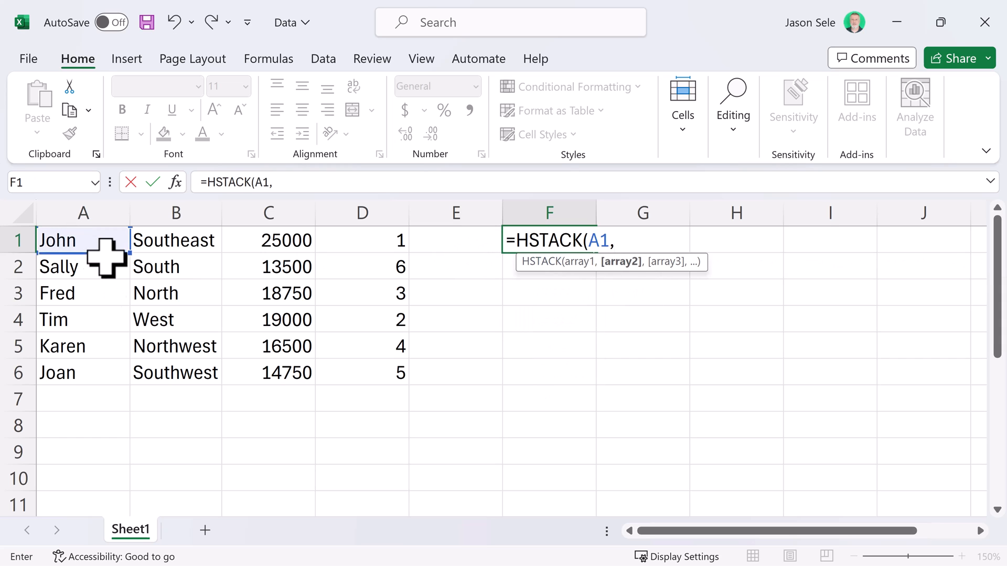
{"action": "left_click", "coordinate": [175, 266]}
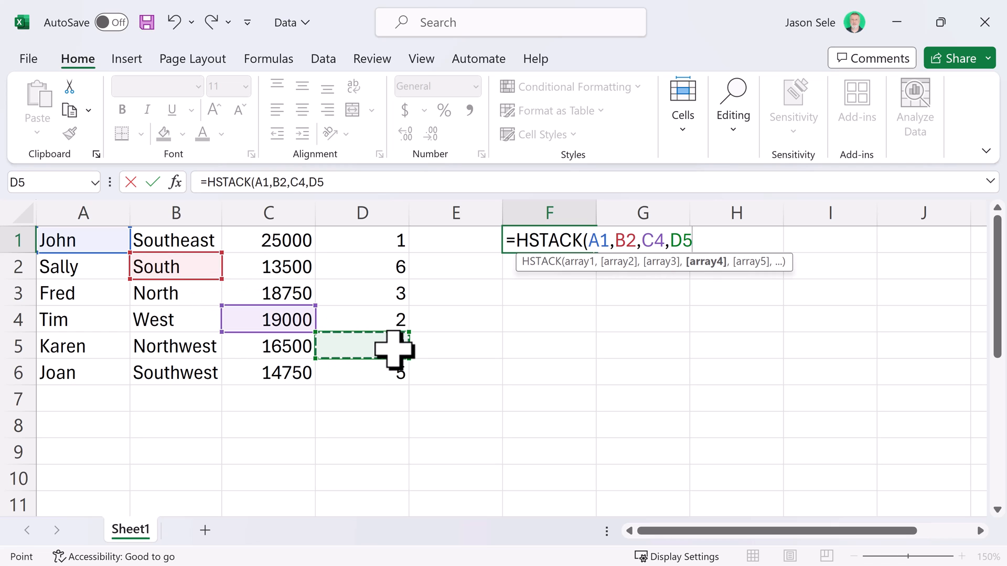
{"action": "key", "text": "Enter"}
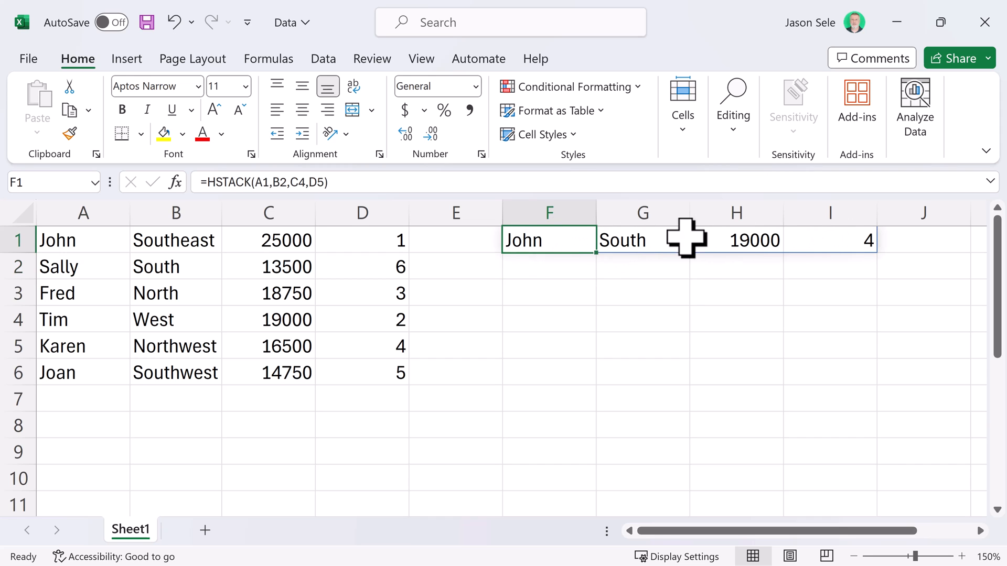
{"action": "mouse_move", "coordinate": [716, 238]}
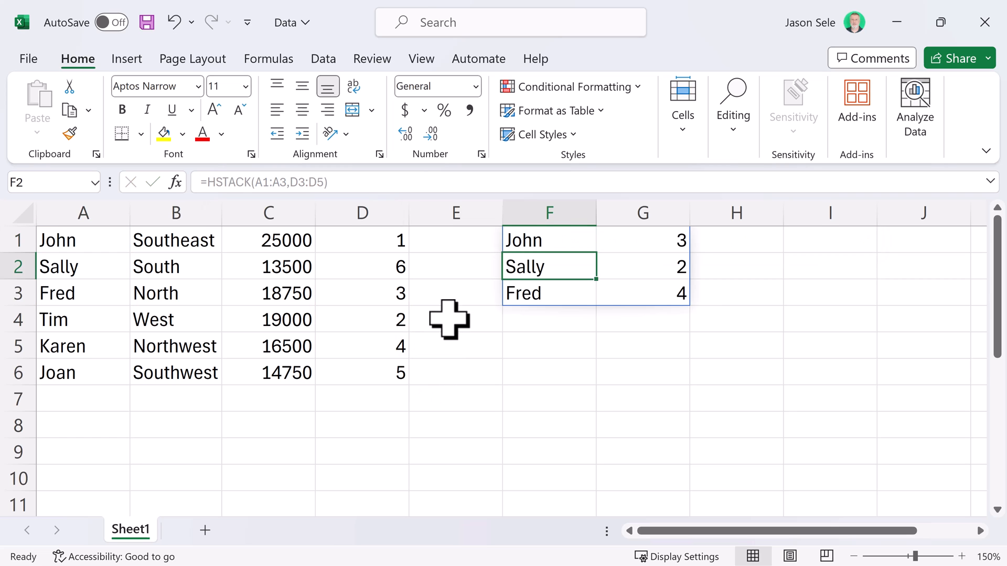
{"action": "mouse_move", "coordinate": [576, 240]}
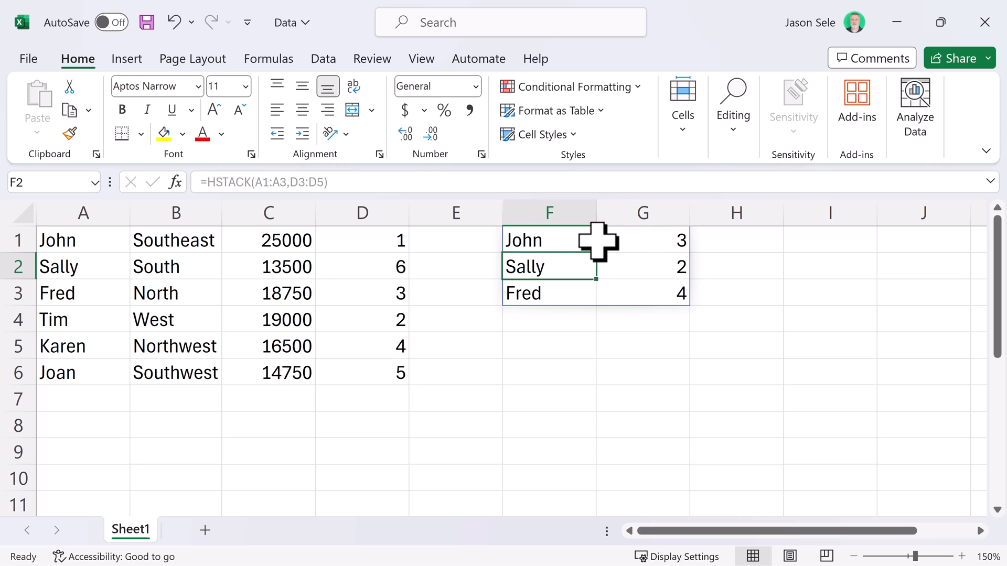
Edit the F1 formula to =HSTACK(A1:A3,D3:D5).
{"action": "left_click", "coordinate": [548, 240]}
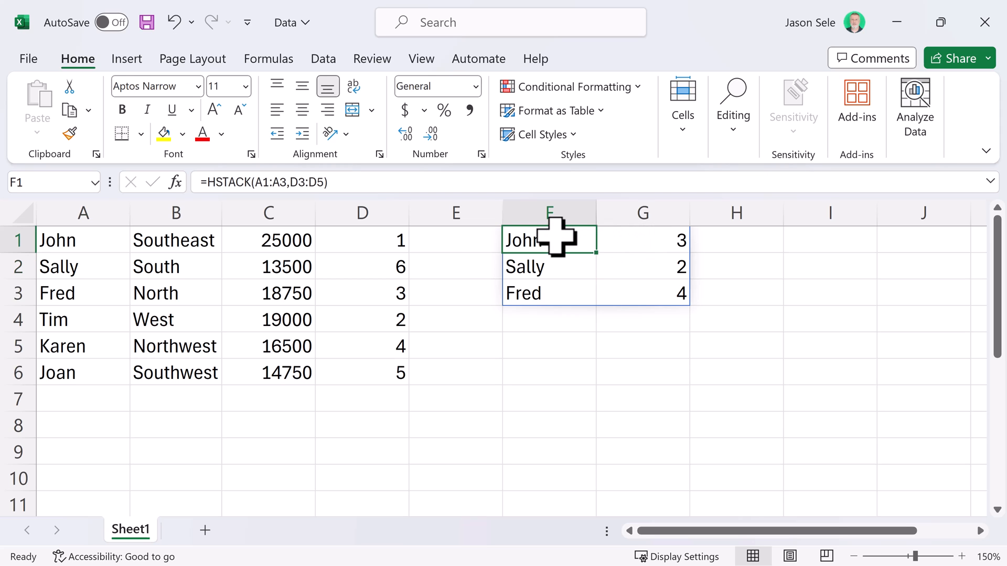
{"action": "left_click", "coordinate": [259, 182]}
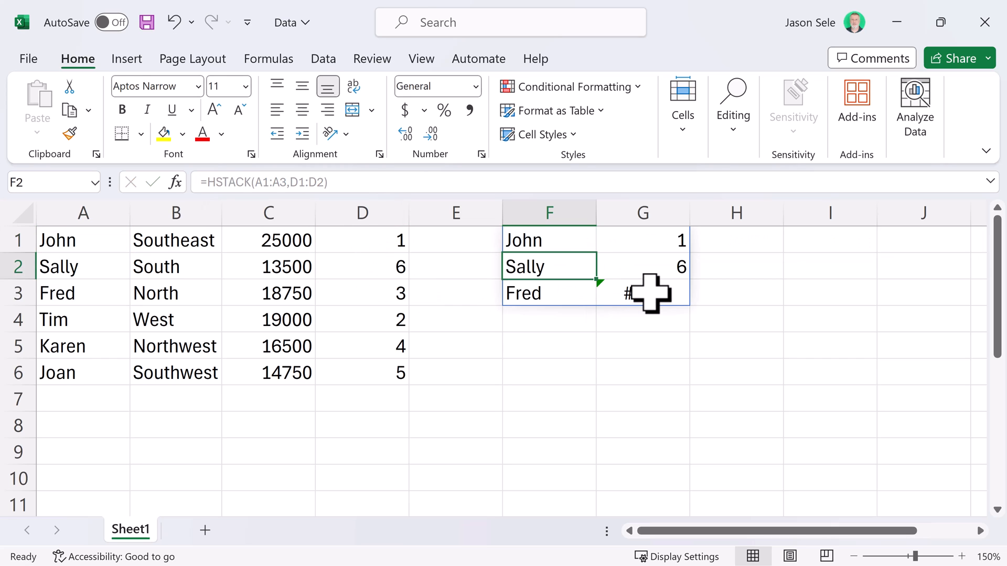
Change the second range to D1:D2, then begin a =VSTACK( formula in F1.
{"action": "left_click", "coordinate": [549, 240]}
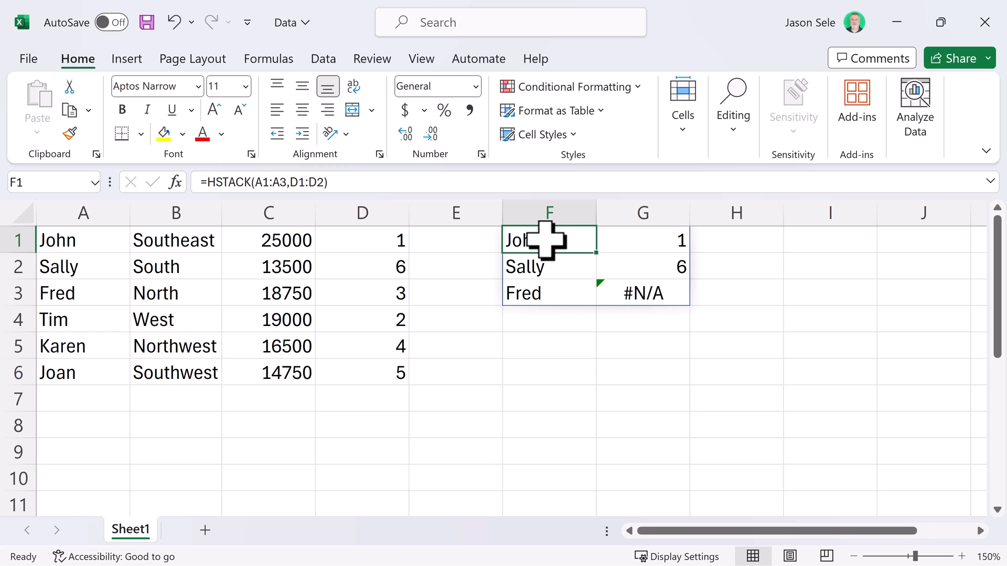
{"action": "type", "text": "=VSTACK("}
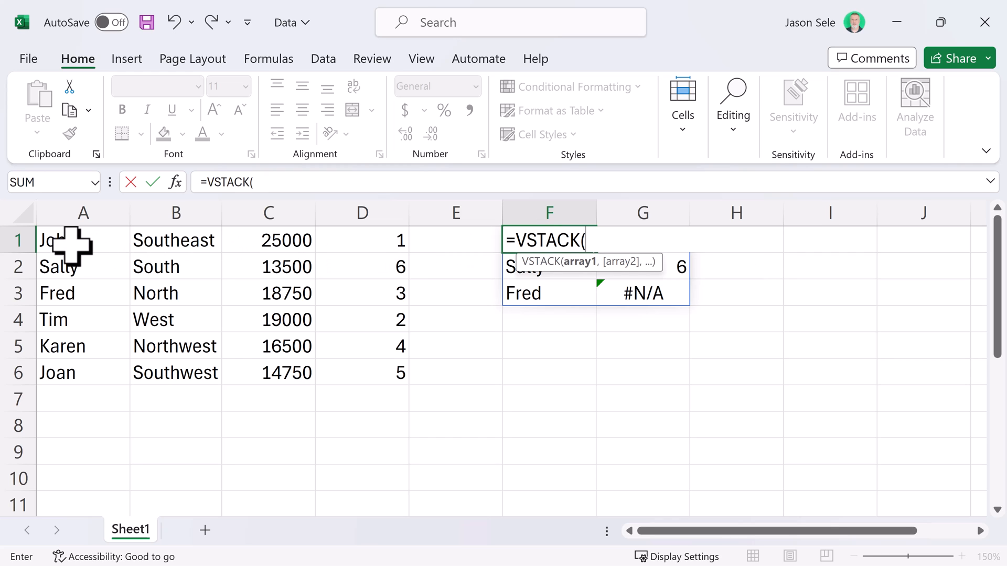
Enter =VSTACK(A1:B1,C3:D3), revise it to =VSTACK(A1:A3,C2:C4), then delete F1.
{"action": "left_click_drag", "start_coordinate": [83, 239], "coordinate": [174, 240]}
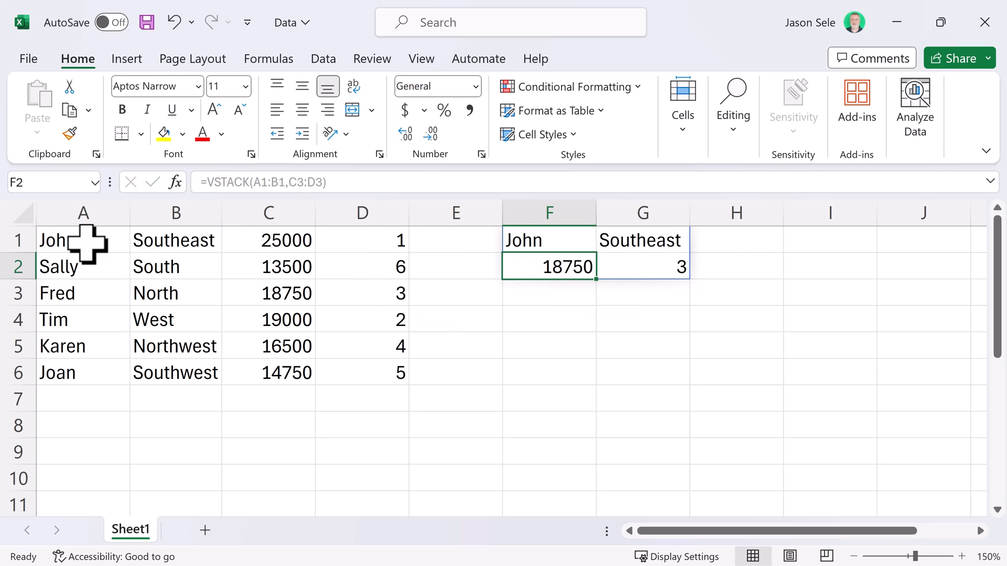
{"action": "mouse_move", "coordinate": [615, 241]}
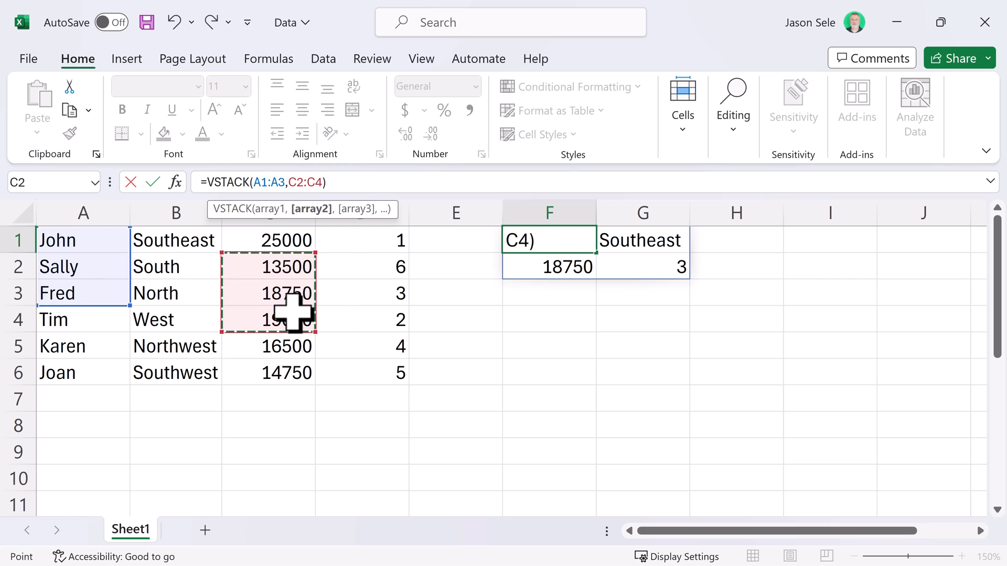
{"action": "key", "text": "Enter"}
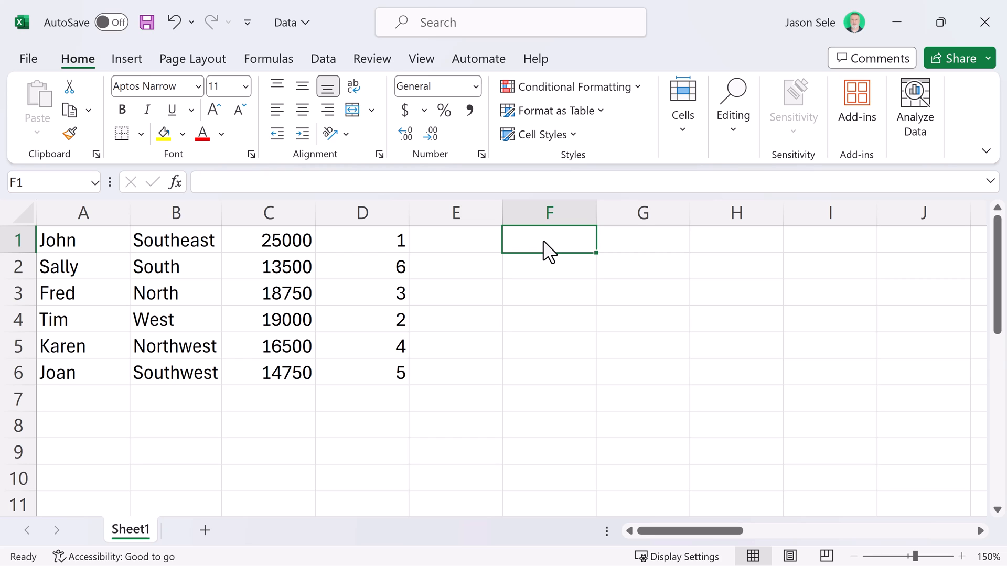
Enter =TOCOL(Array1,3,TRUE) in F1, listing the table down each column.
{"action": "type", "text": "=TOCO"}
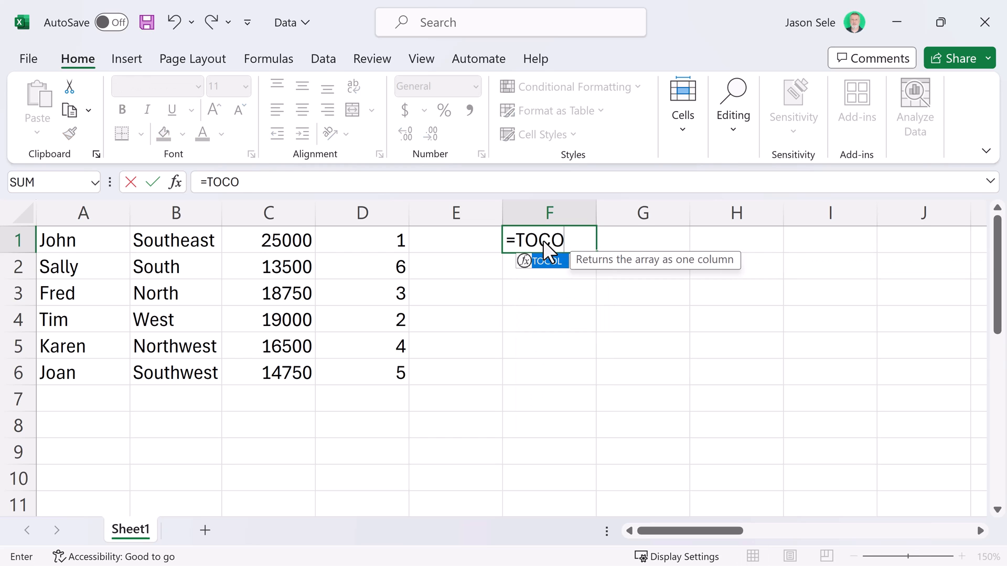
{"action": "left_click", "coordinate": [83, 240]}
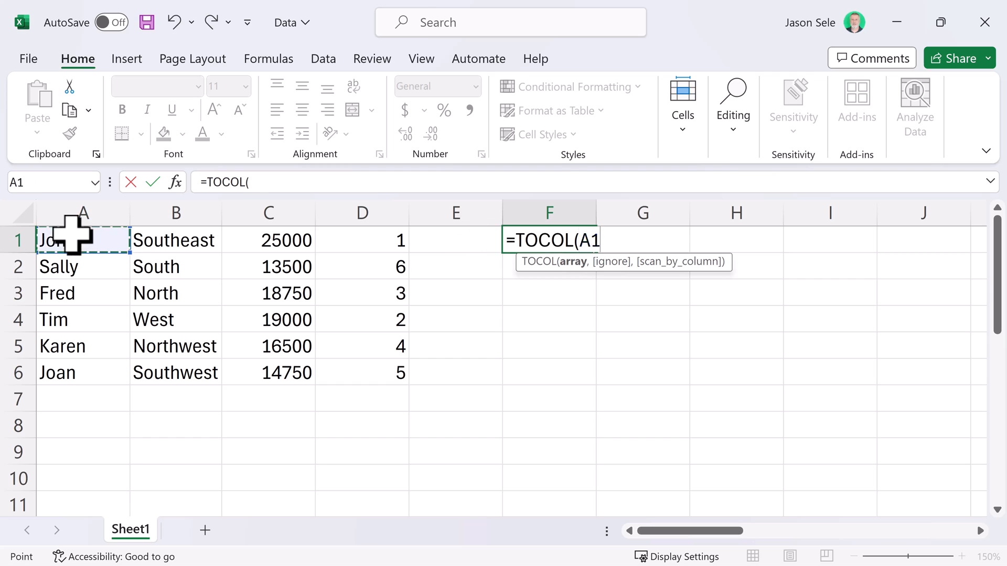
{"action": "left_click_drag", "start_coordinate": [83, 239], "coordinate": [362, 372]}
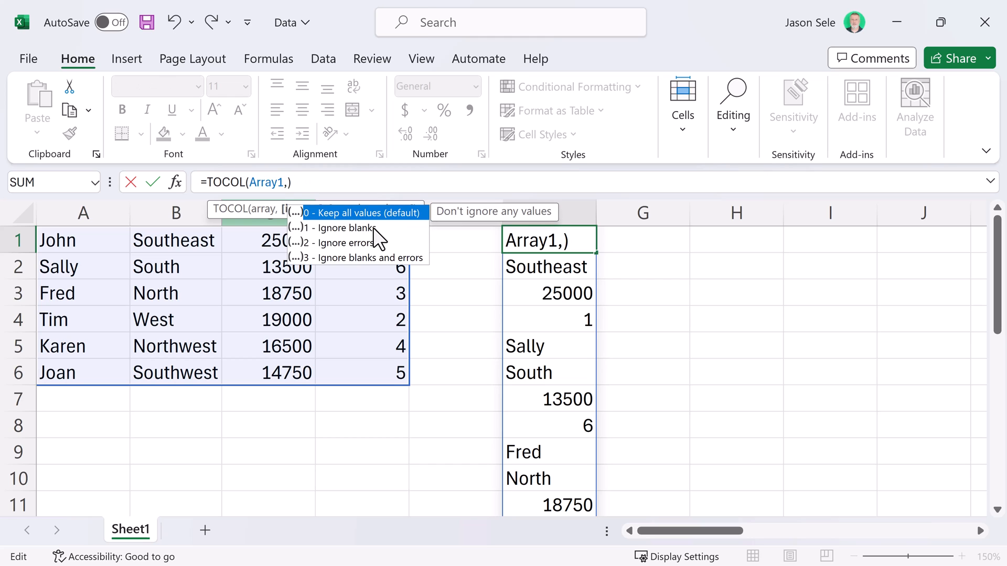
{"action": "mouse_move", "coordinate": [369, 266]}
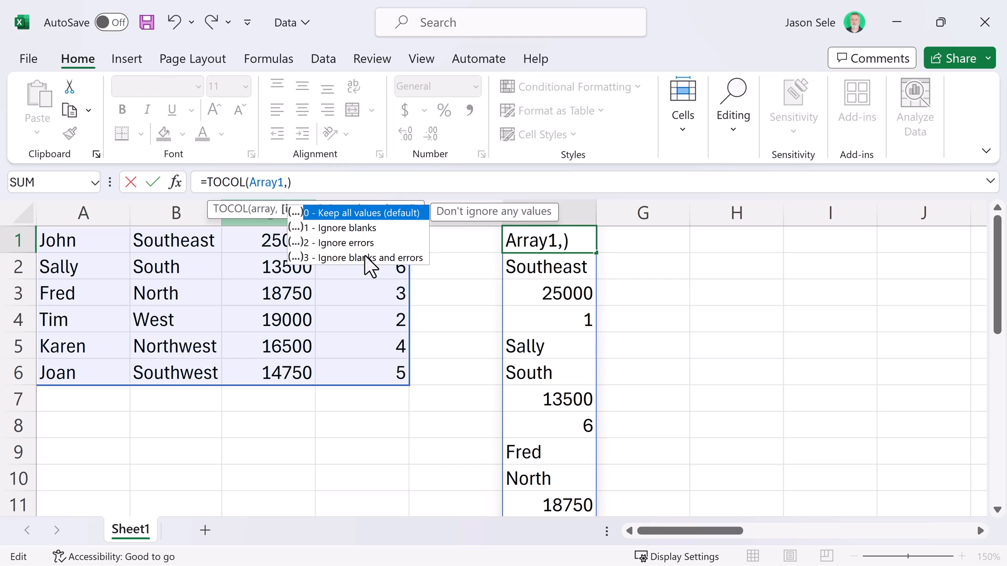
{"action": "type", "text": "3,"}
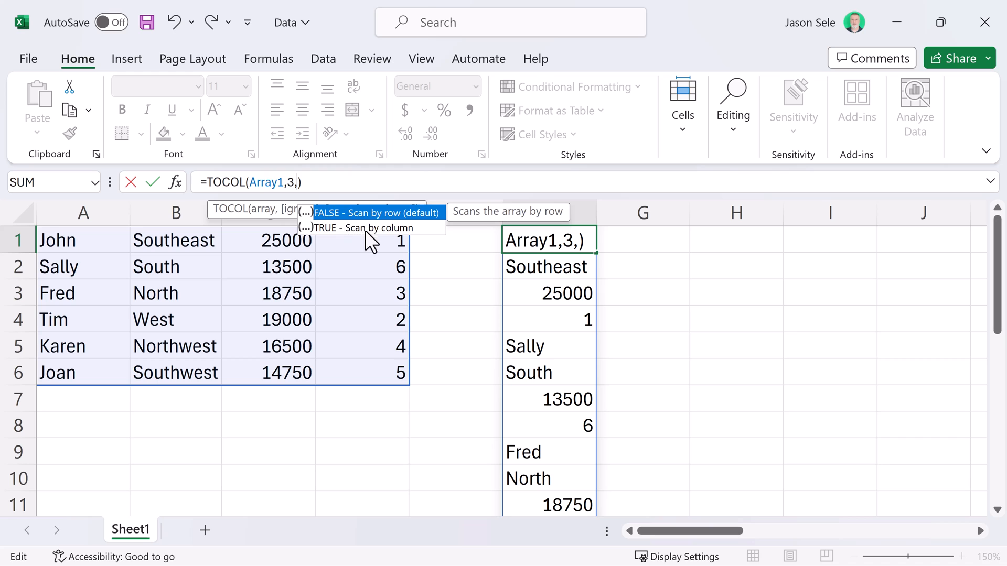
{"action": "mouse_move", "coordinate": [396, 240]}
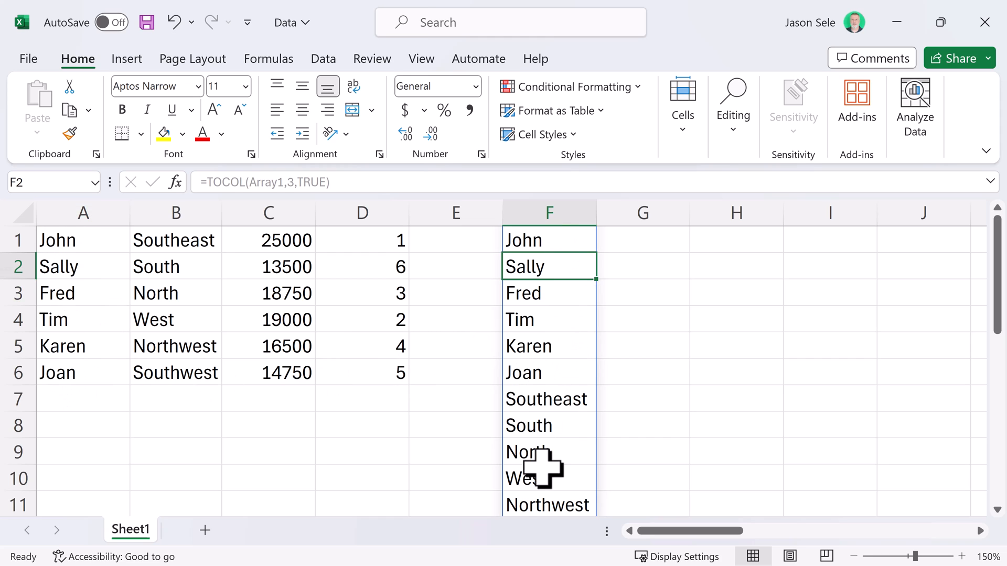
{"action": "mouse_move", "coordinate": [400, 304]}
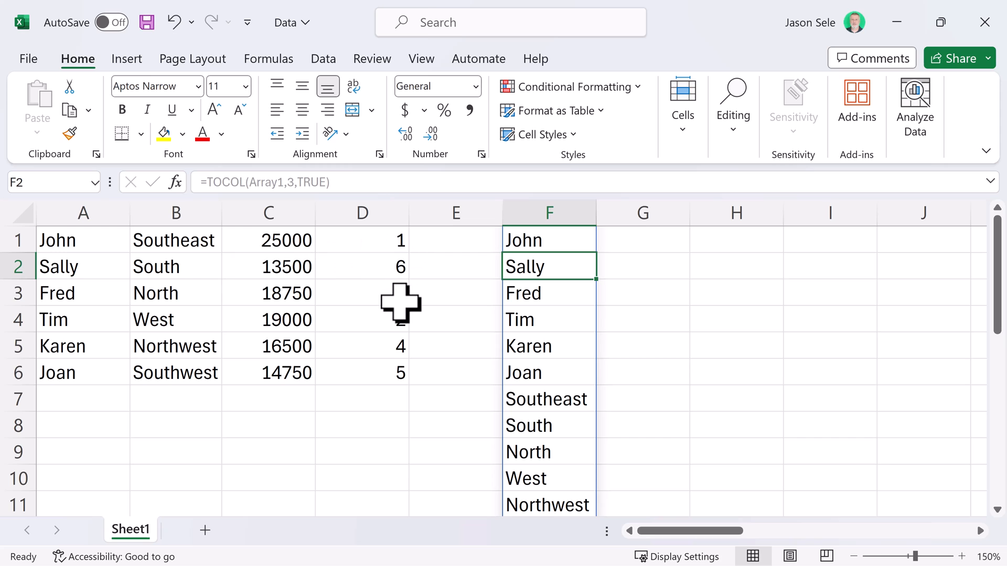
{"action": "left_click", "coordinate": [549, 240]}
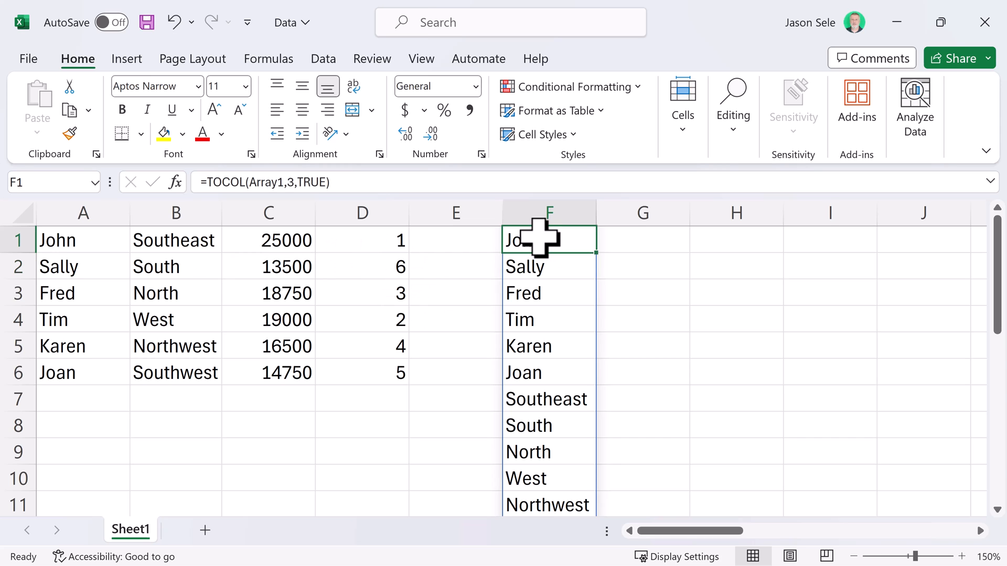
Enter =TOROW(Array1,3,TRUE) in F1 to spread the table across row 1, then clear it.
{"action": "type", "text": "=TOROW("}
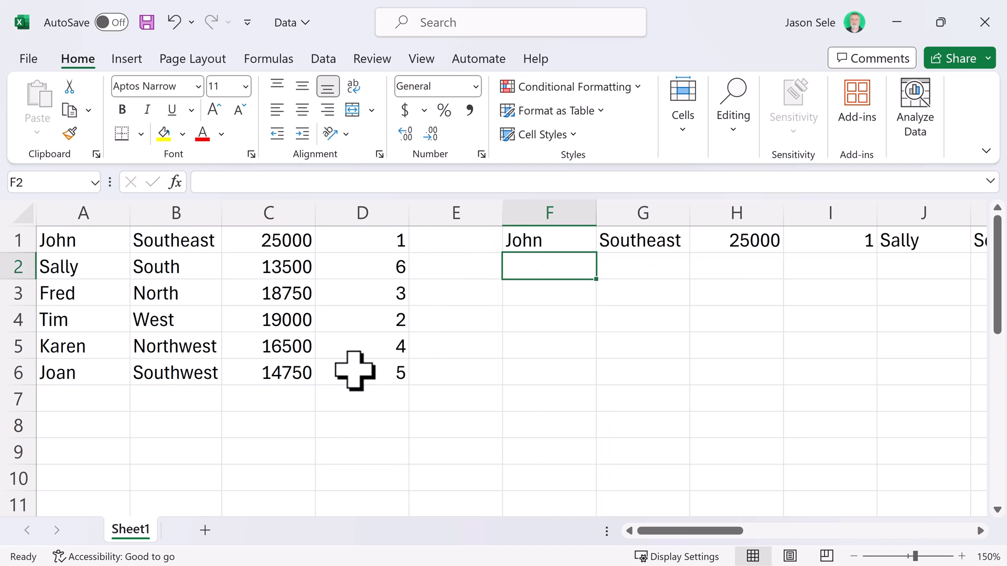
{"action": "left_click", "coordinate": [549, 239]}
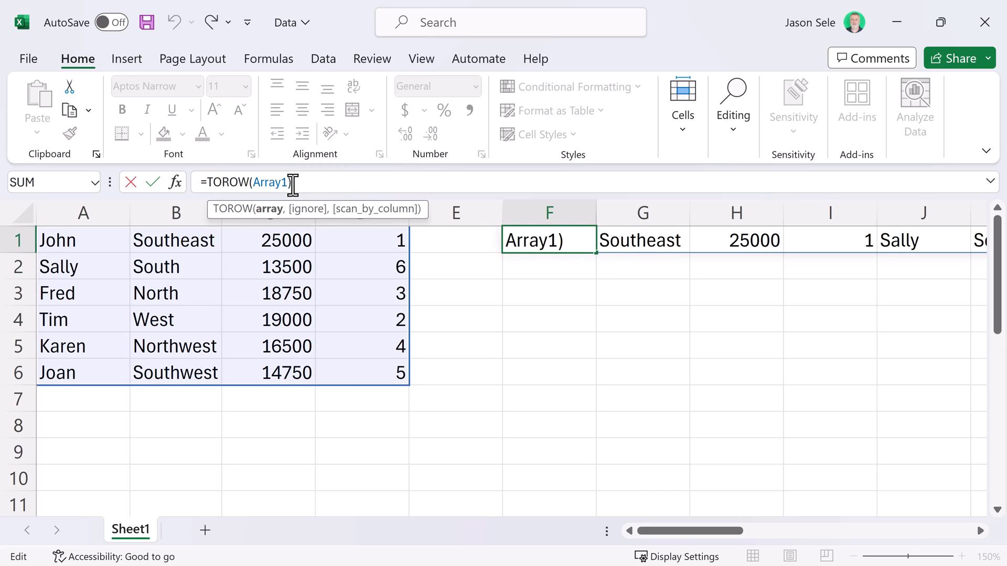
{"action": "type", "text": ",3"}
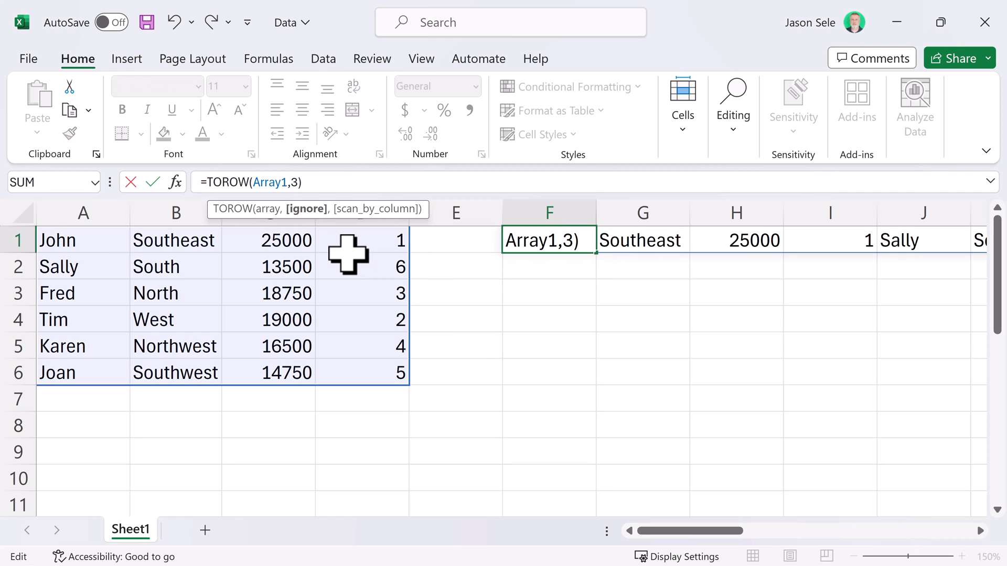
{"action": "type", "text": ","}
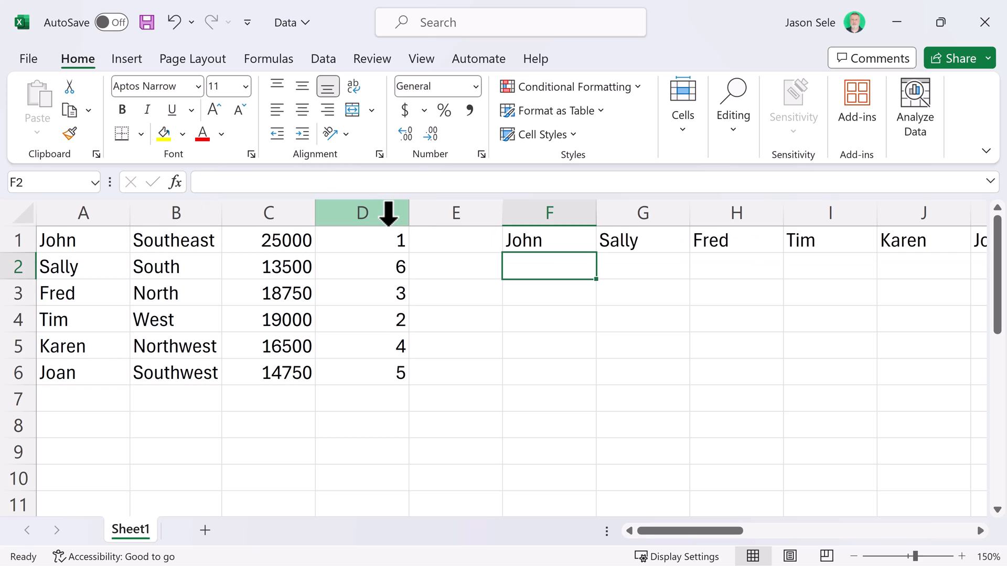
{"action": "left_click", "coordinate": [547, 240]}
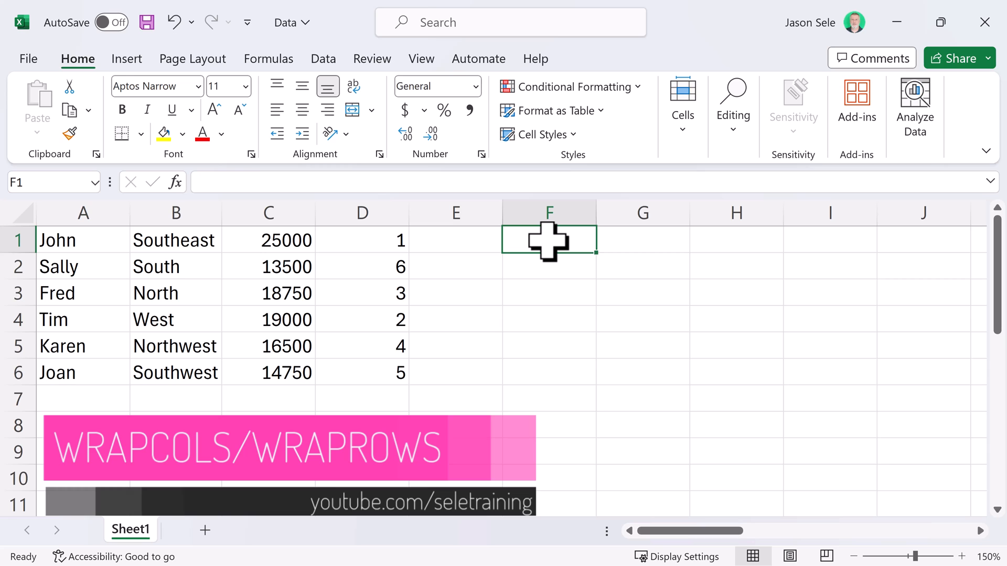
Enter =WRAPCOLS(C1:C6,3) in F1, then change the wrap count to 4.
{"action": "type", "text": "=WRAPCOLS("}
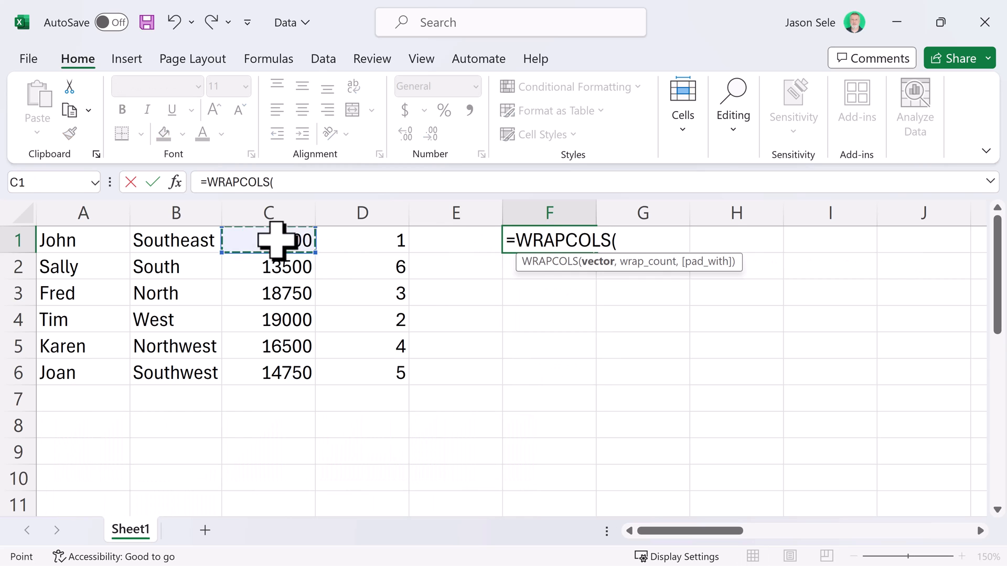
{"action": "left_click_drag", "start_coordinate": [268, 240], "coordinate": [268, 373]}
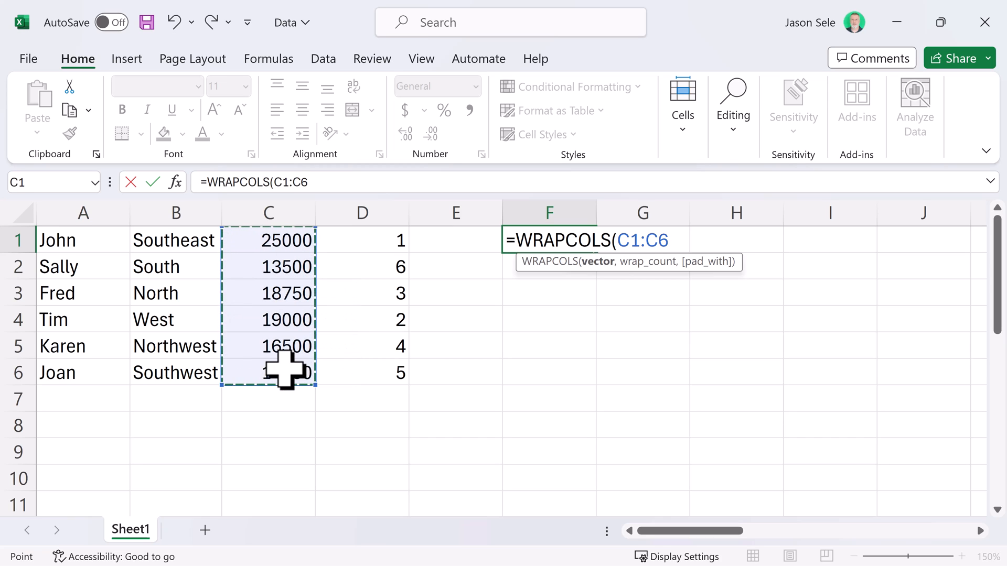
{"action": "type", "text": ","}
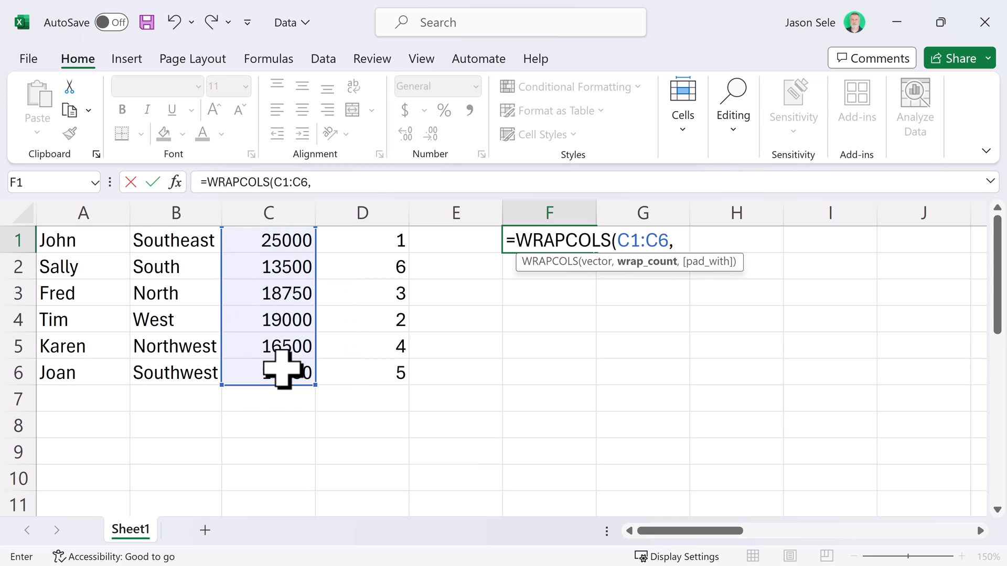
{"action": "type", "text": "3)"}
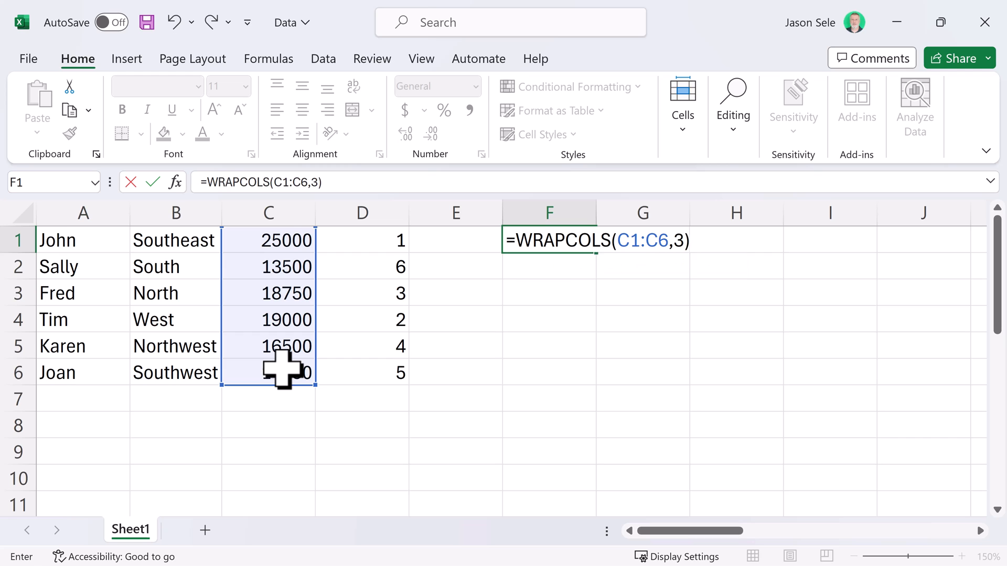
{"action": "key", "text": "enter"}
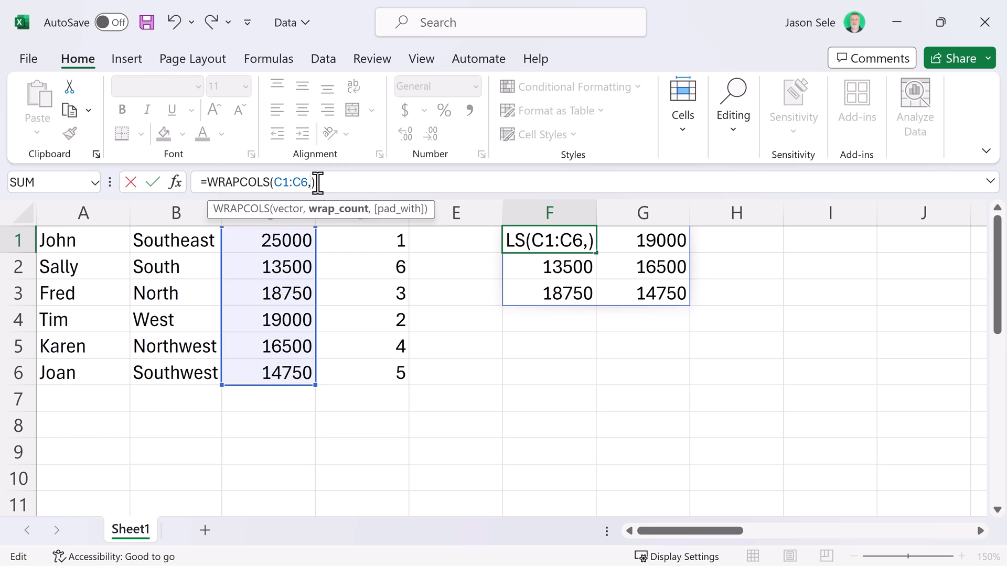
{"action": "type", "text": "4"}
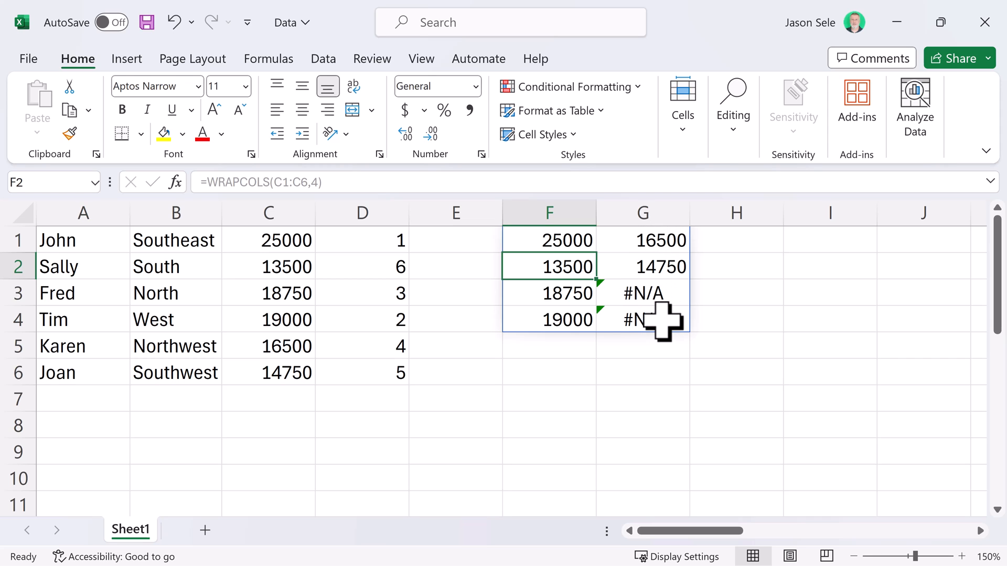
{"action": "left_click", "coordinate": [550, 240]}
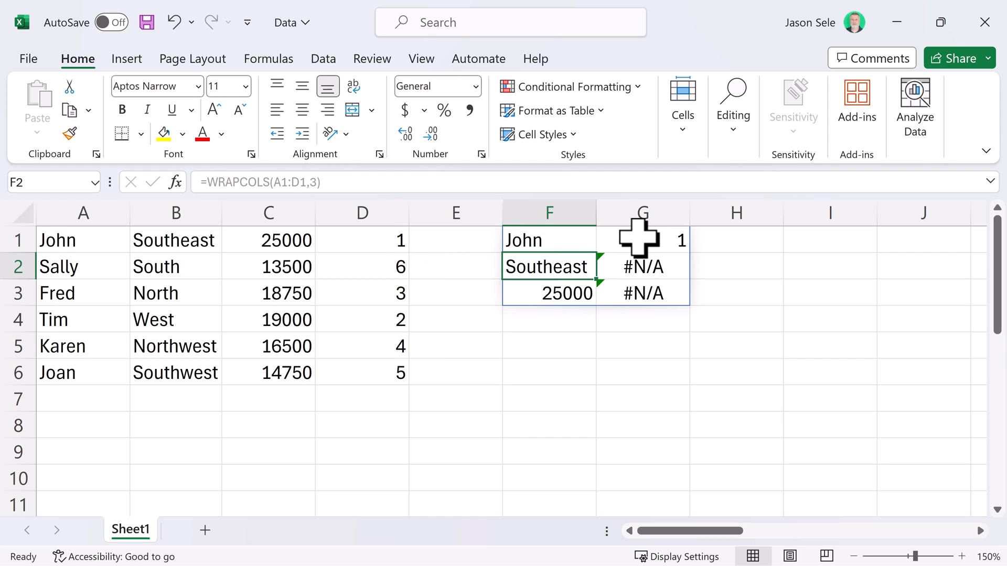
{"action": "mouse_move", "coordinate": [652, 295]}
{"action": "type", "text": "="}
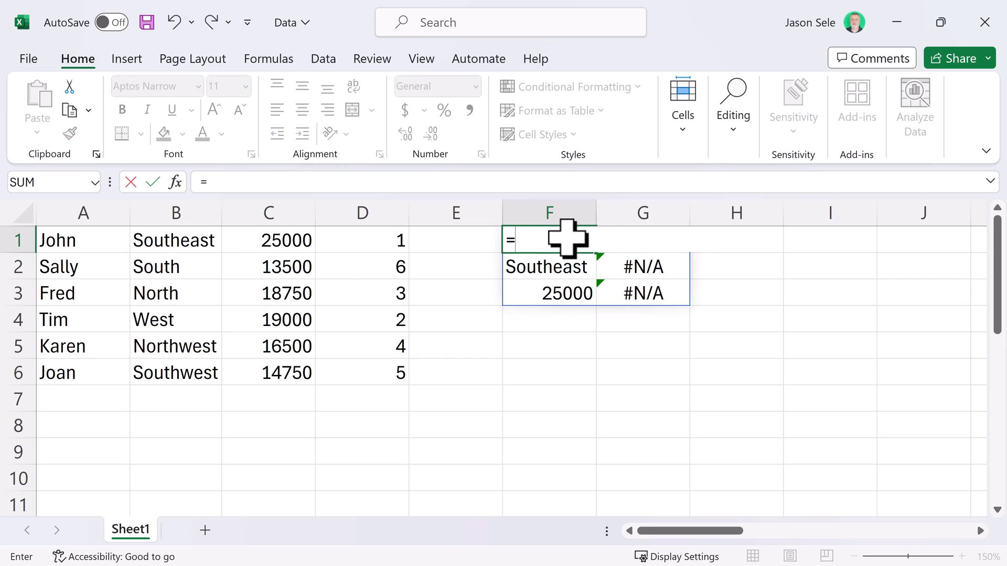
Enter =WRAPROWS(A1:D1,2) in F1, spilling John, Southeast, 25000 and 1 into F1:G2.
{"action": "type", "text": "WRAPROWS("}
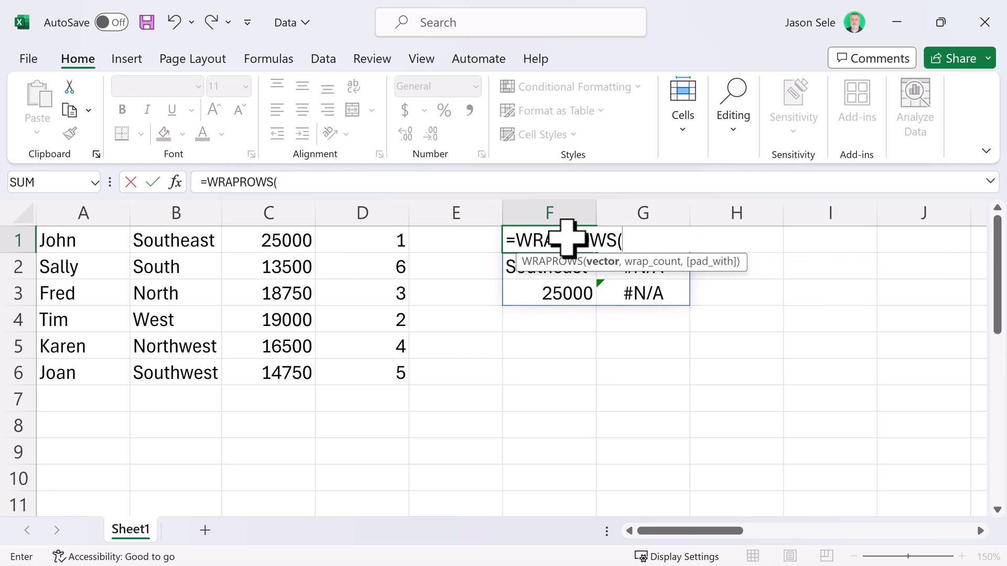
{"action": "mouse_move", "coordinate": [68, 250]}
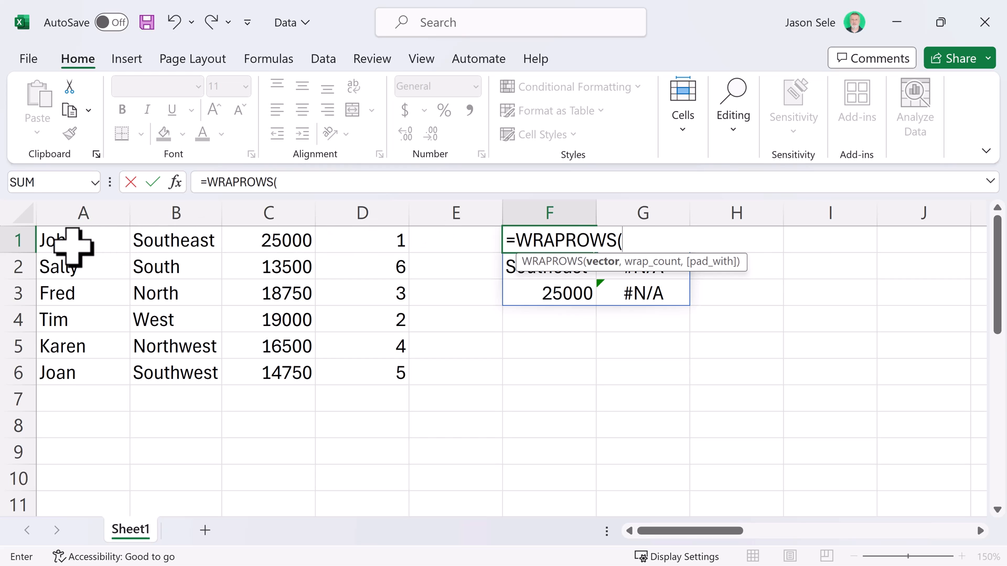
{"action": "left_click_drag", "start_coordinate": [58, 240], "coordinate": [386, 240]}
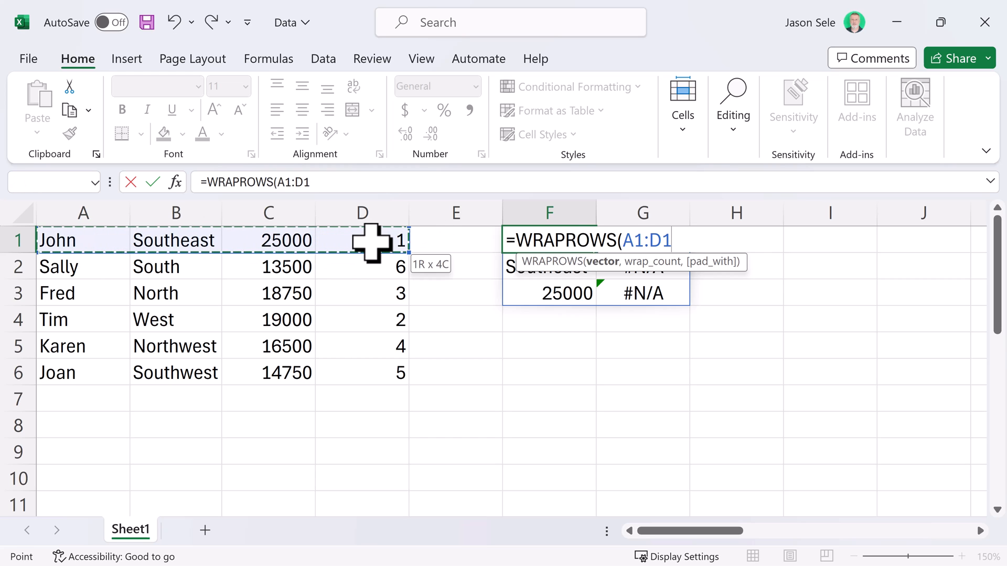
{"action": "type", "text": ",2)"}
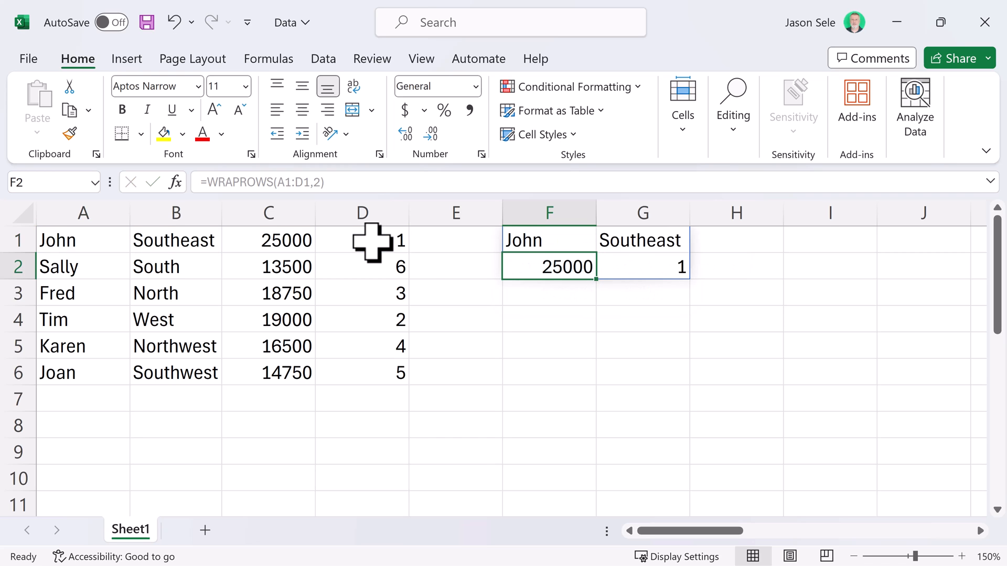
{"action": "mouse_move", "coordinate": [597, 240]}
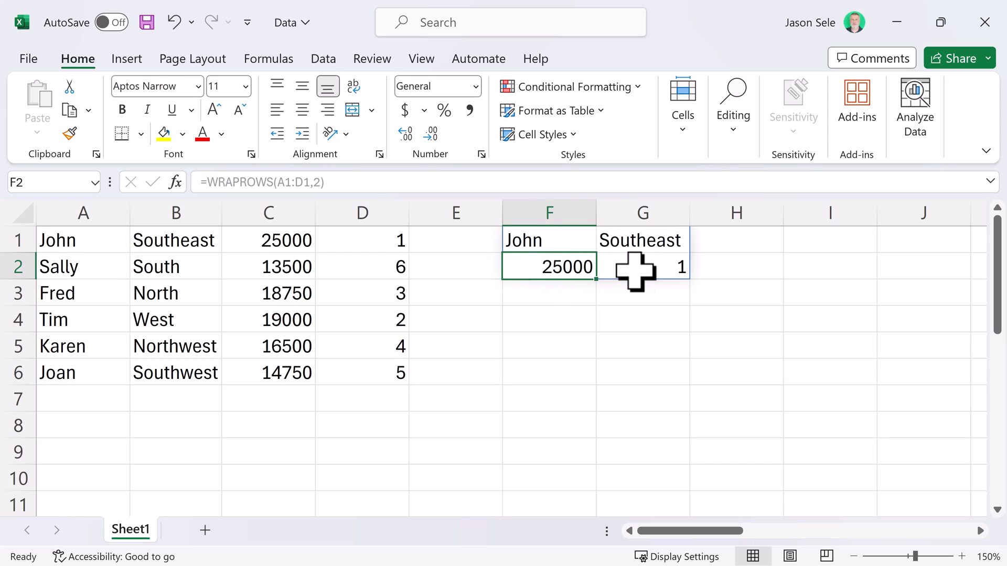
{"action": "mouse_move", "coordinate": [639, 269]}
{"action": "type", "text": "3"}
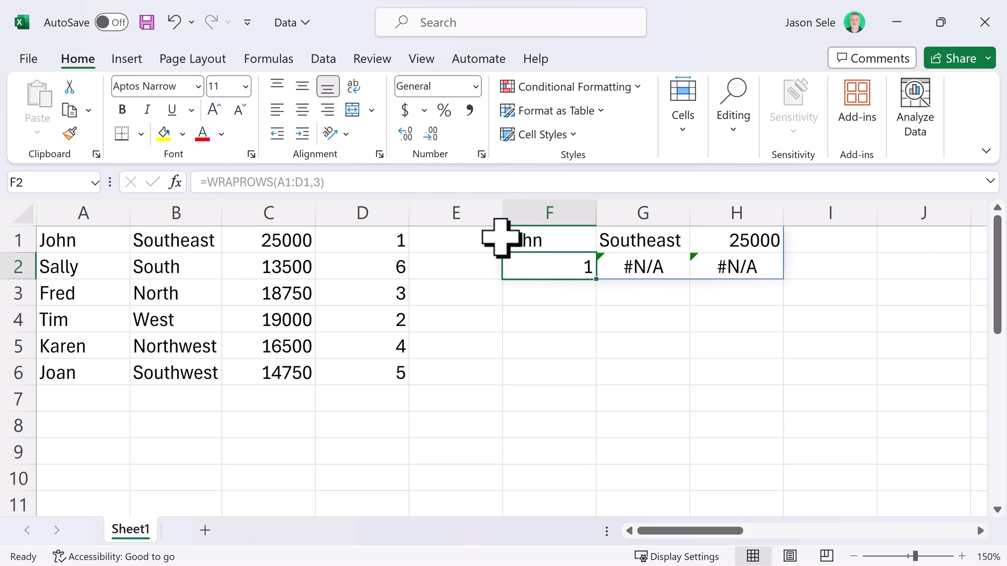
{"action": "mouse_move", "coordinate": [543, 266]}
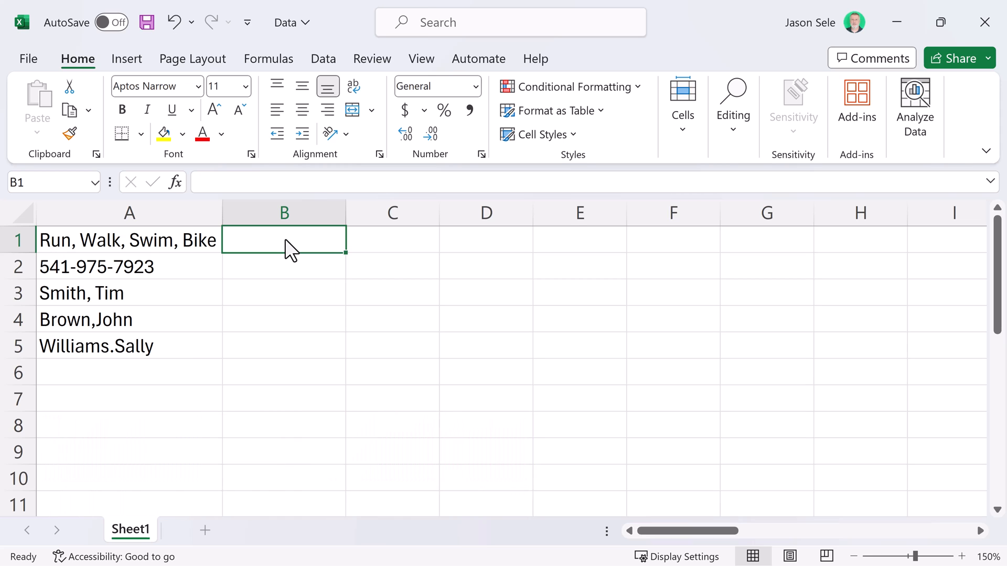
Enter an edited TEXTAFTER formula in B1 that splits A1's activity list at commas.
{"action": "type", "text": "=TEXTAFTER("}
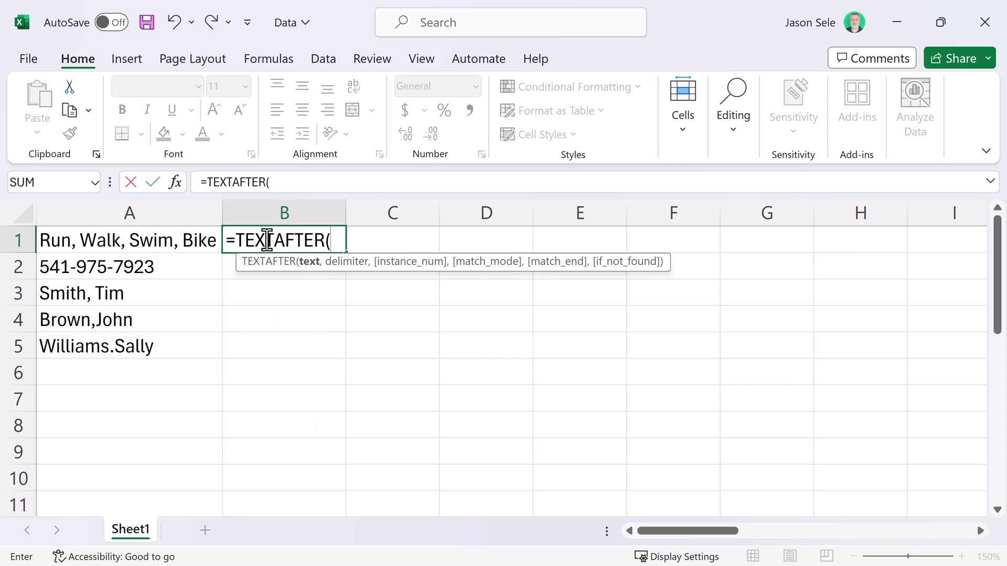
{"action": "left_click", "coordinate": [129, 240]}
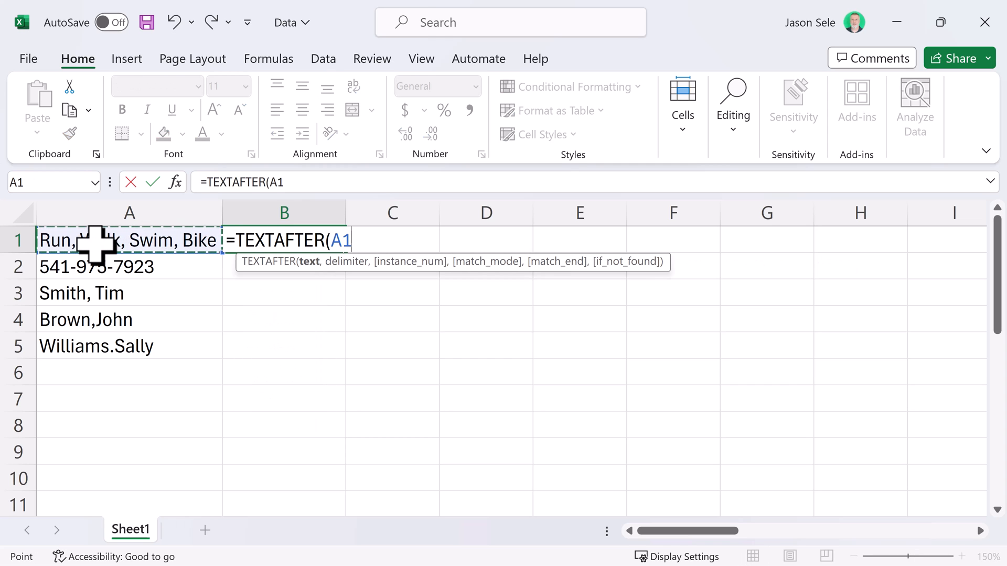
{"action": "type", "text": ",\", \",)"}
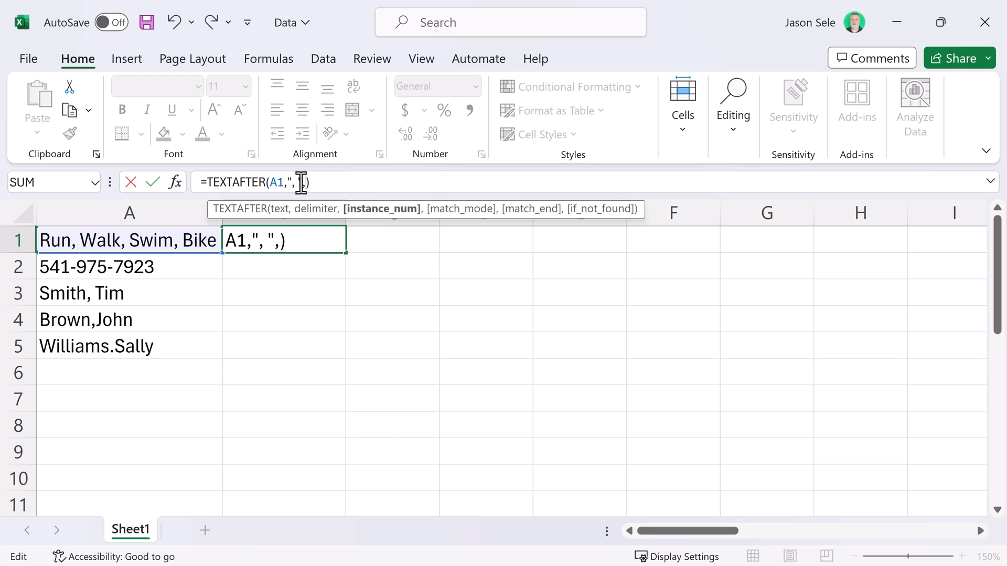
{"action": "type", "text": "2"}
{"action": "key", "text": "Enter"}
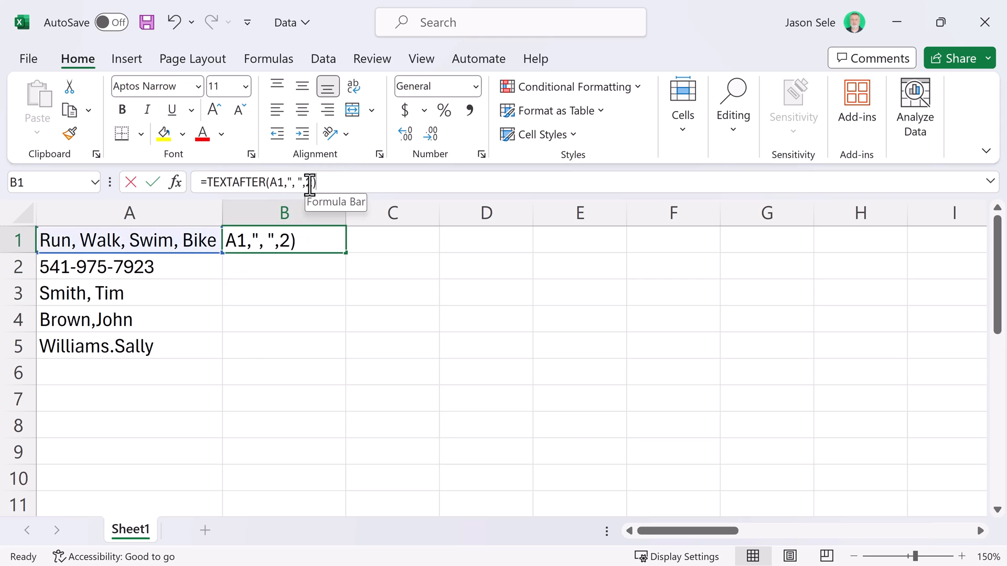
Change B1's formula to =TEXTAFTER(A1,", ",-1) to return the last item.
{"action": "type", "text": "-1"}
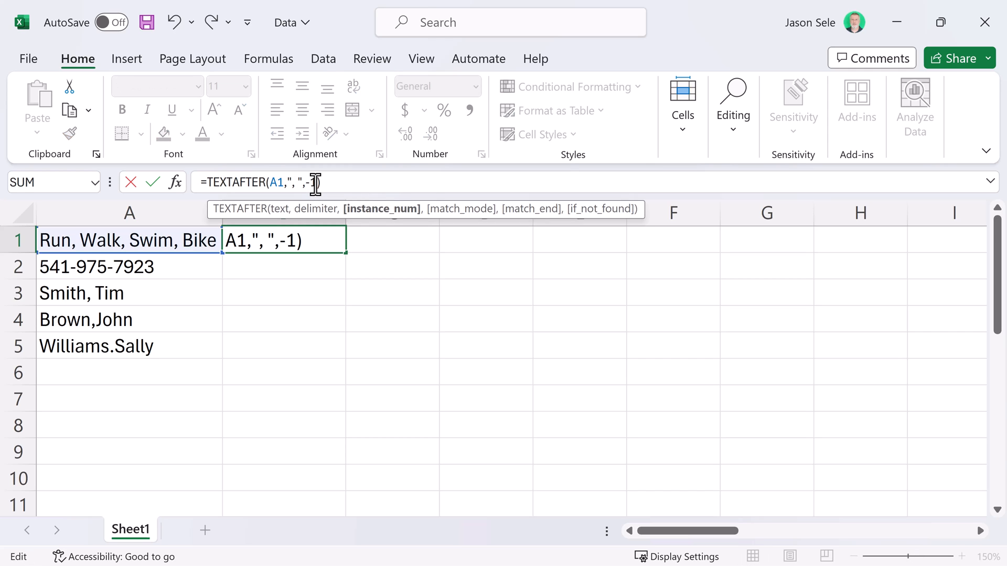
{"action": "key", "text": "enter"}
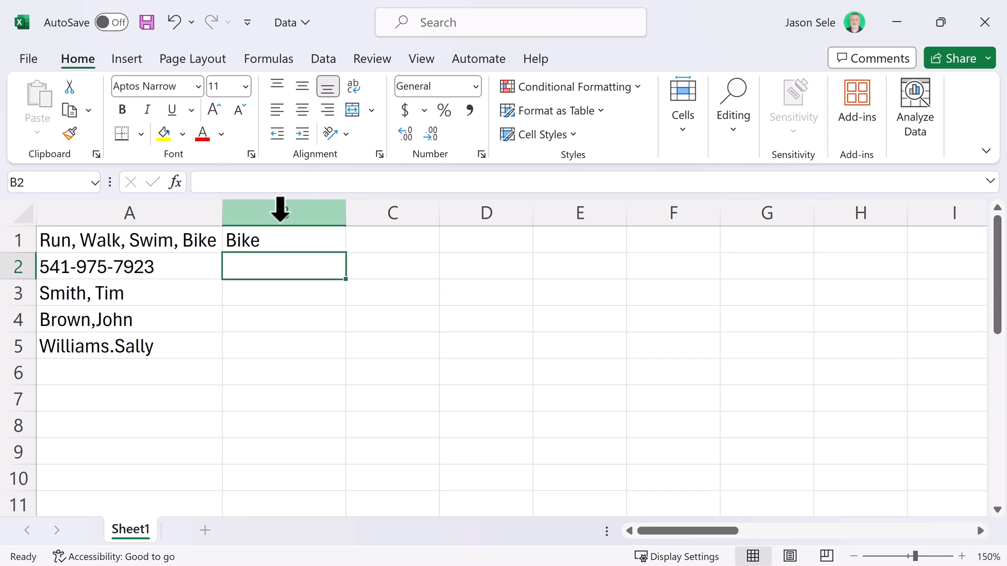
{"action": "type", "text": "=TEXTAFTER(A1,\", \",-1)"}
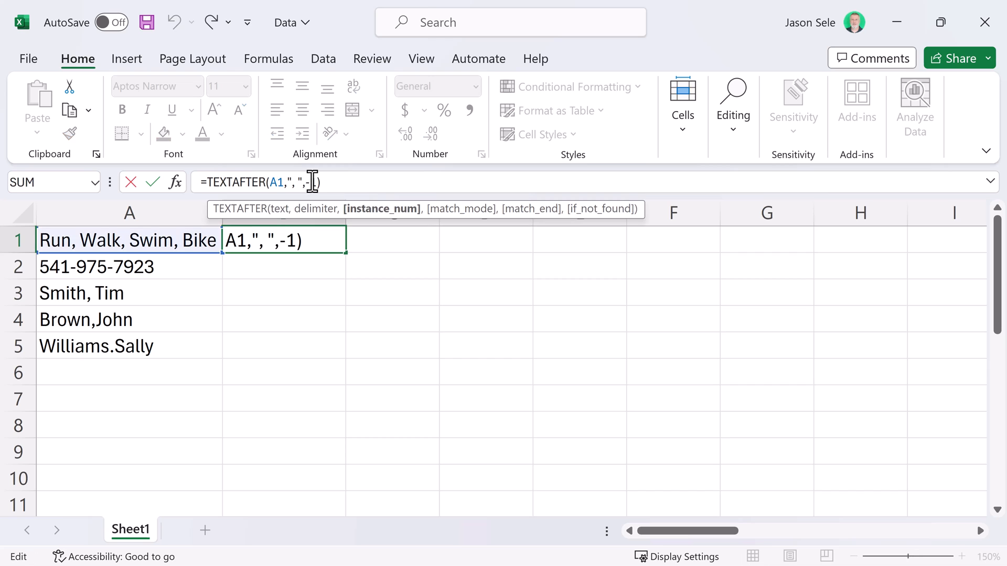
{"action": "key", "text": "Enter"}
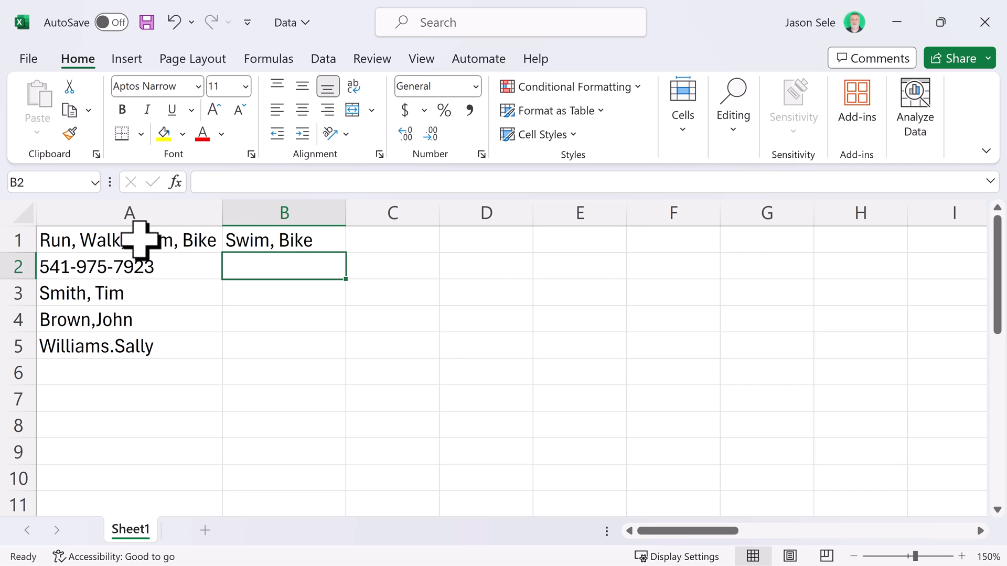
{"action": "left_click", "coordinate": [284, 240]}
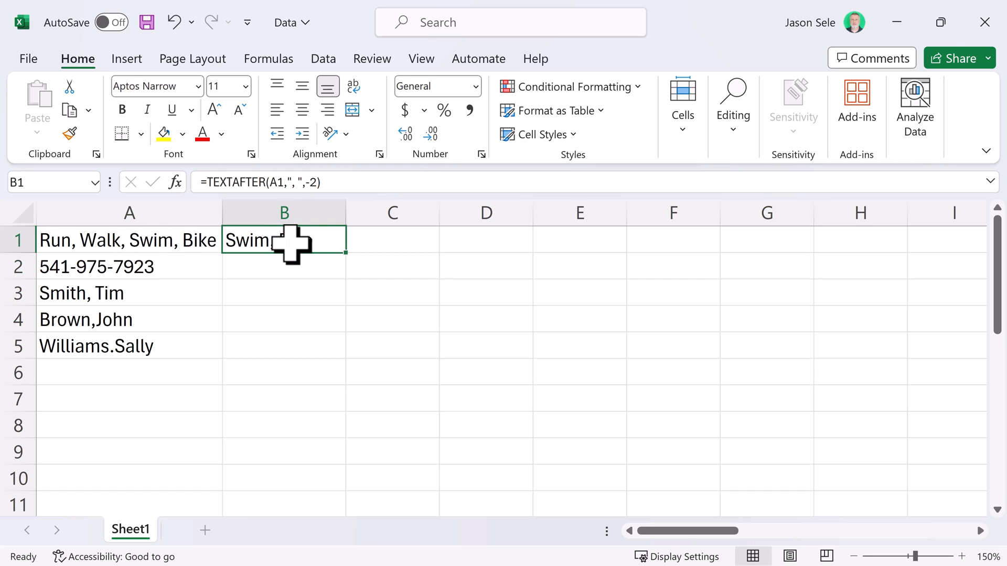
{"action": "type", "text": "=TEXTBEFORE("}
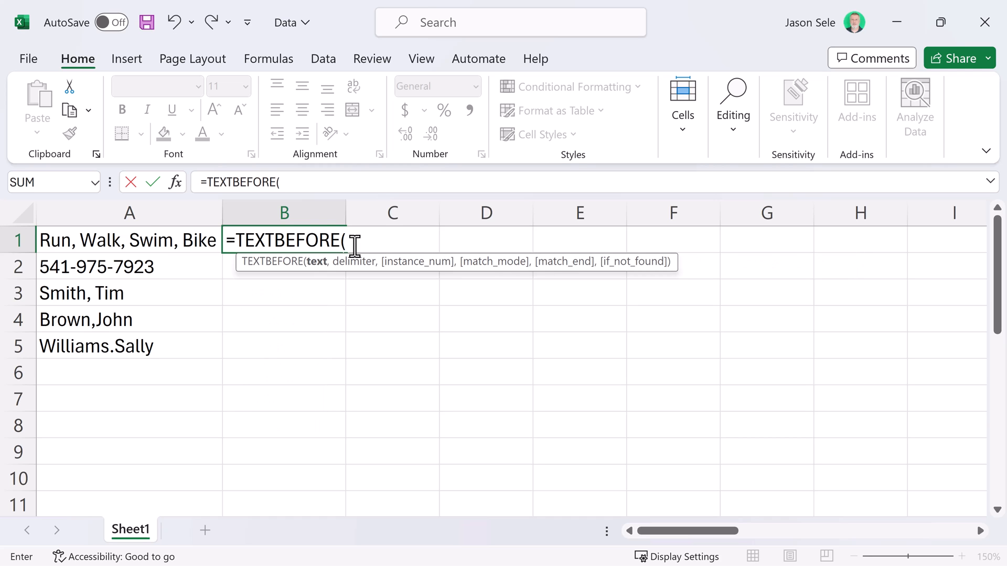
Enter a TEXTBEFORE formula in B1 on A1 with the ", " delimiter, returning Run, Walk, Swim.
{"action": "left_click", "coordinate": [128, 240]}
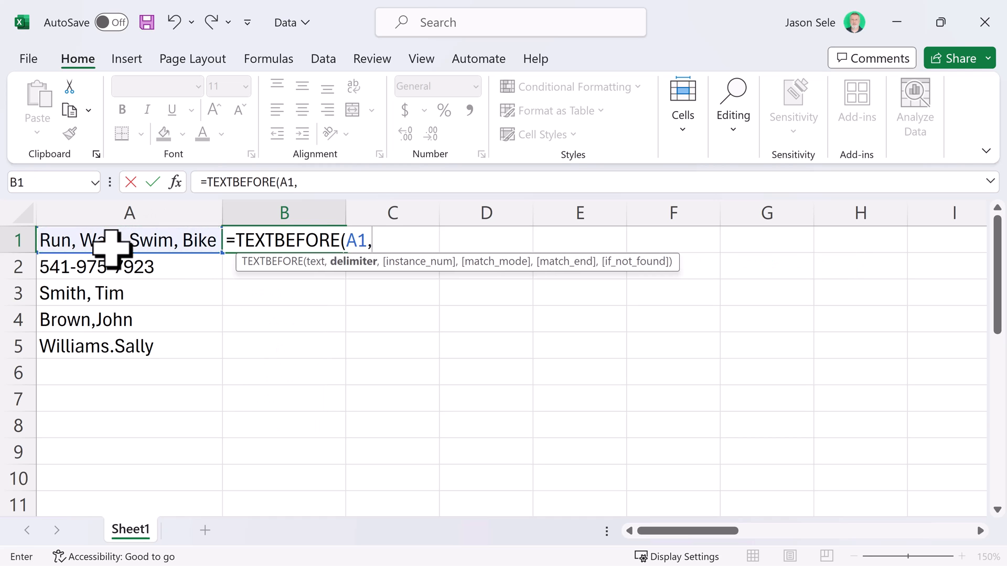
{"action": "type", "text": "\", \")"}
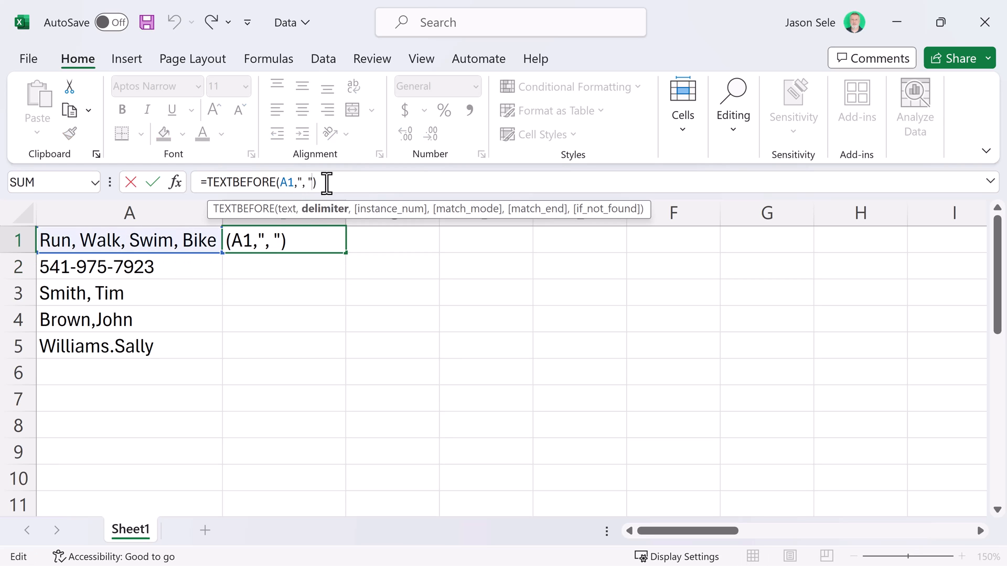
{"action": "type", "text": ",2"}
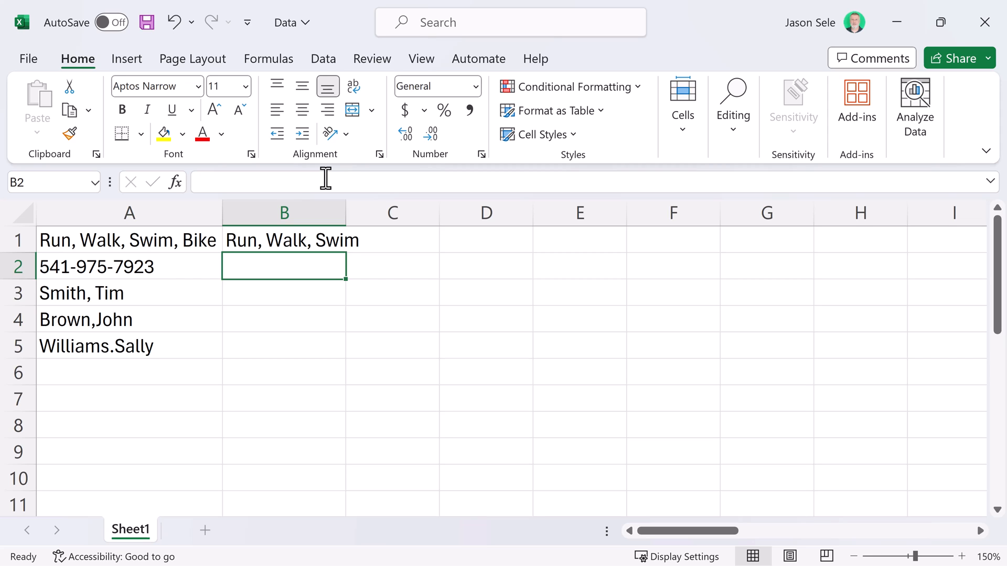
{"action": "mouse_move", "coordinate": [325, 182]}
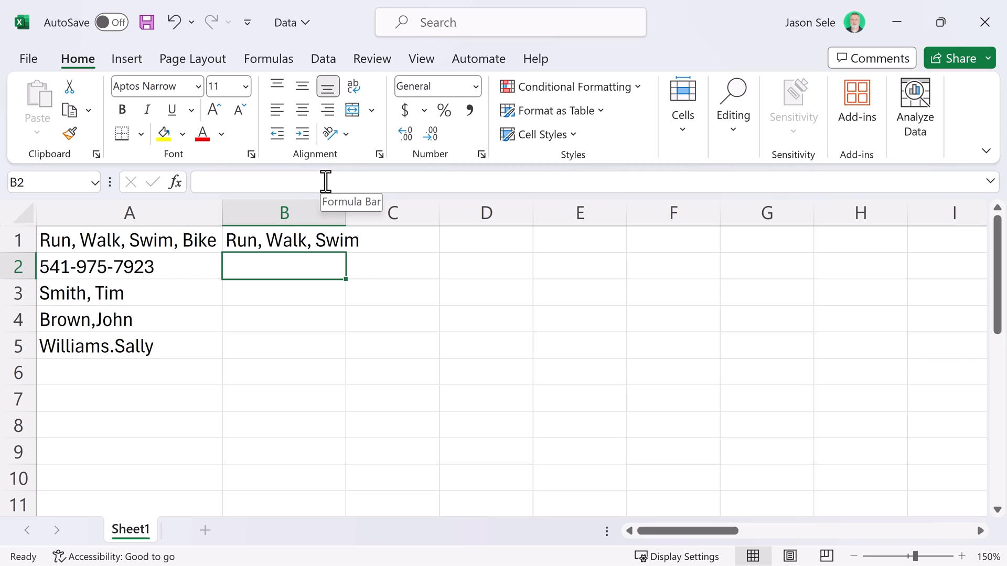
{"action": "type", "text": "=TEXTSPLIT(A2"}
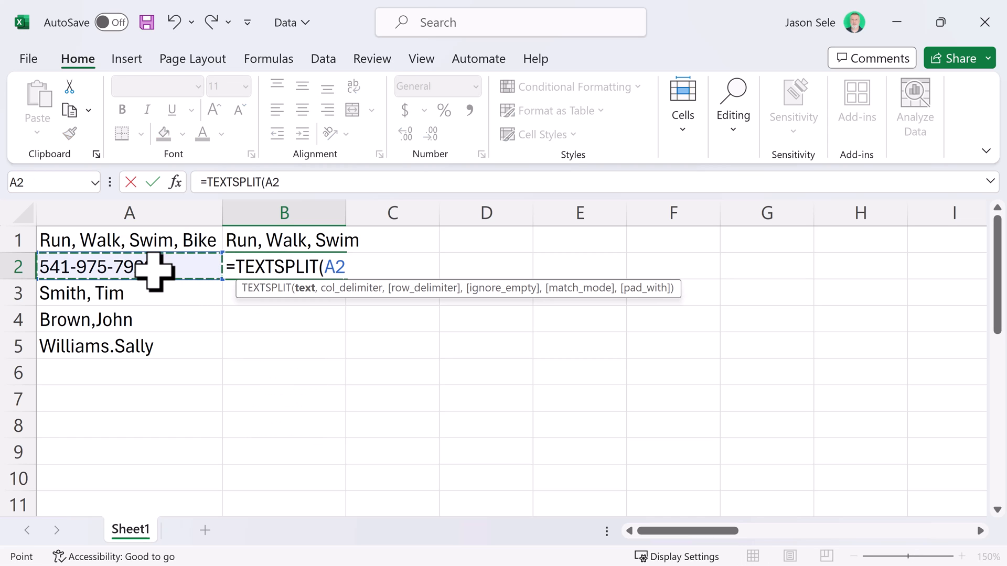
Enter =TEXTSPLIT(A2,"-") in B2, append x123 to A2, and add "x" as row delimiter.
{"action": "type", "text": ",\""}
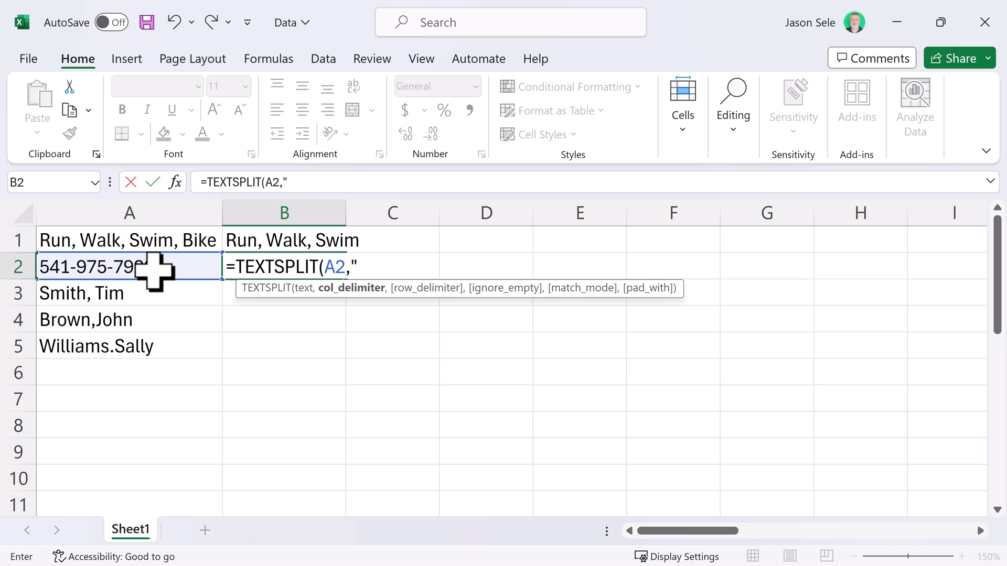
{"action": "key", "text": "enter"}
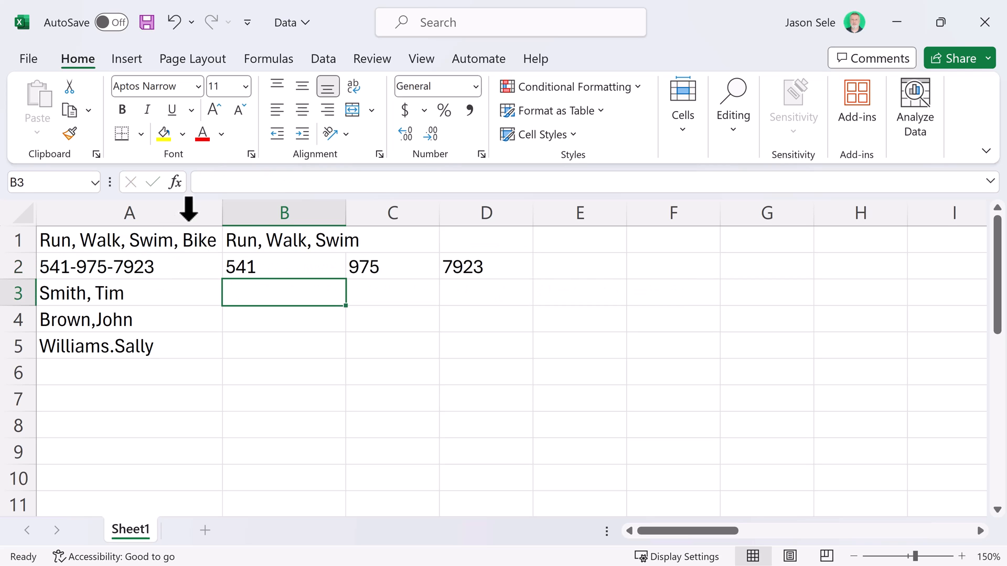
{"action": "left_click", "coordinate": [284, 266]}
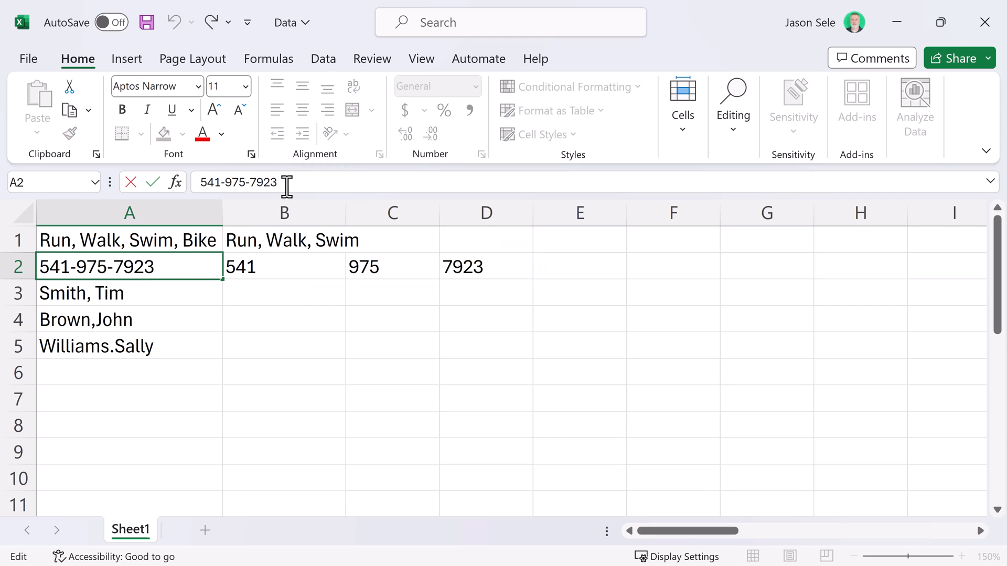
{"action": "type", "text": "x123"}
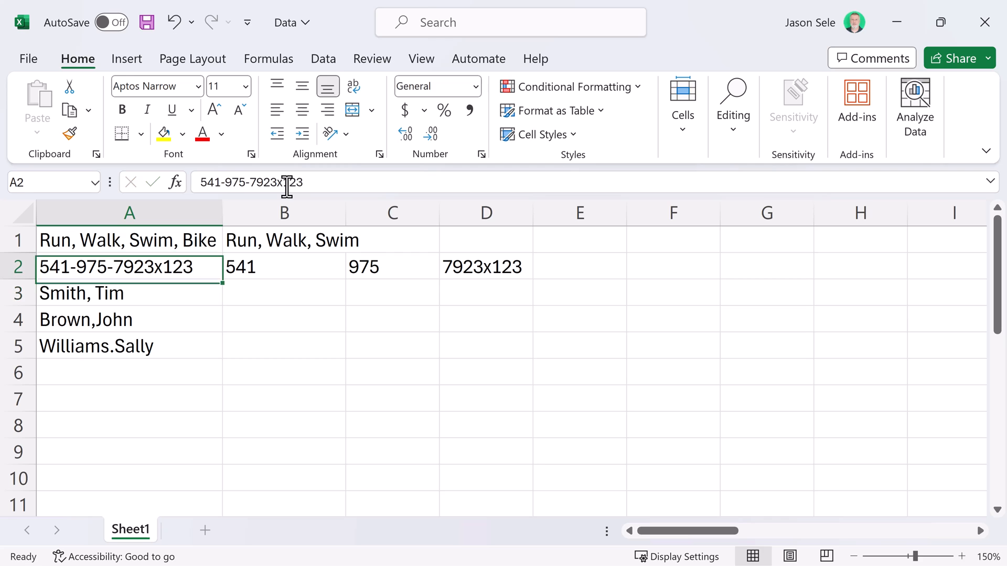
{"action": "type", "text": "=TEXTSPLIT(A2,\"-\",)"}
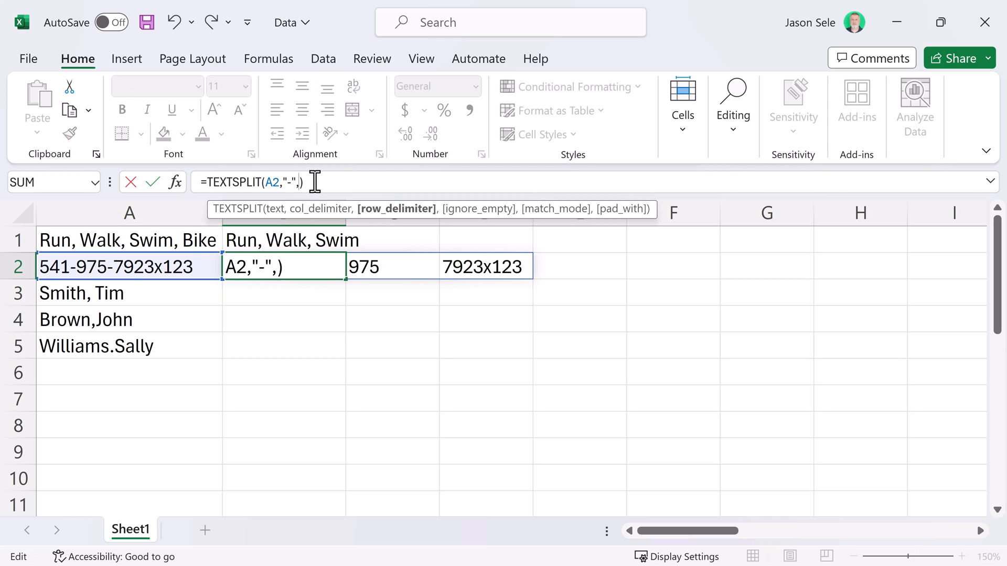
{"action": "type", "text": "\"x\""}
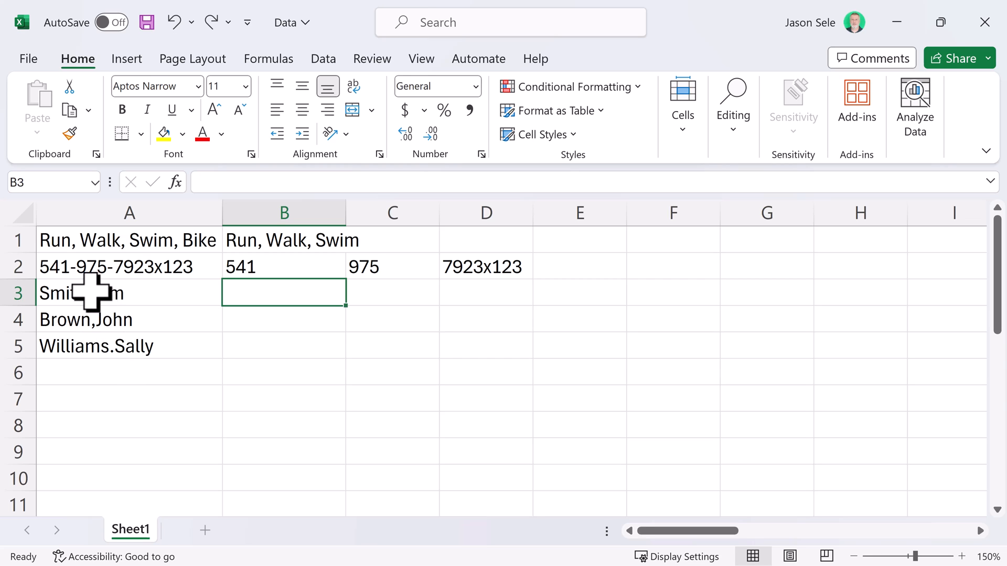
Enter =TEXTBEFORE(A3,",") in B3 to extract the last name.
{"action": "type", "text": "="}
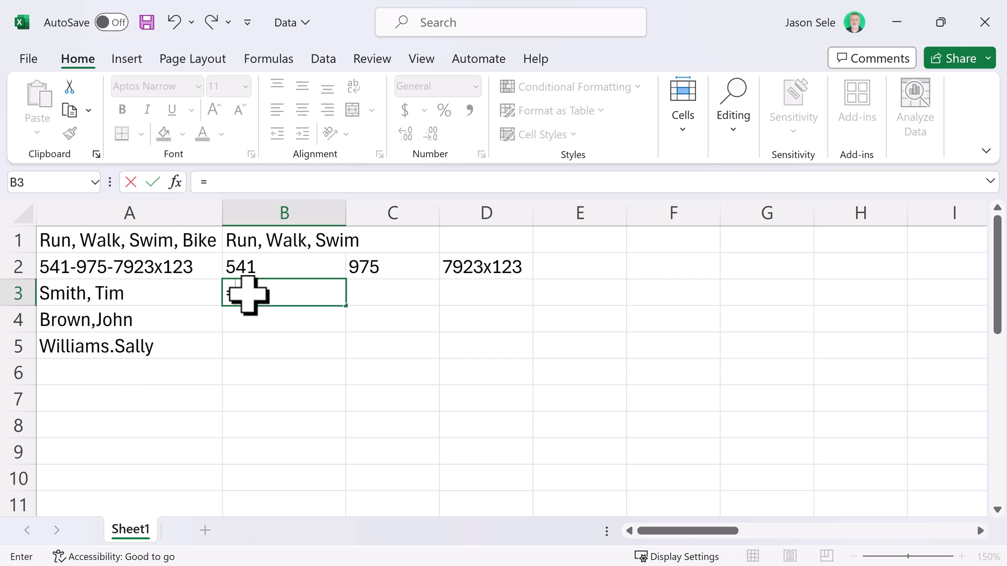
{"action": "type", "text": "=TEXTBEF"}
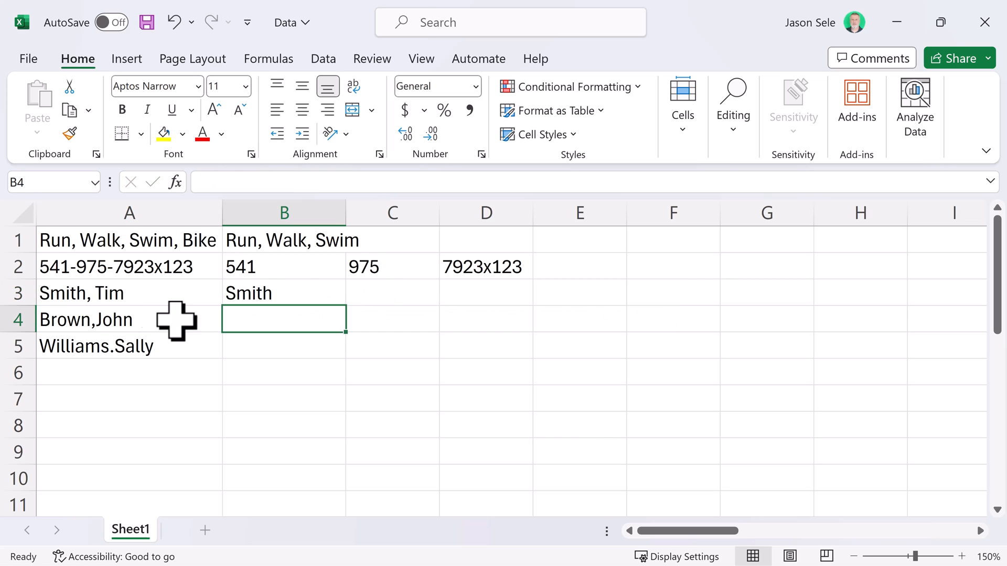
{"action": "left_click", "coordinate": [284, 292]}
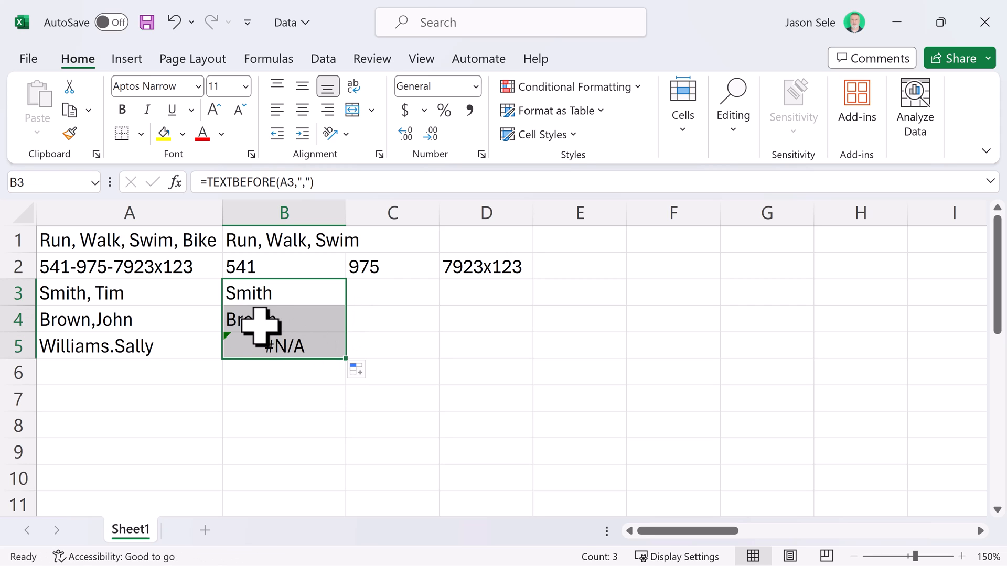
Change B3's delimiter to the array {",",", ","."} and select the updated formula to copy down.
{"action": "left_click", "coordinate": [284, 319]}
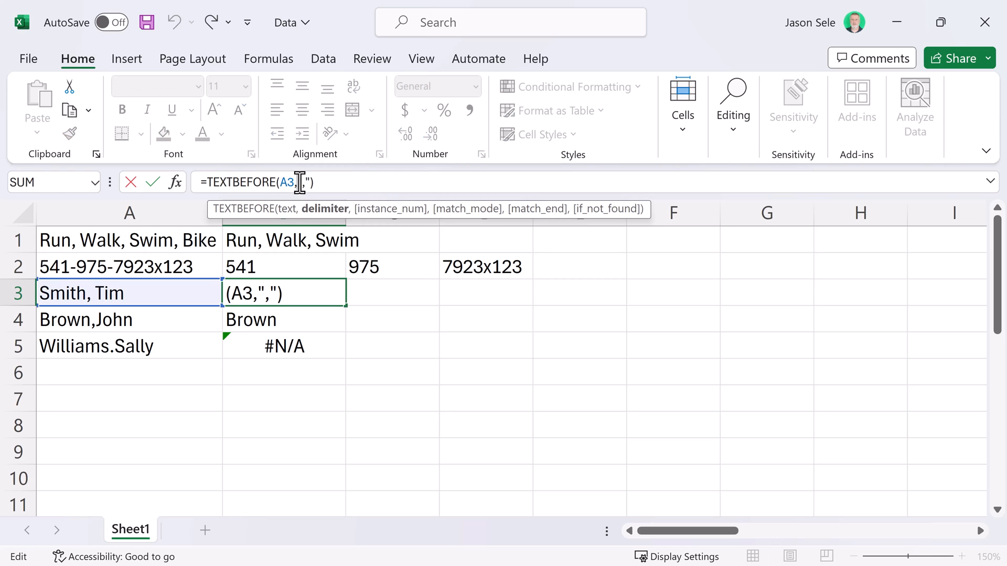
{"action": "type", "text": "{"}
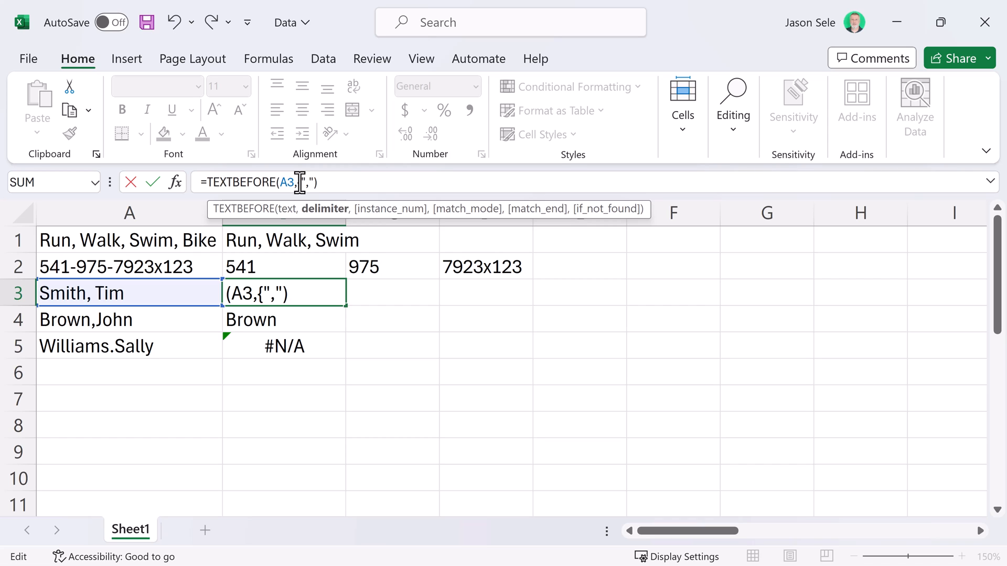
{"action": "type", "text": ",\""}
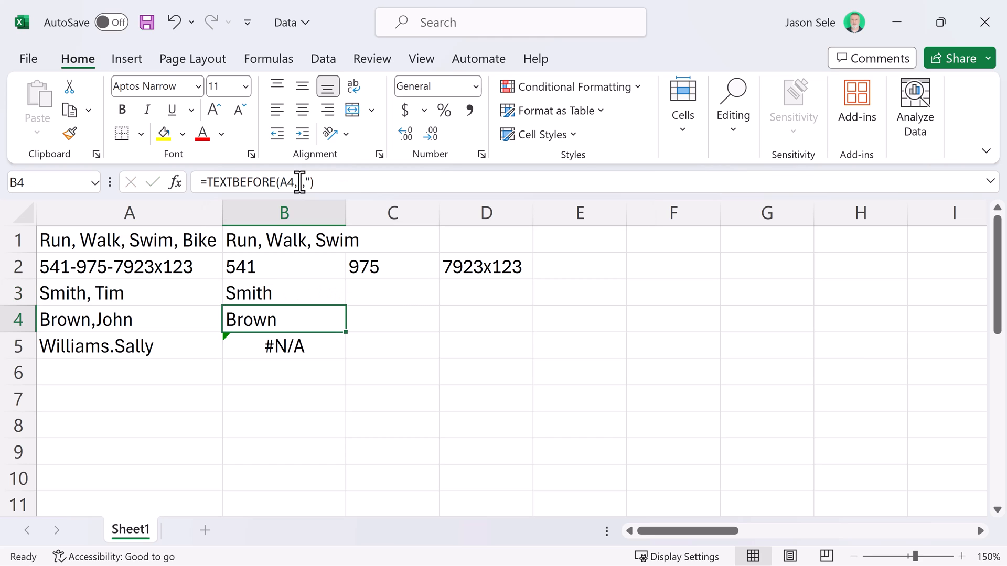
{"action": "left_click", "coordinate": [283, 293]}
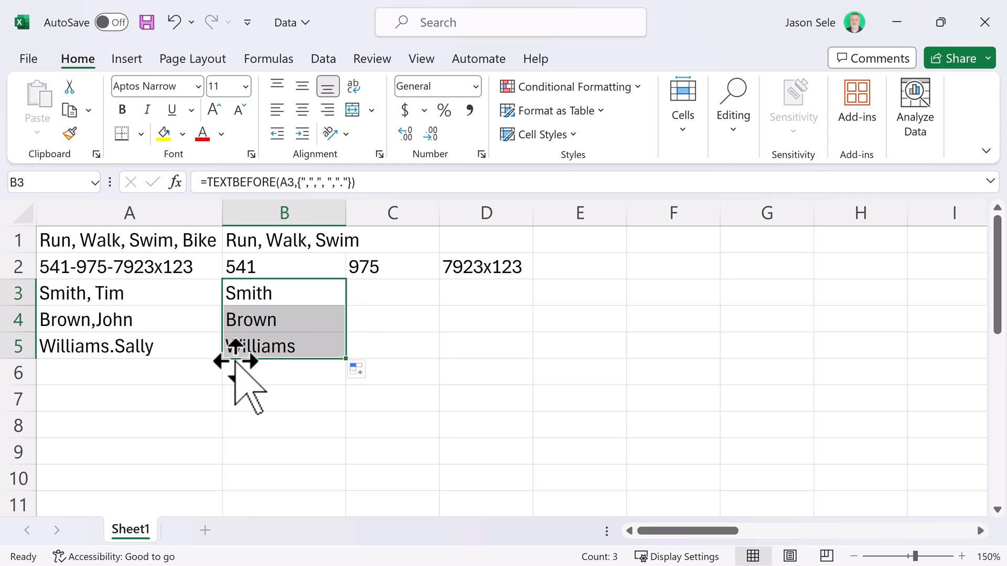
{"action": "left_click", "coordinate": [283, 292]}
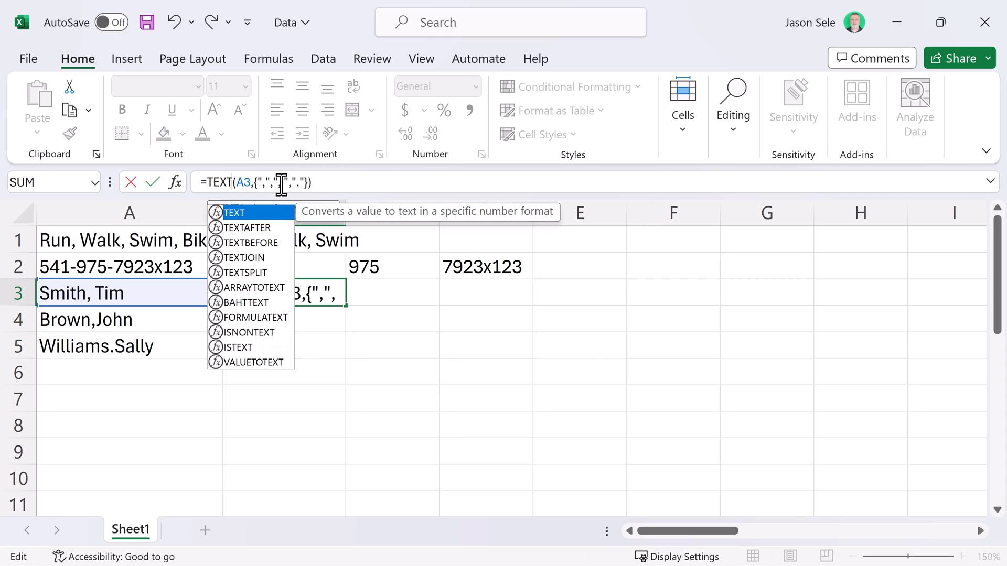
Apply the TEXTAFTER version of B3's formula to B3:B5, showing Tim, John and Sally.
{"action": "type", "text": "AFTER"}
{"action": "key", "text": "Enter"}
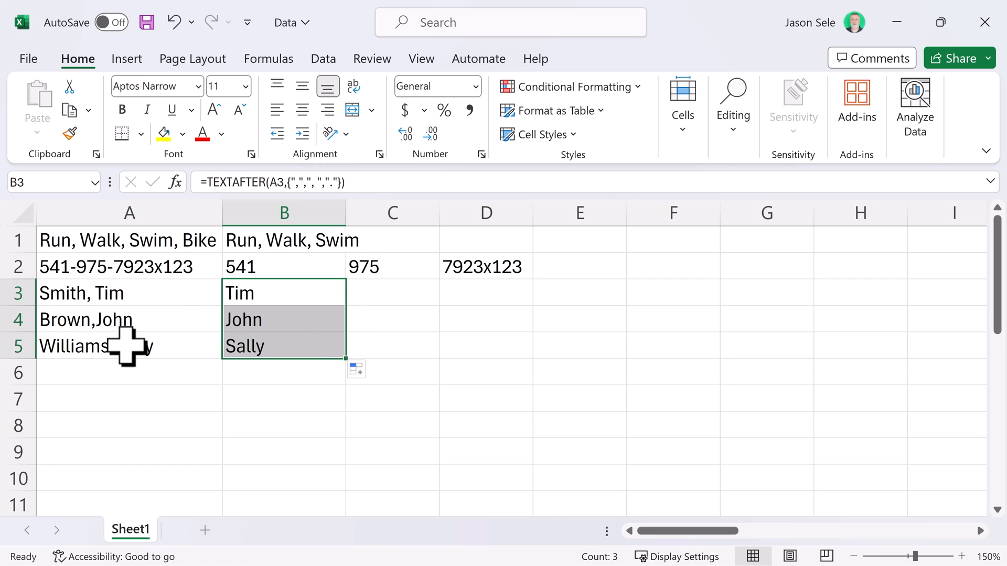
{"action": "mouse_move", "coordinate": [126, 357]}
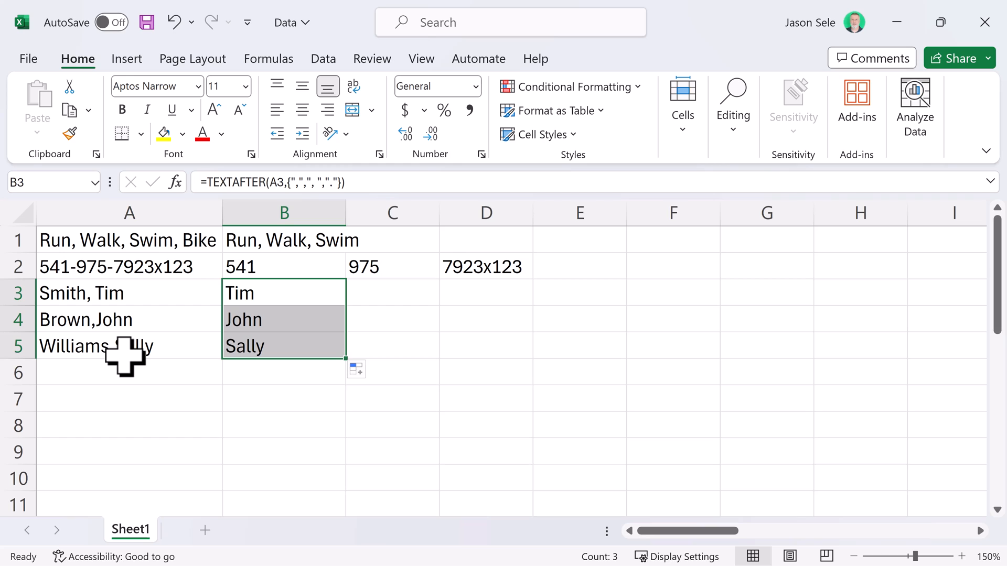